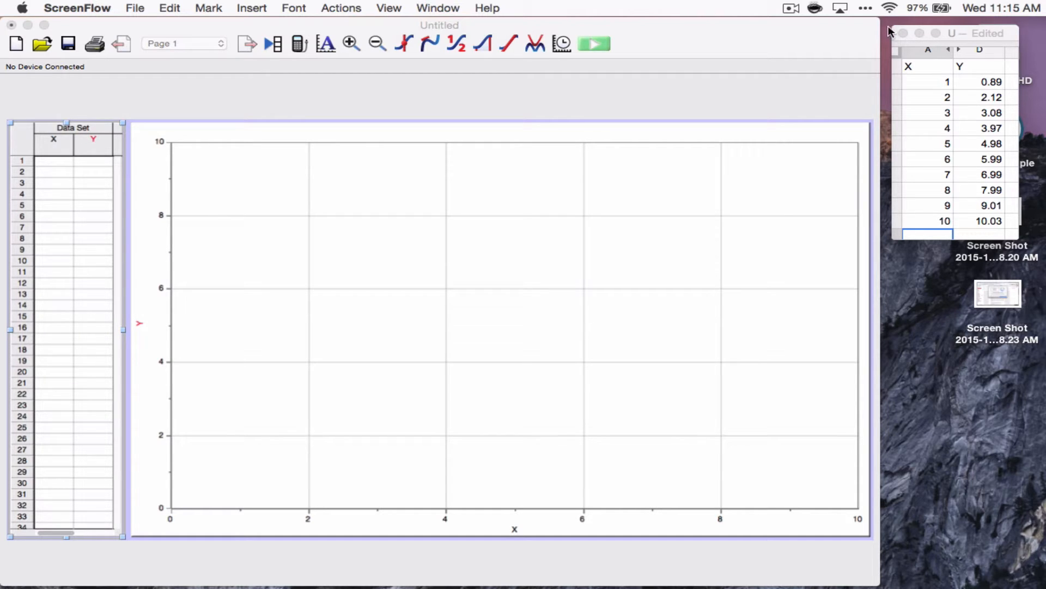
mouse_move(1023, 192)
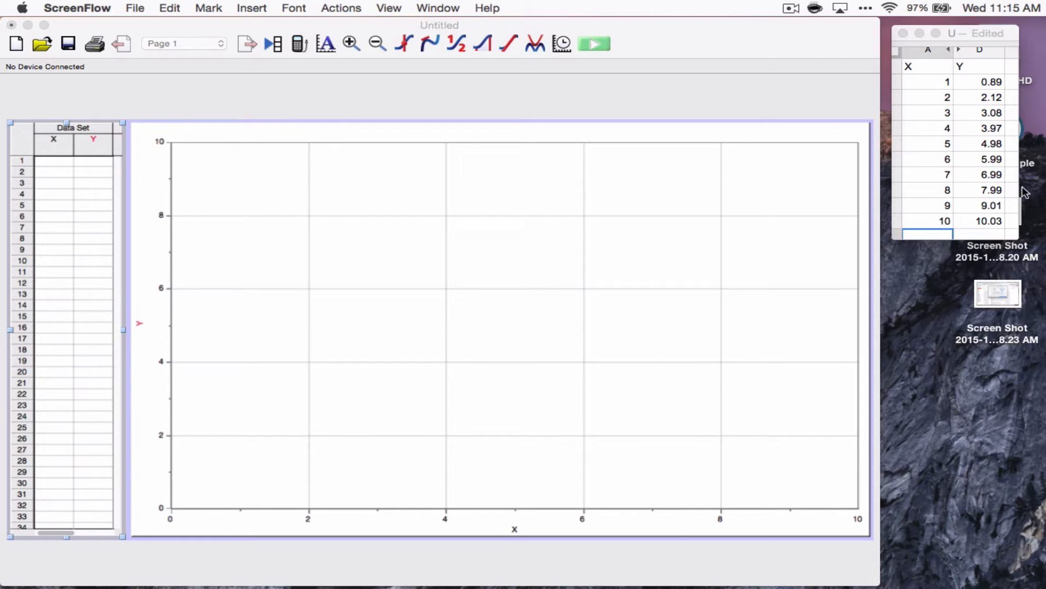
mouse_move(981, 118)
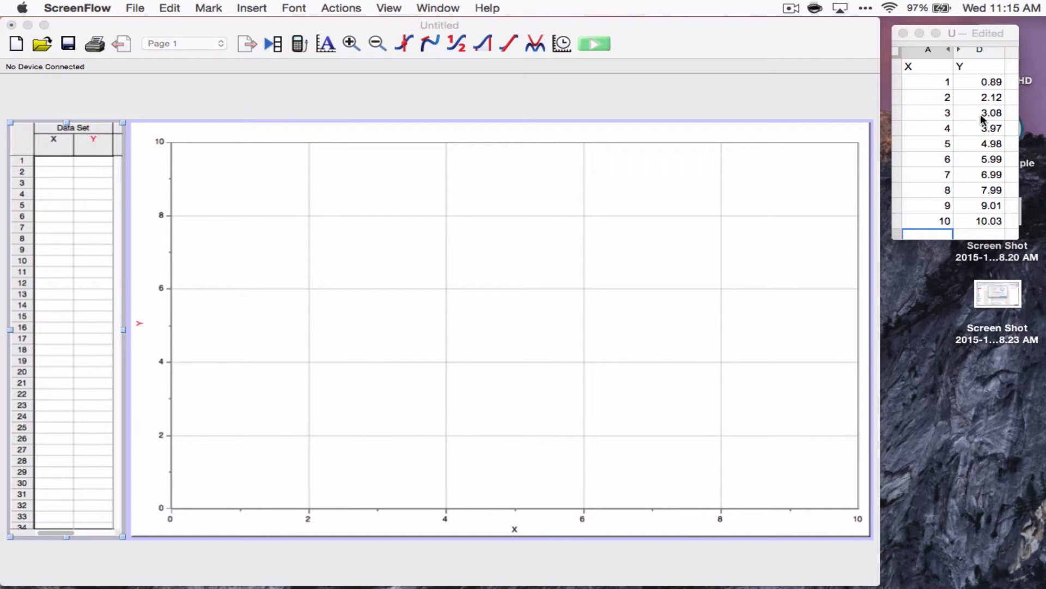
mouse_move(127, 181)
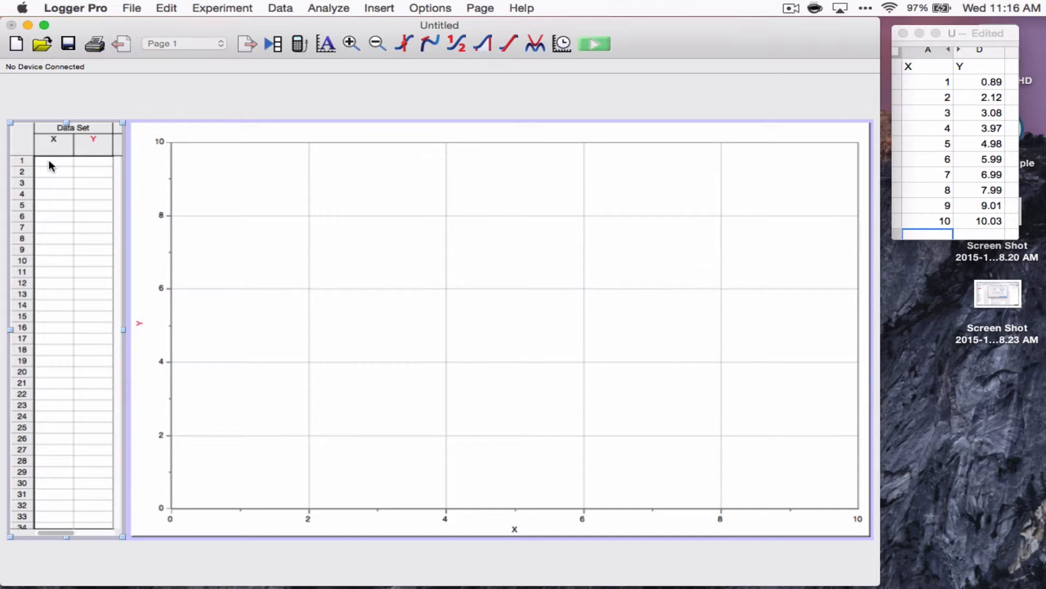
Fill the X column with generated values from 1 to 10 in increments of 1.
left_click(52, 162)
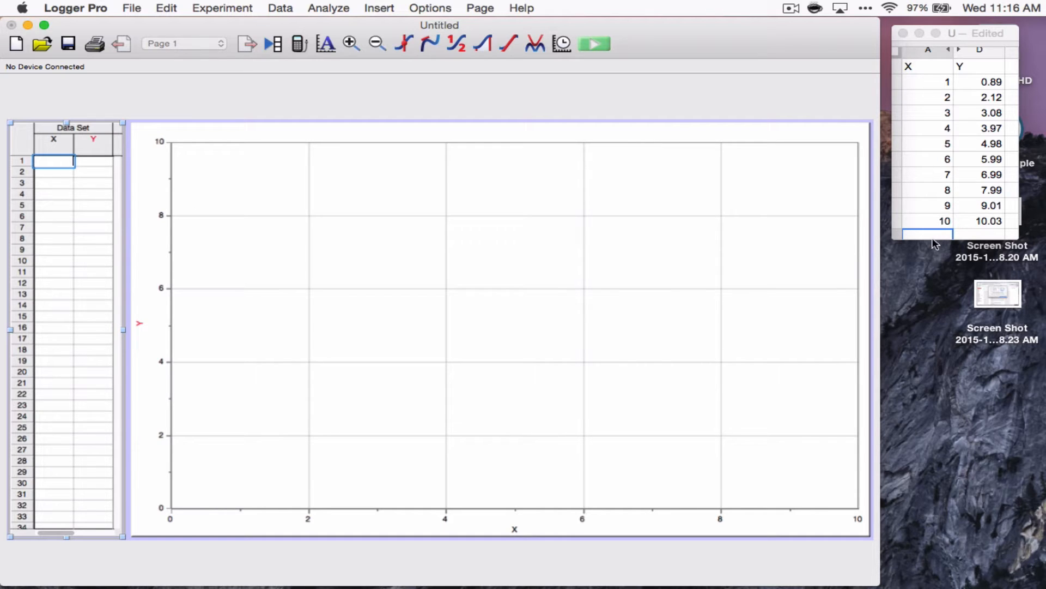
mouse_move(52, 148)
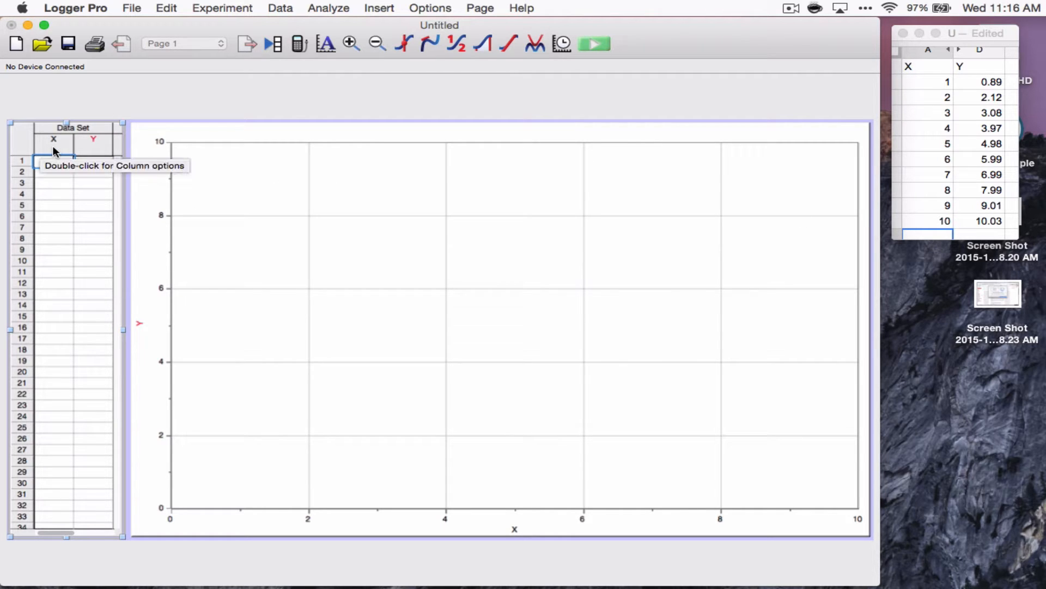
left_click(52, 141)
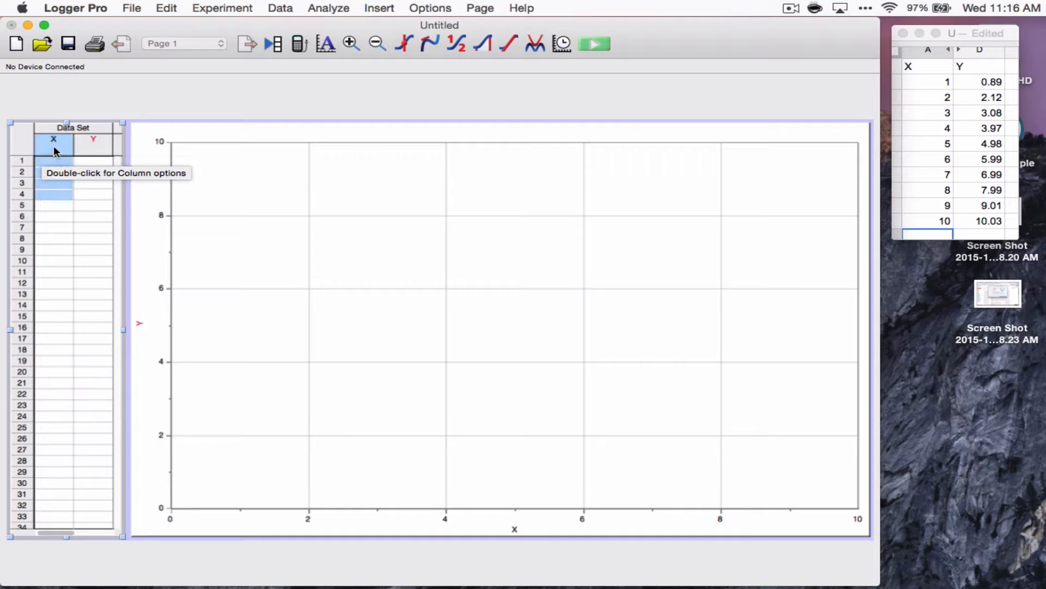
double_click(54, 140)
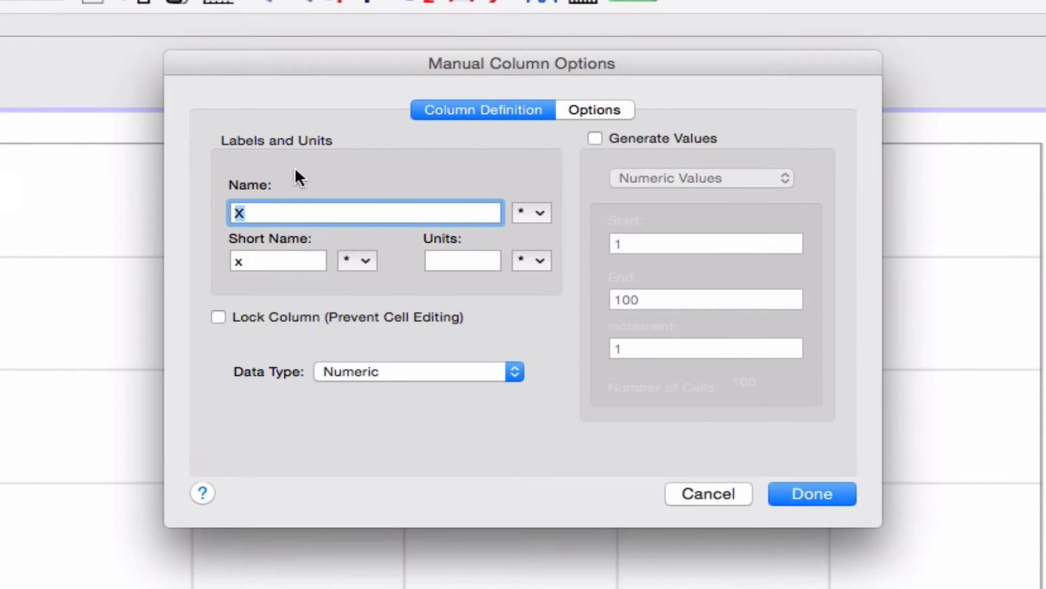
left_click(594, 139)
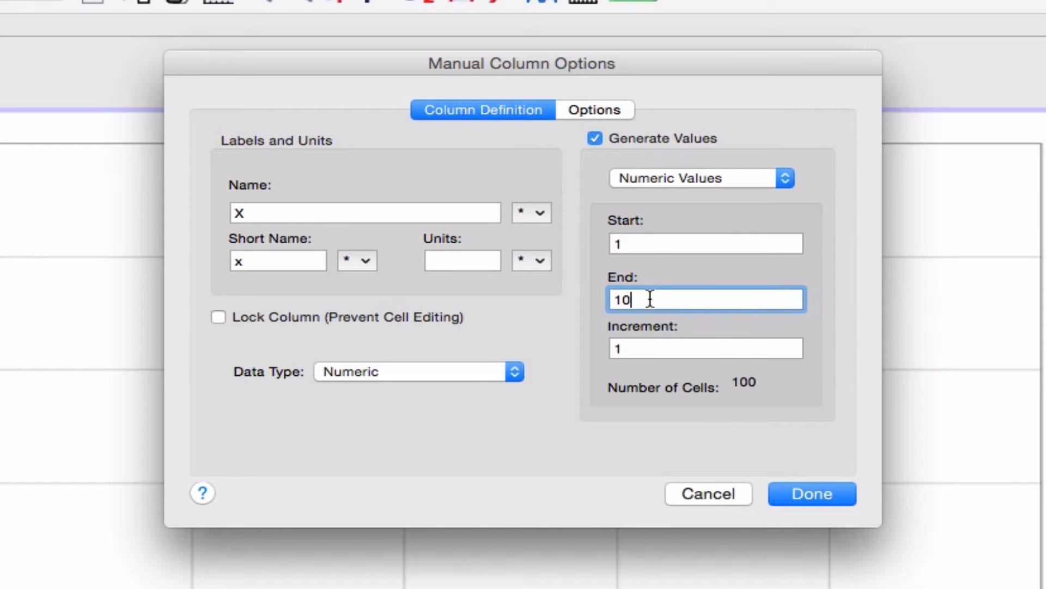
mouse_move(667, 158)
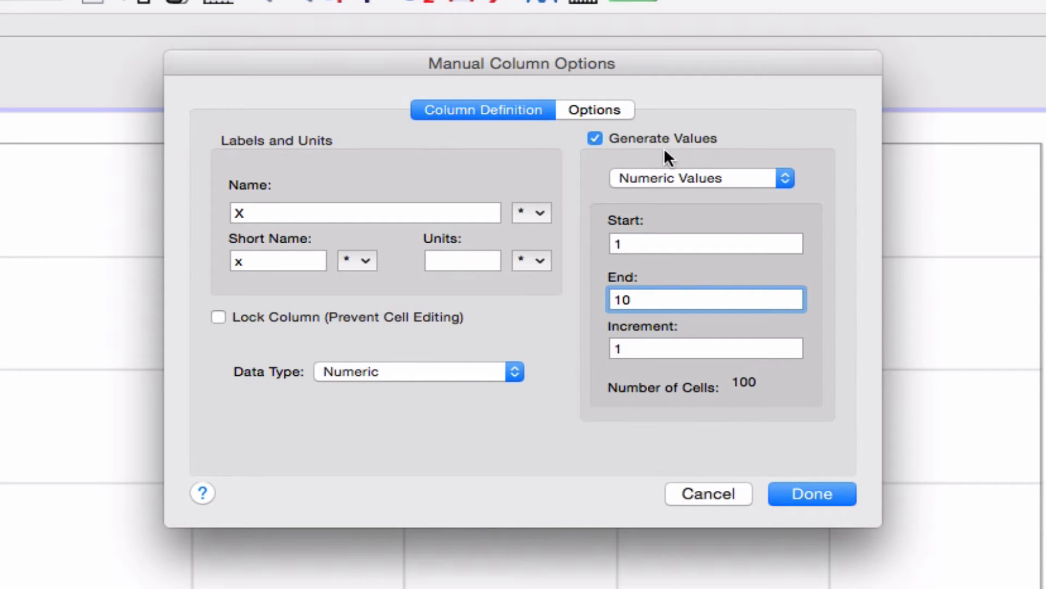
mouse_move(645, 258)
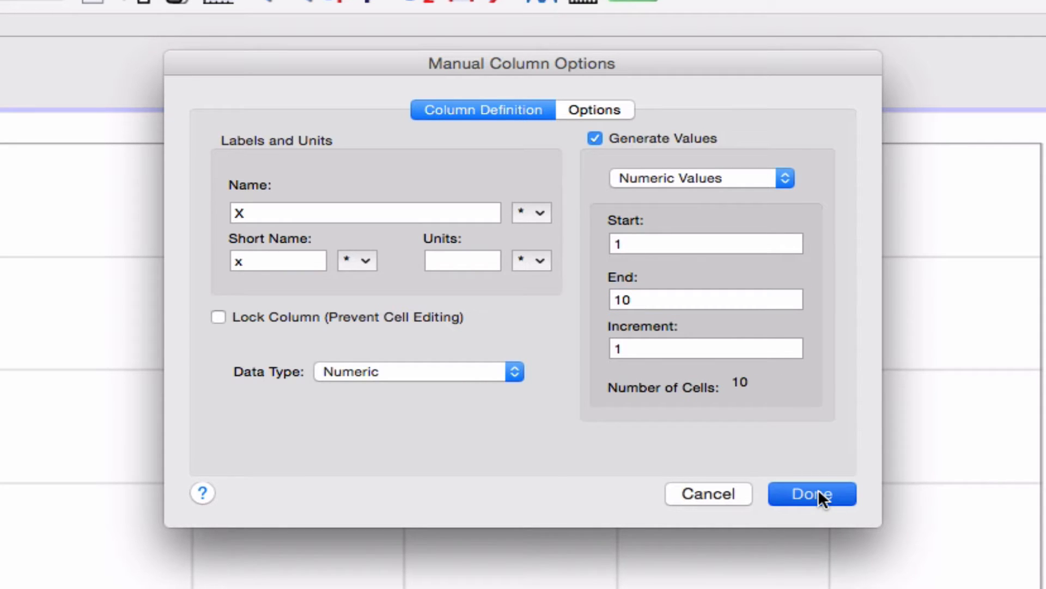
left_click(812, 494)
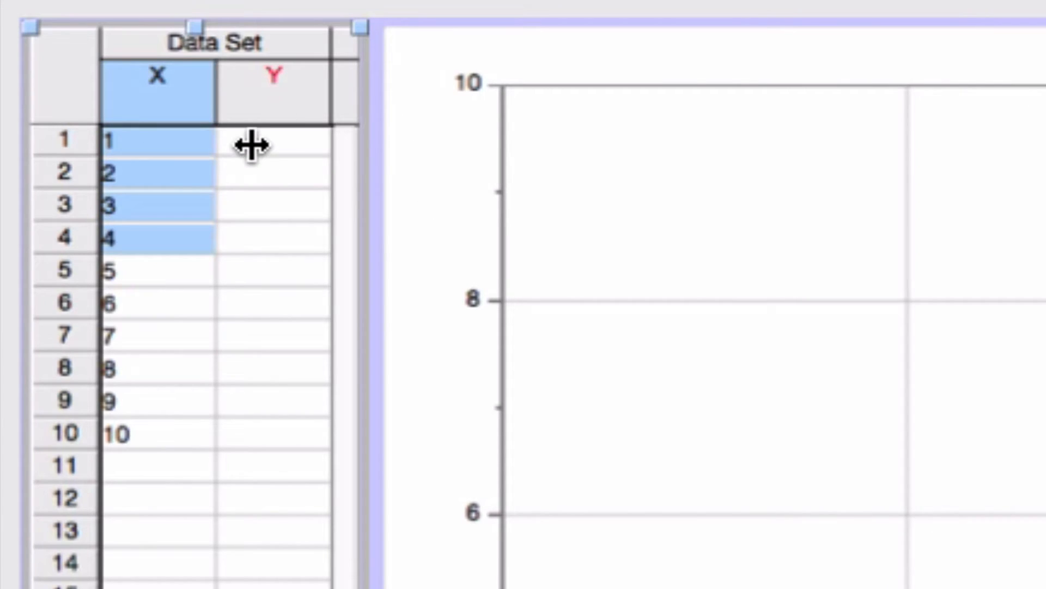
Enter the measured Y values 0.89, 2.12, 3.08, 3.97 and onward down the Y column.
left_click(271, 144)
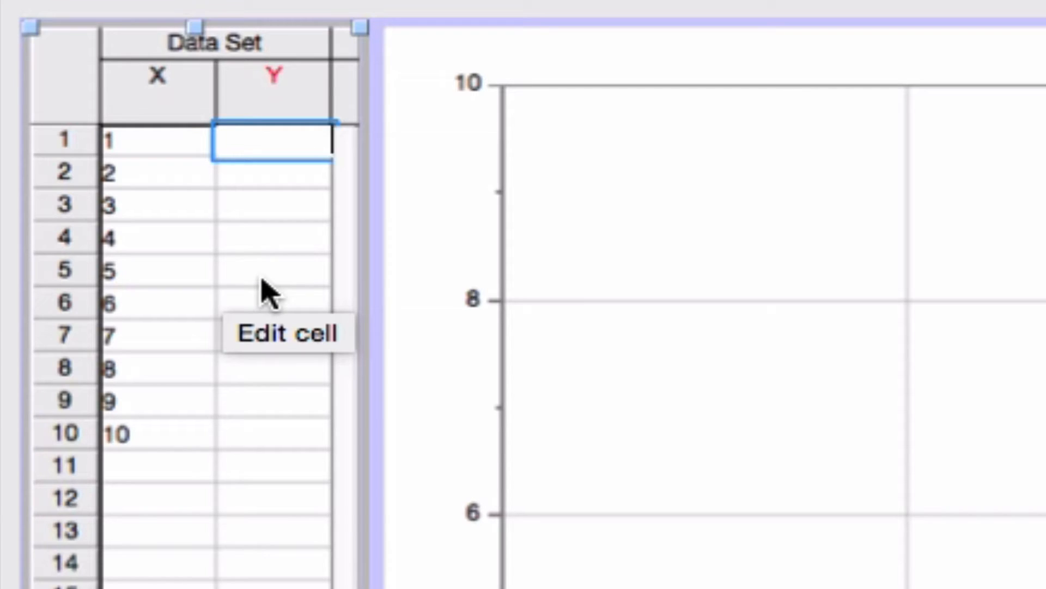
type("089")
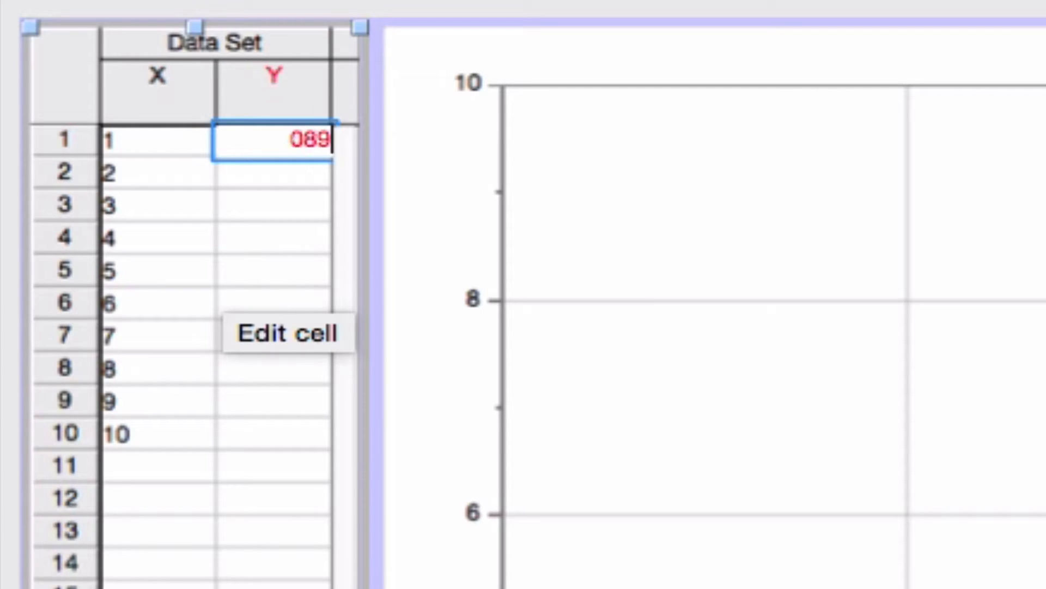
type(".")
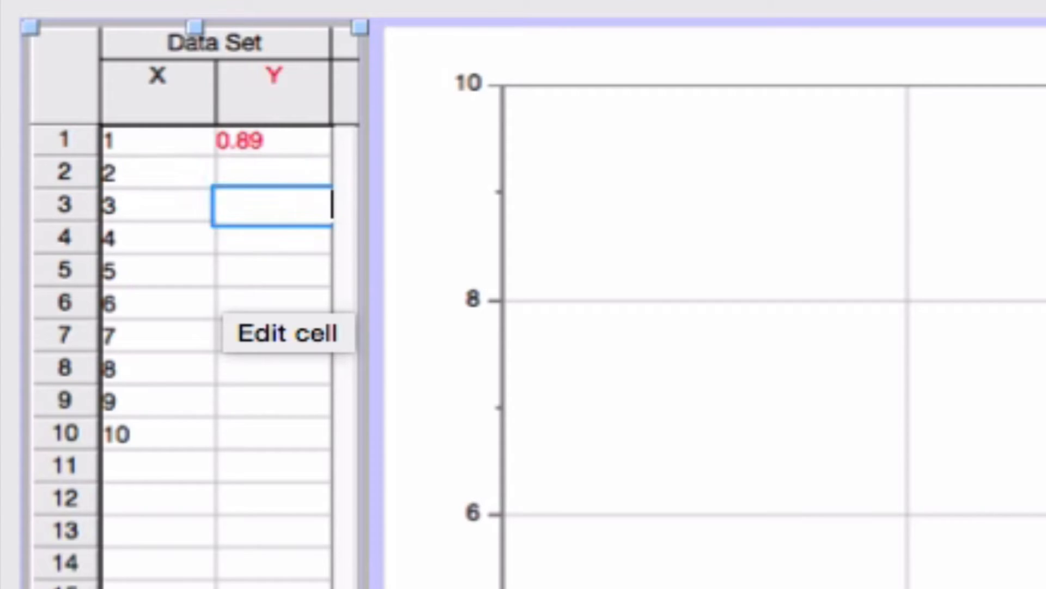
left_click(276, 173)
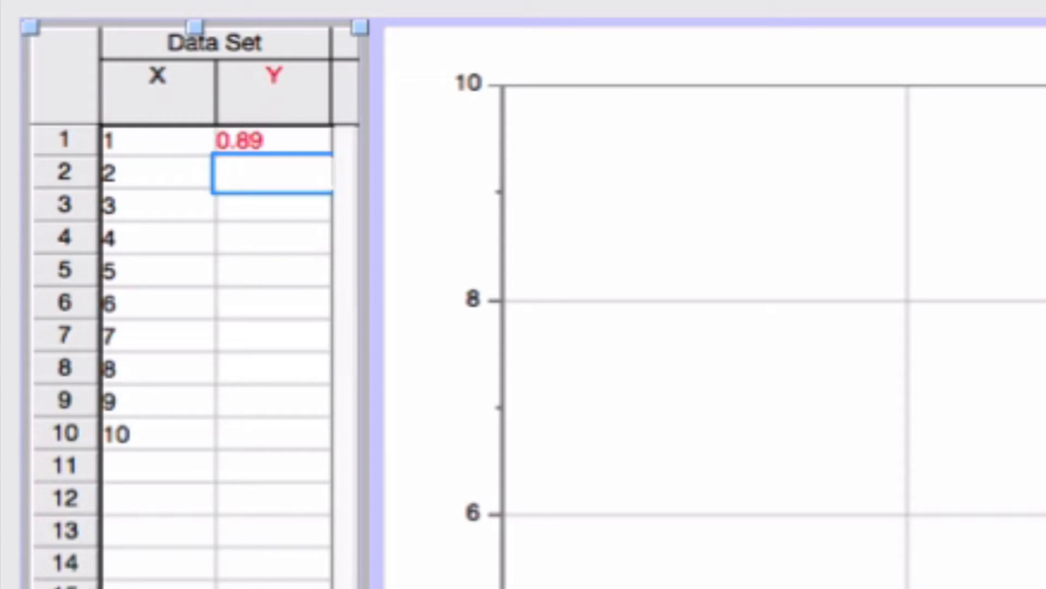
left_click(270, 141)
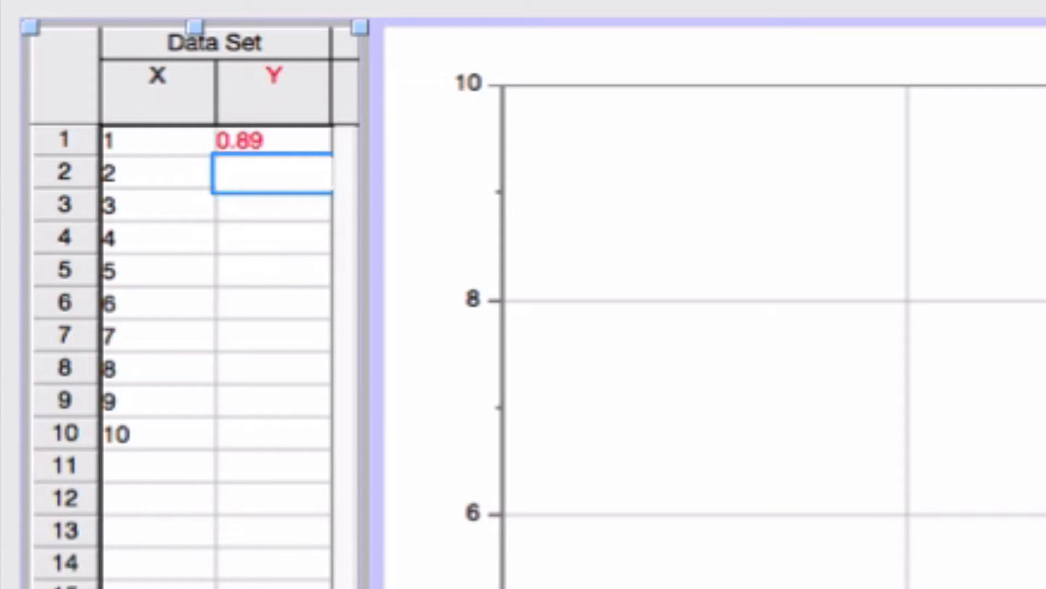
type("2.12")
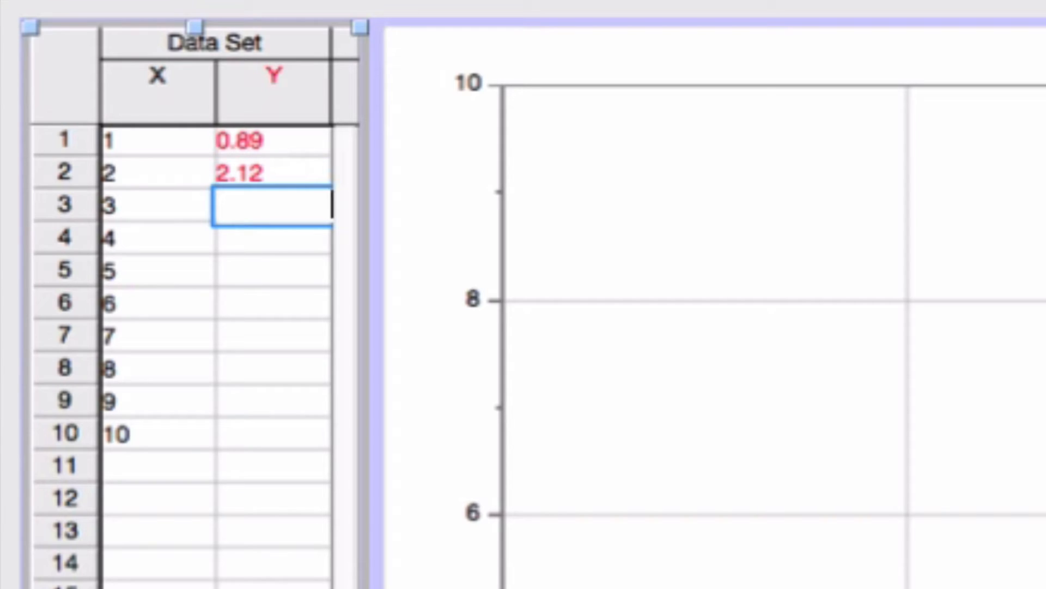
type("3.08")
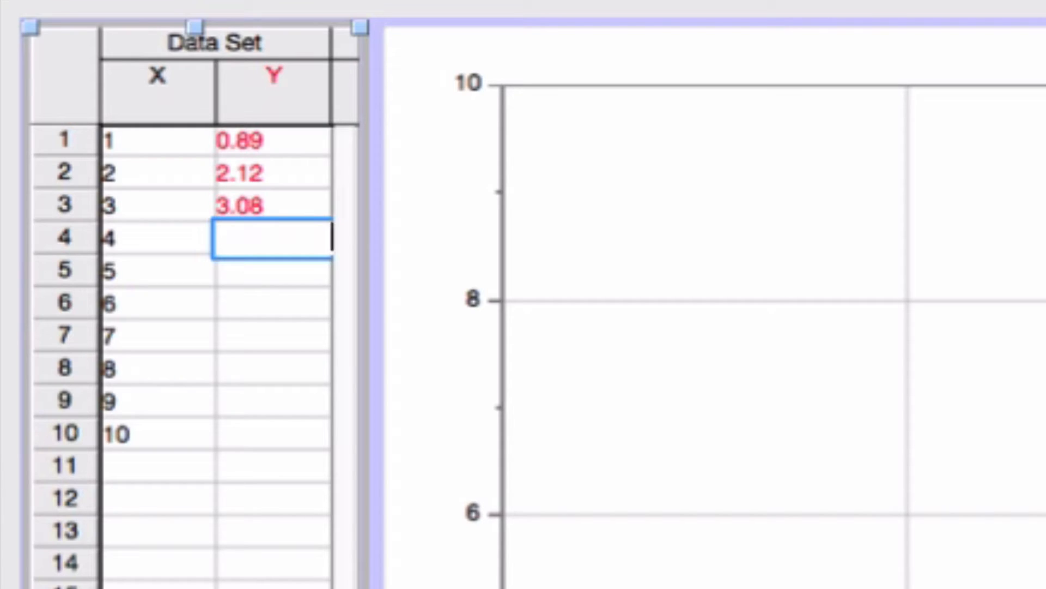
type("3.97")
left_click(271, 271)
type("4.98")
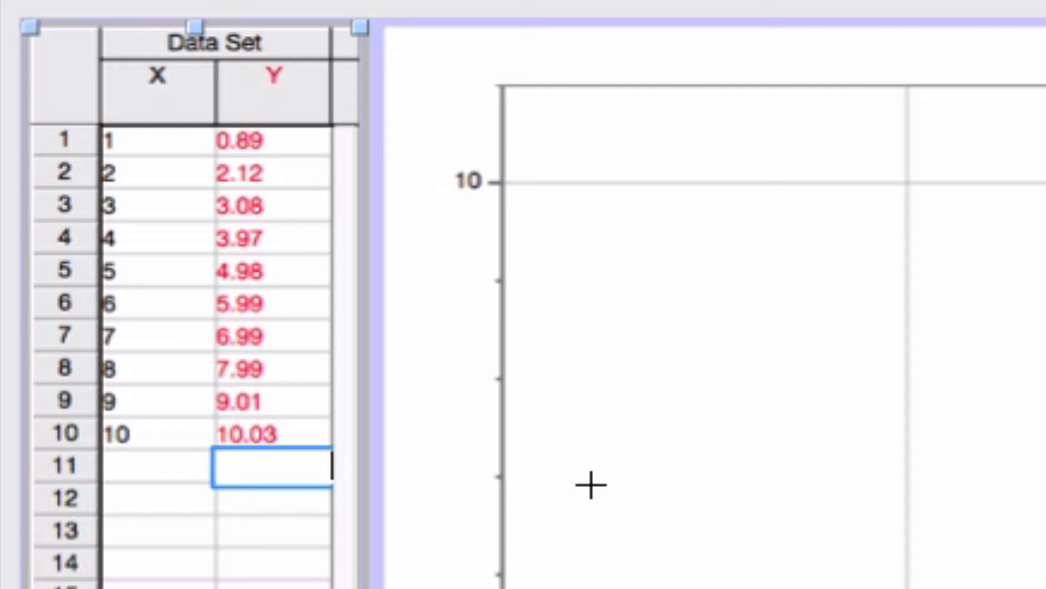
mouse_move(158, 111)
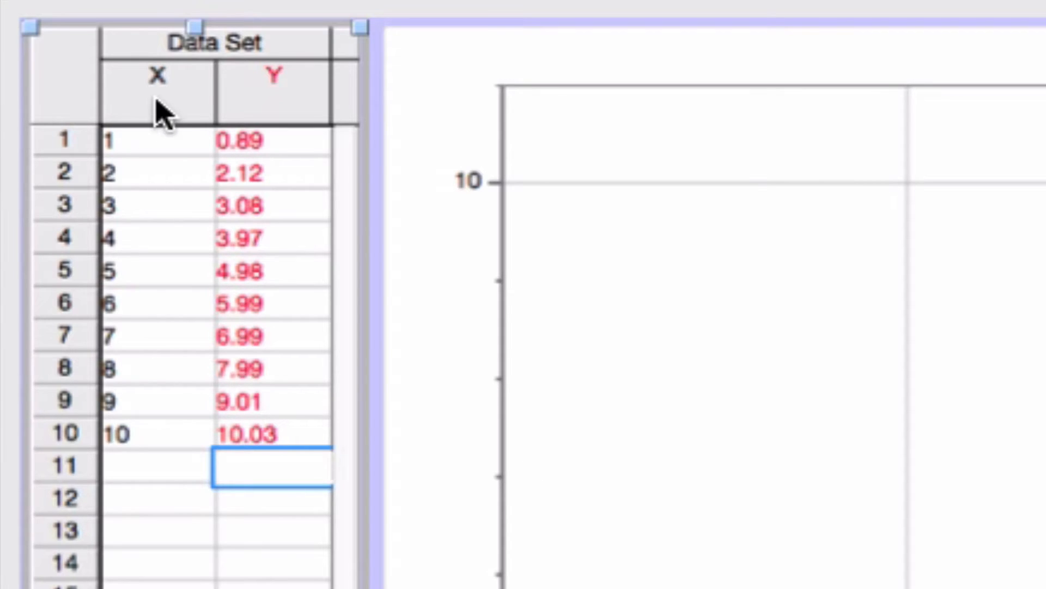
left_click(157, 75)
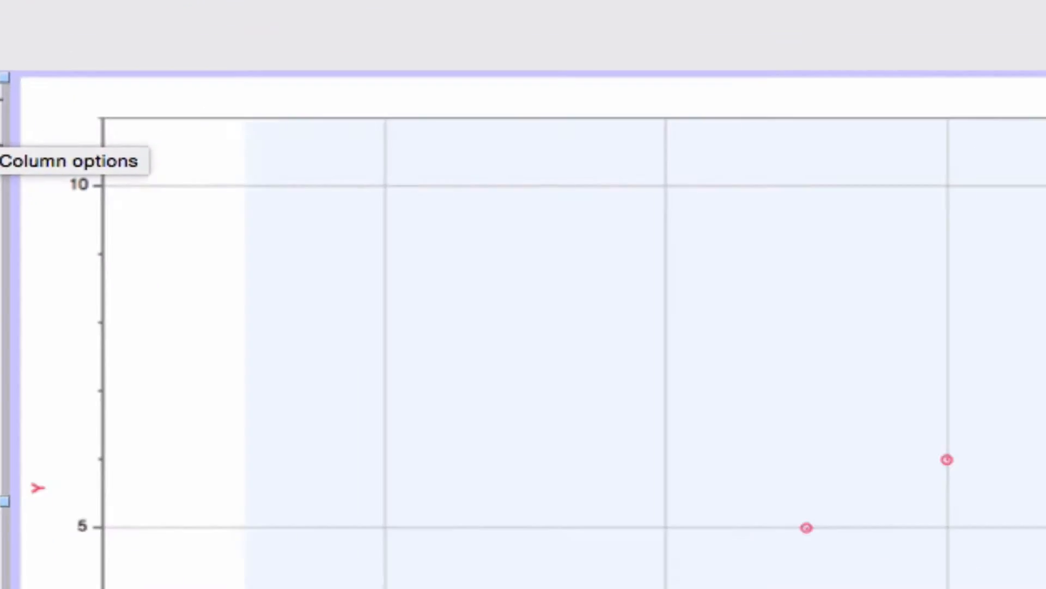
Define the X column as Time with short name t and units s.
left_click(71, 161)
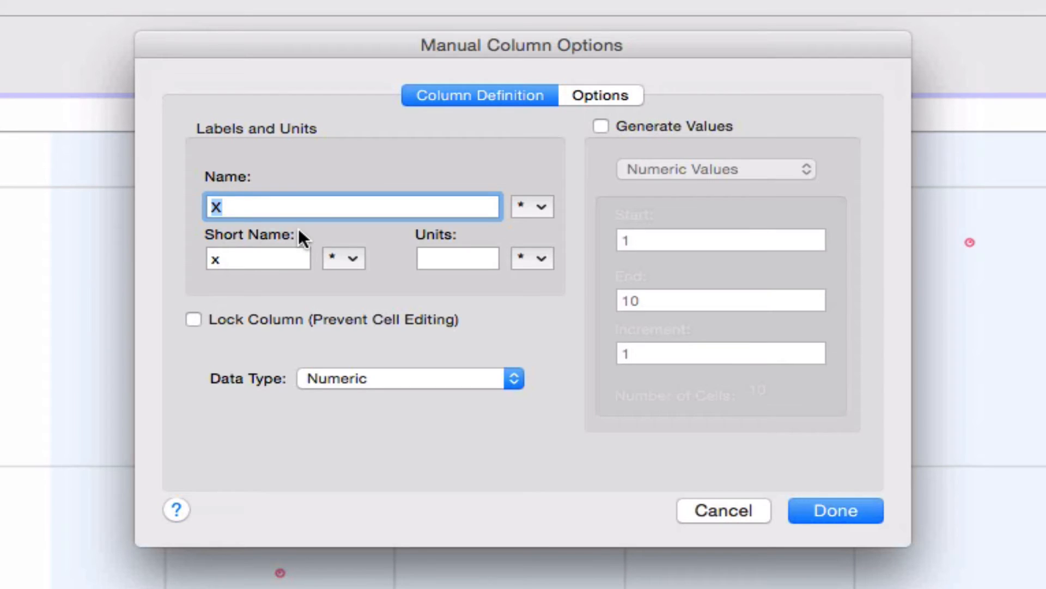
type("Time")
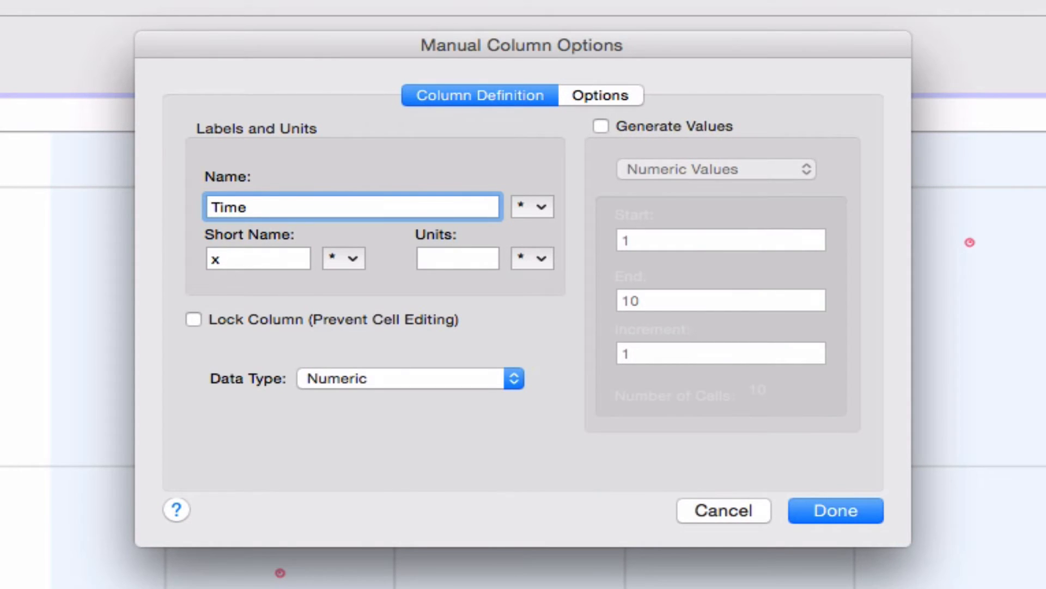
left_click(241, 259)
type("t")
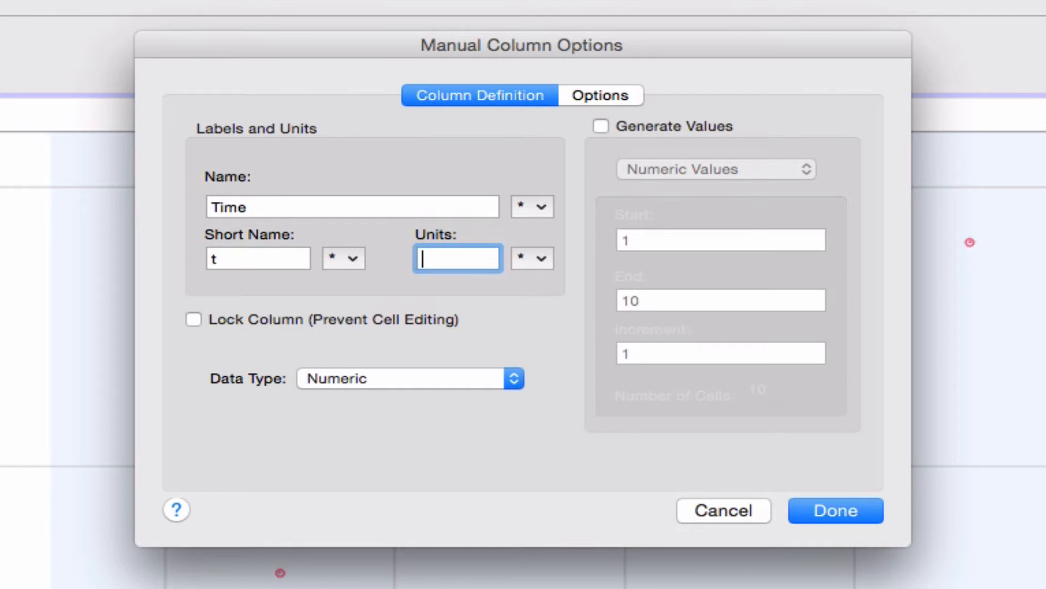
type("s")
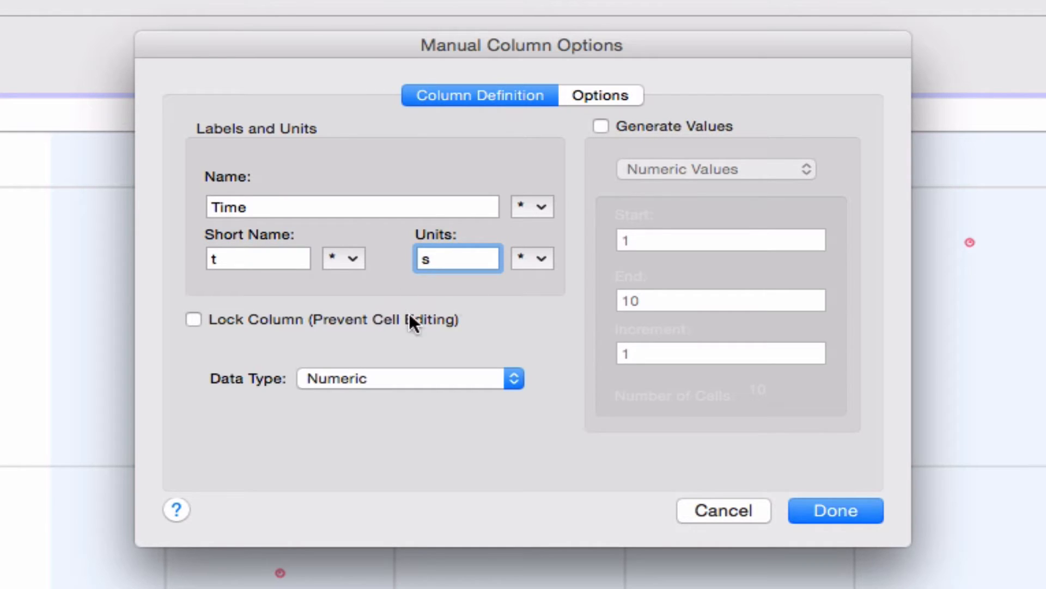
mouse_move(499, 317)
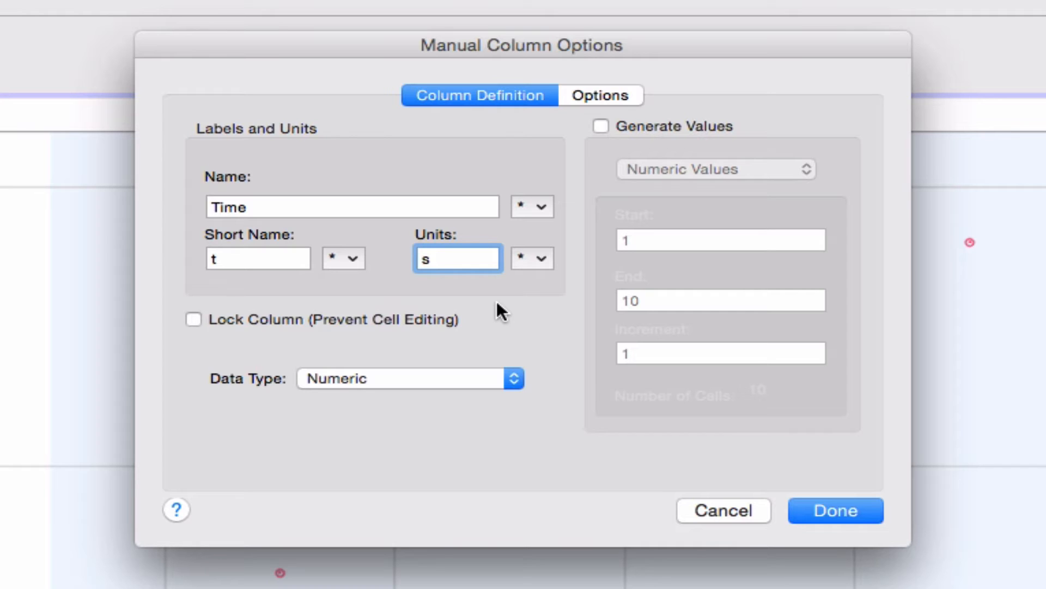
left_click(457, 257)
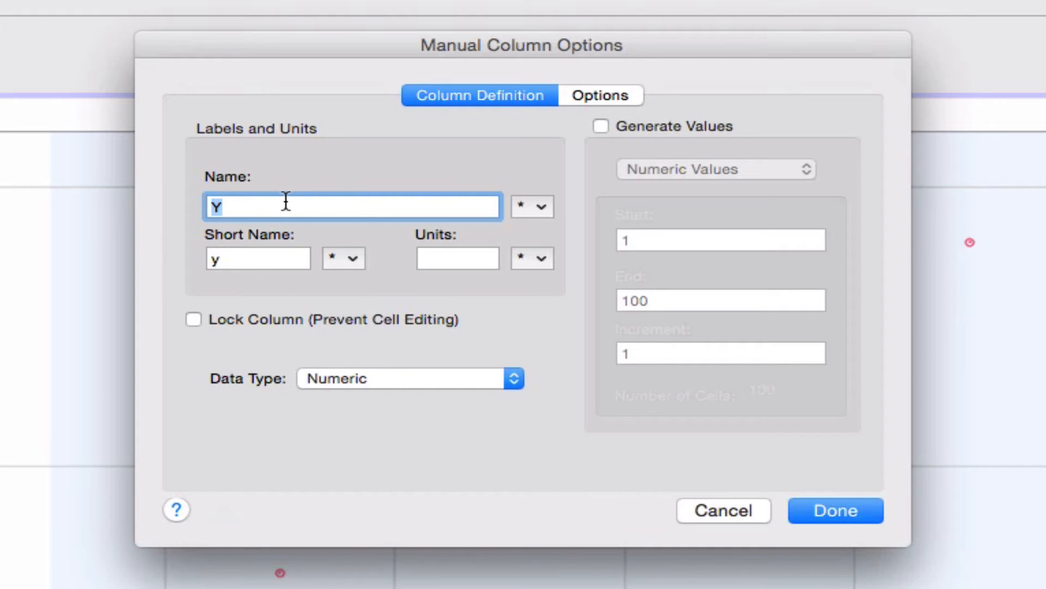
Define the Y column as Displacement with short name s and units m.
type("Dis")
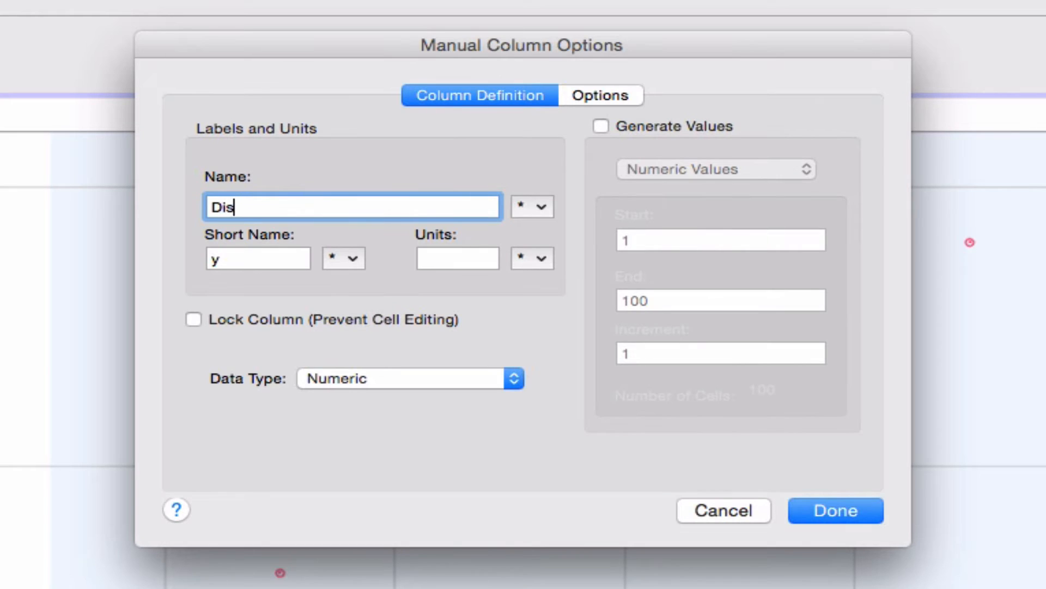
type("placement")
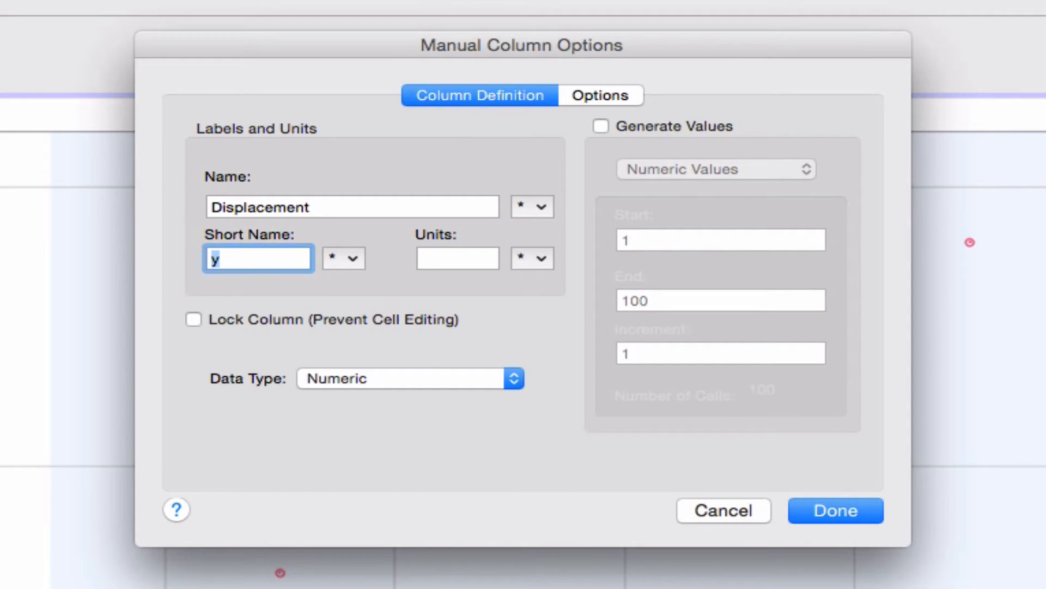
type("s")
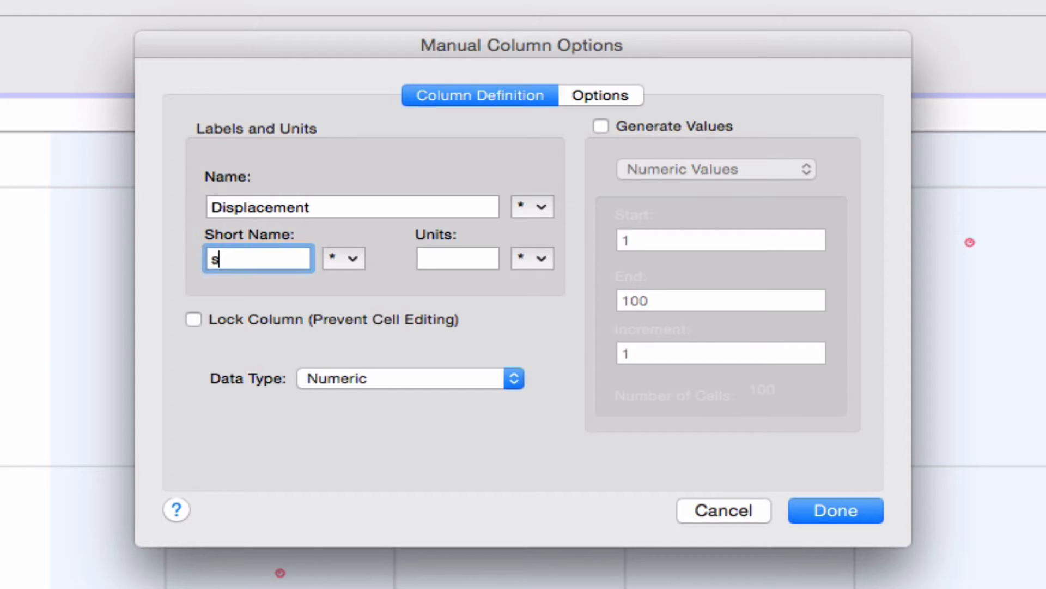
left_click(457, 257)
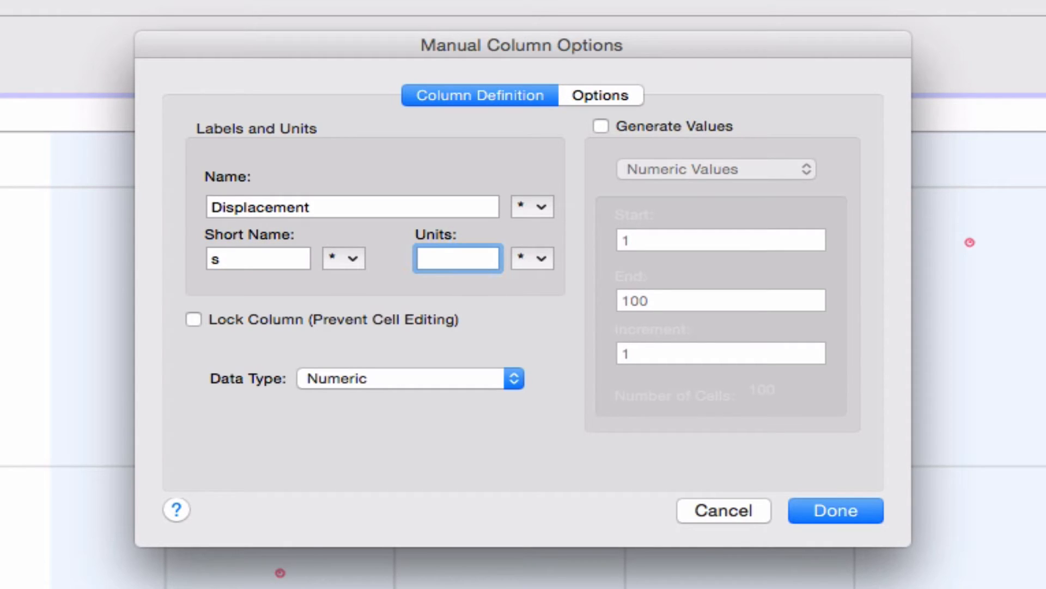
type("m")
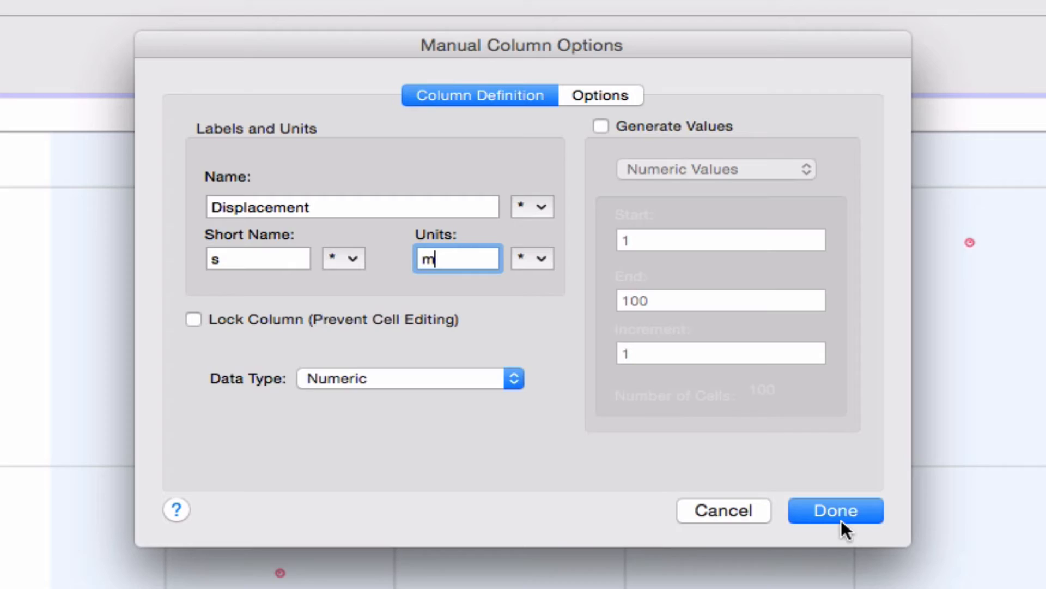
left_click(838, 510)
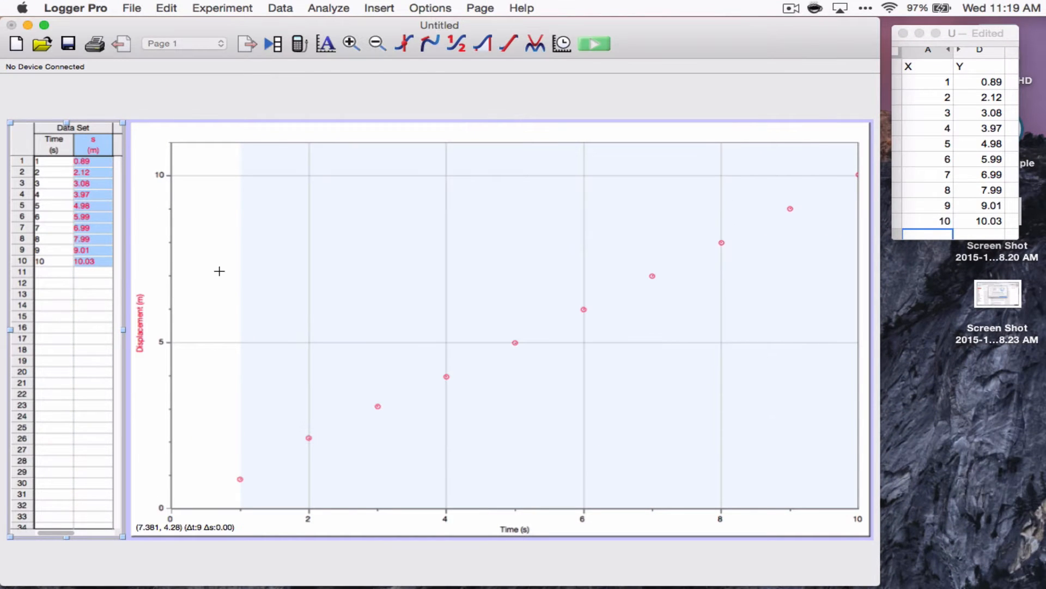
mouse_move(68, 148)
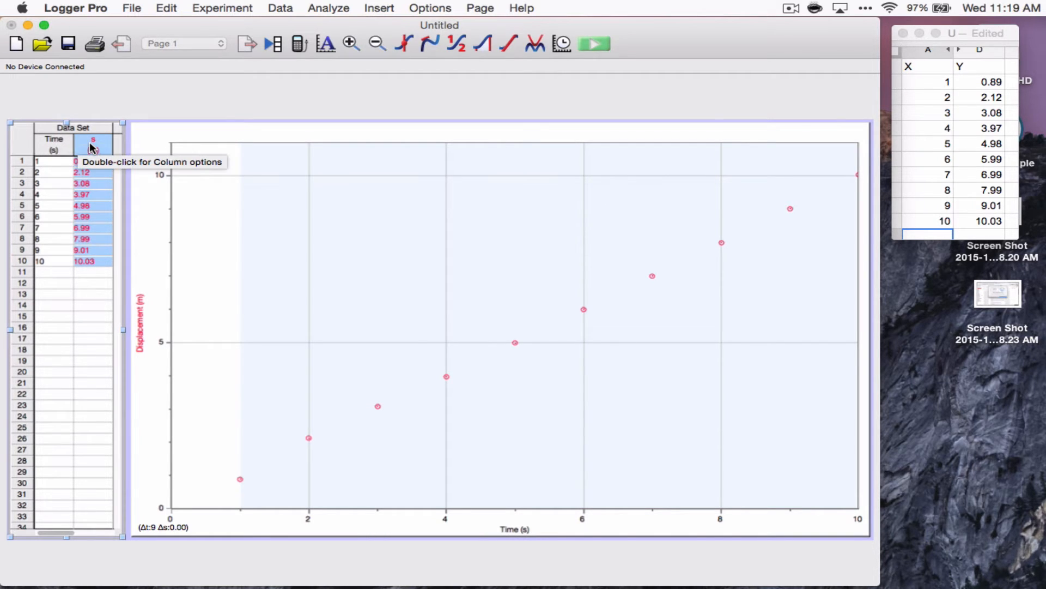
double_click(95, 143)
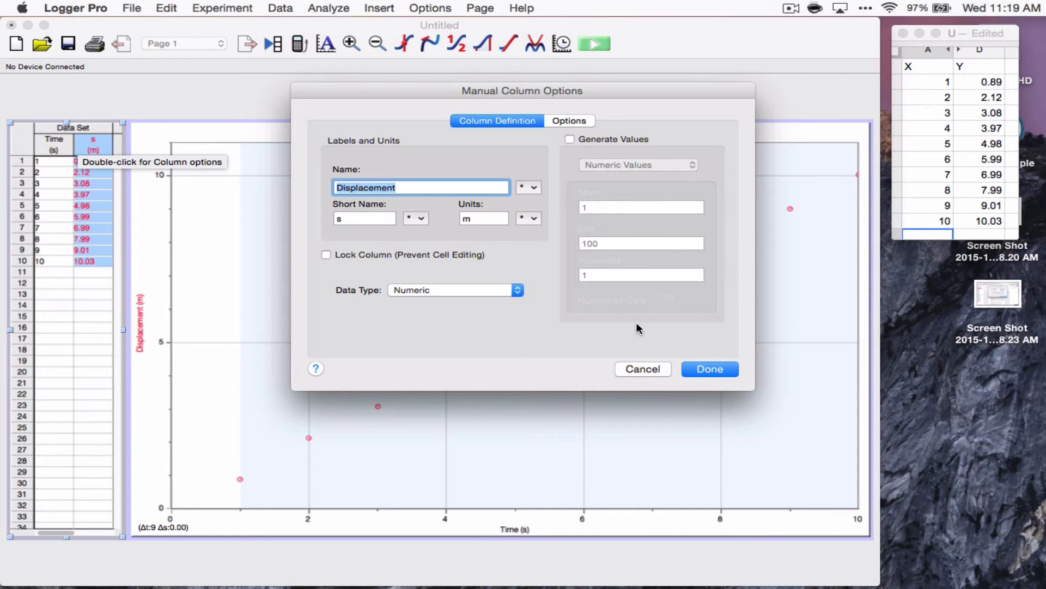
left_click(709, 369)
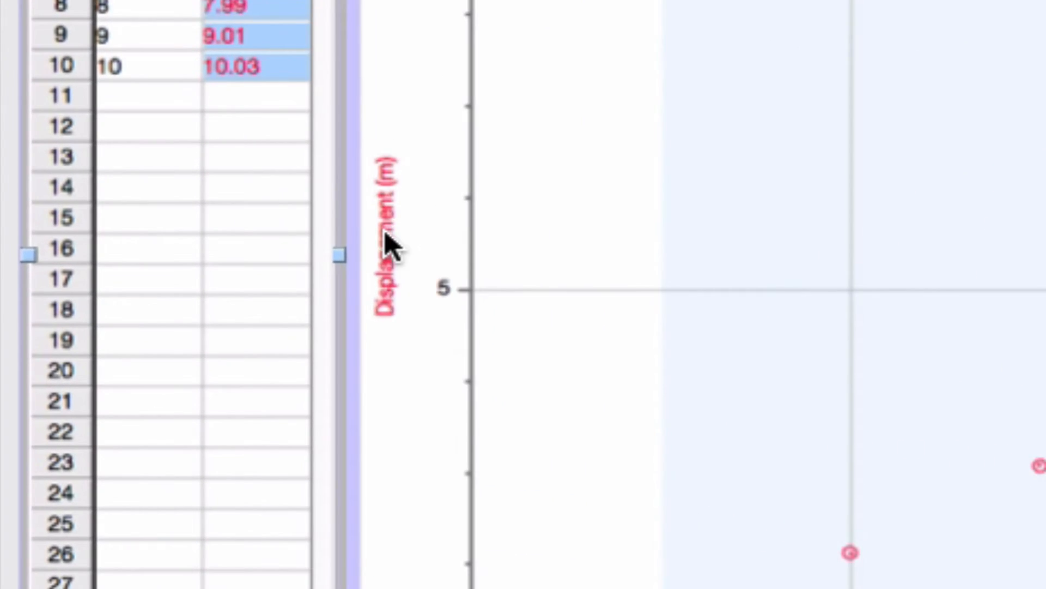
left_click(384, 239)
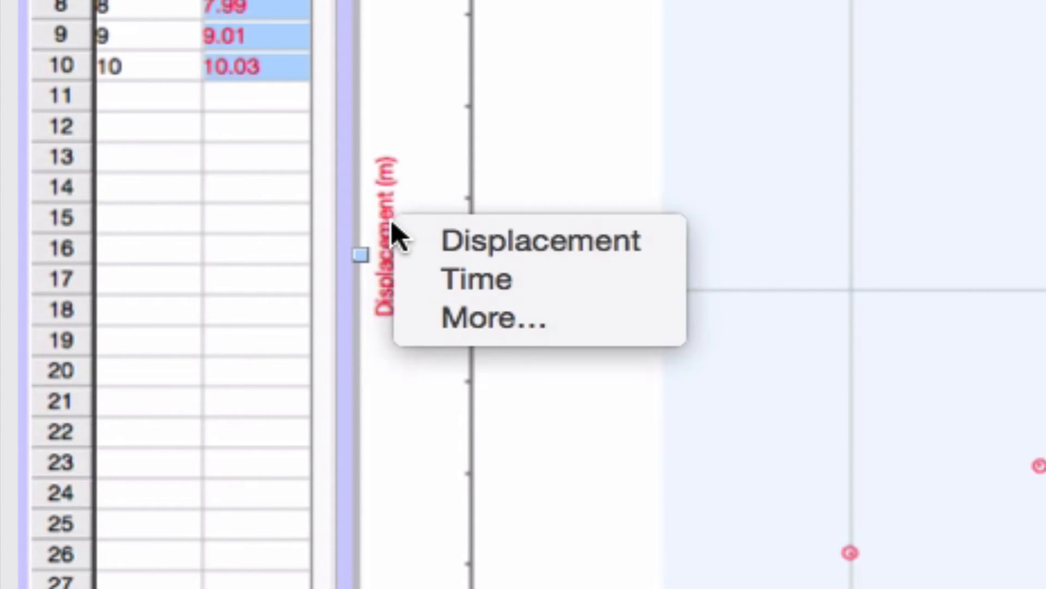
mouse_move(402, 21)
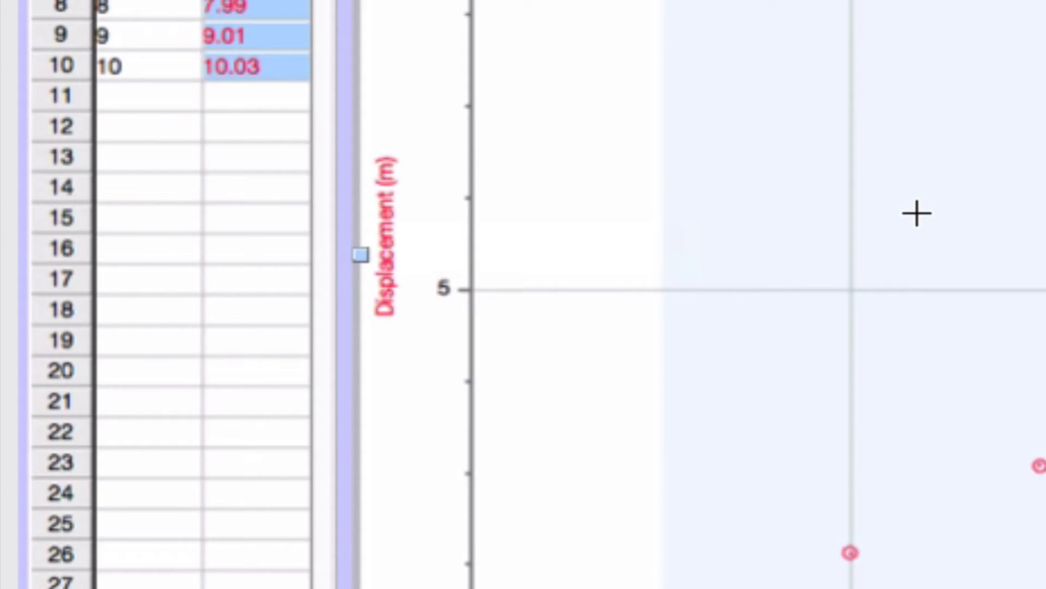
left_click(389, 240)
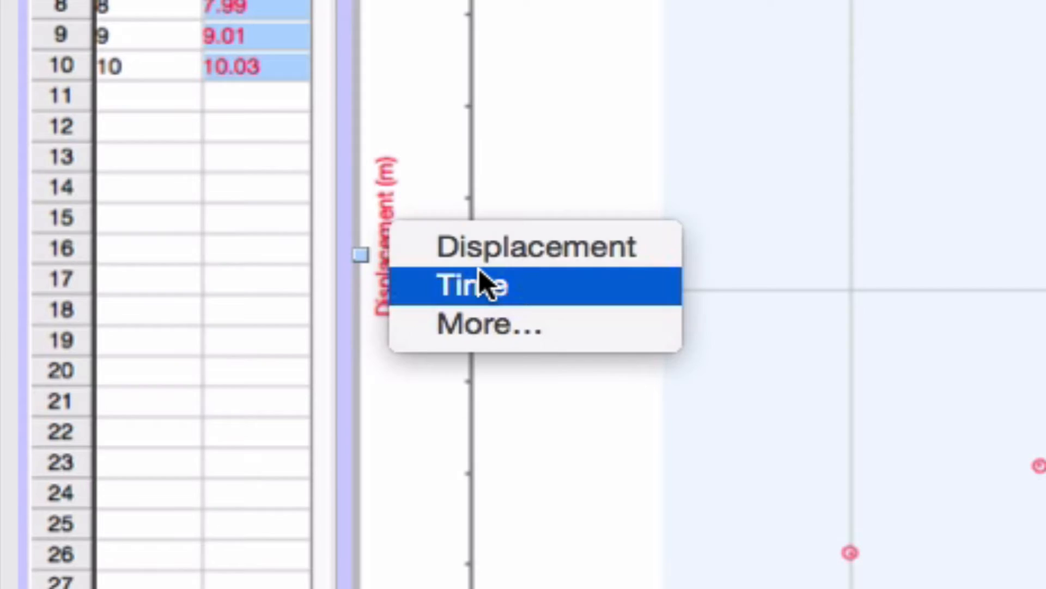
mouse_move(476, 263)
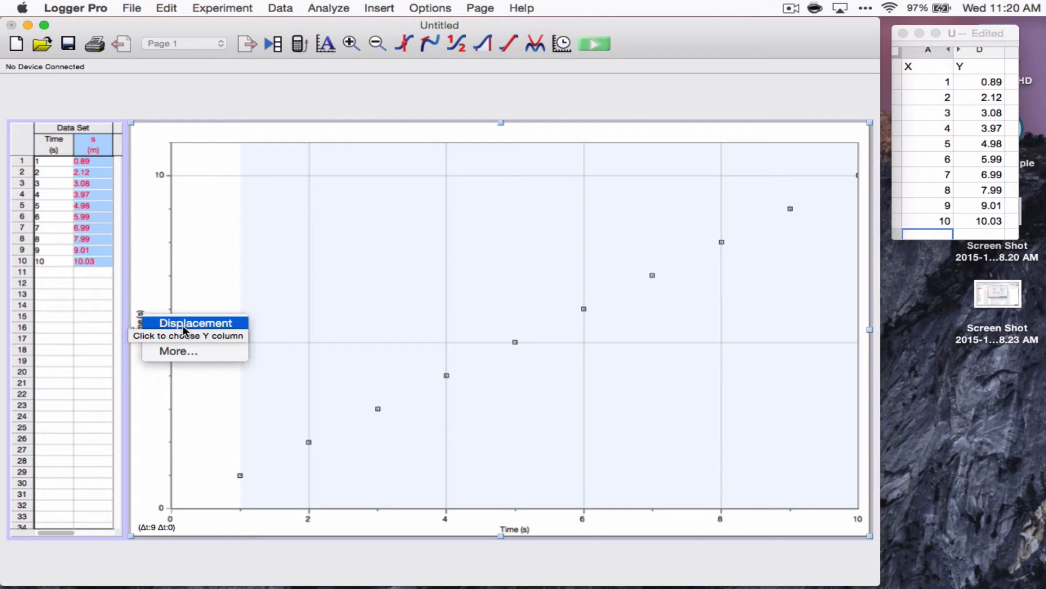
left_click(196, 323)
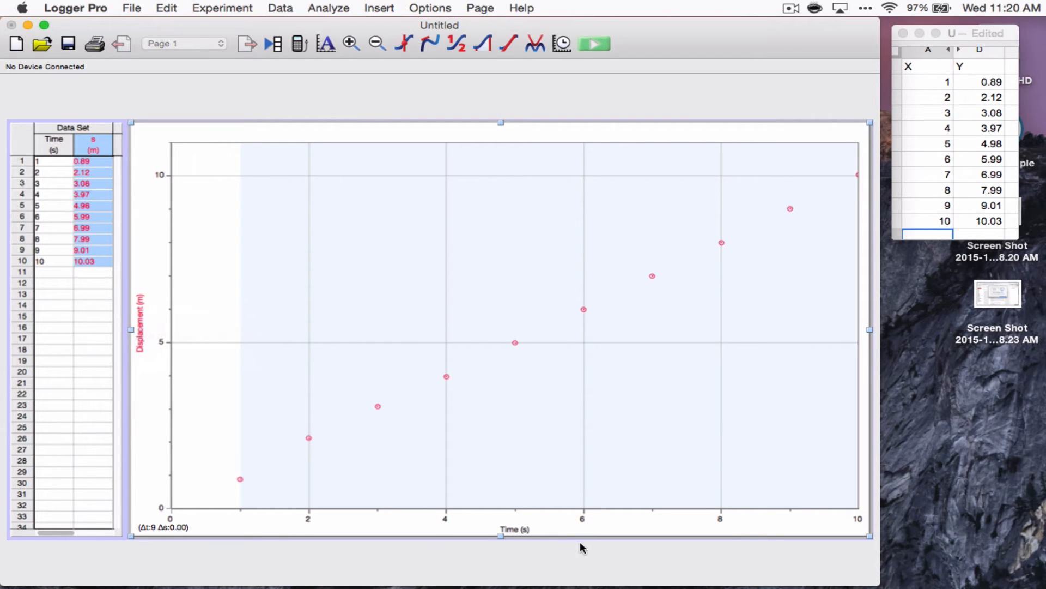
mouse_move(173, 276)
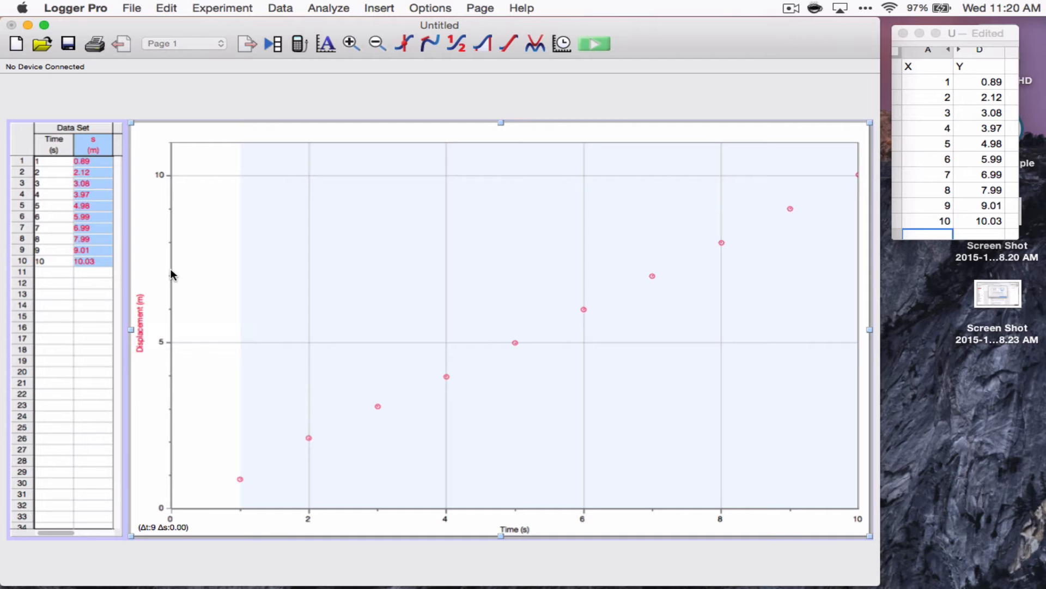
mouse_move(230, 242)
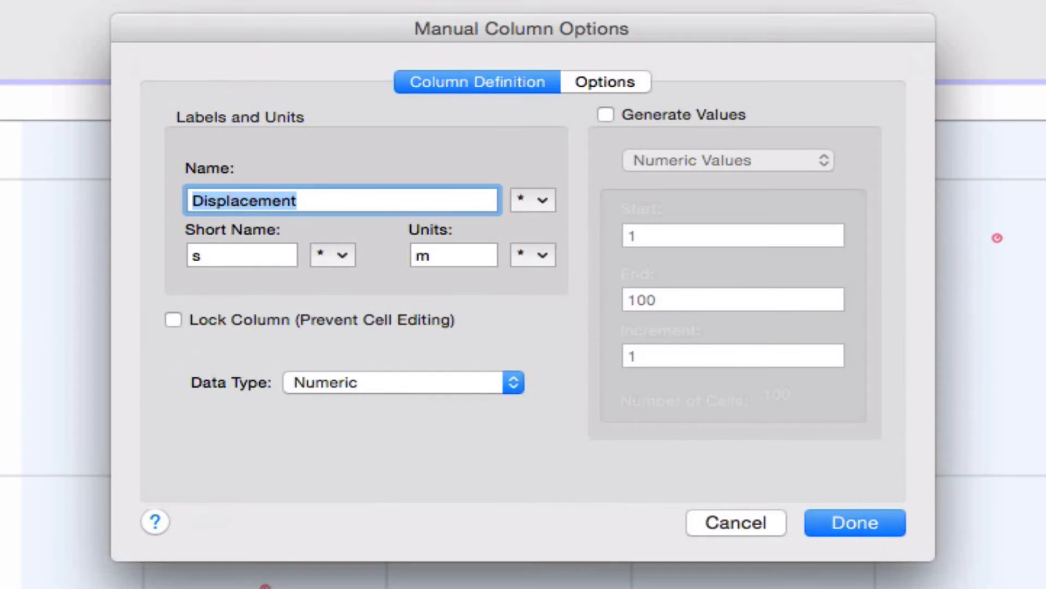
mouse_move(536, 316)
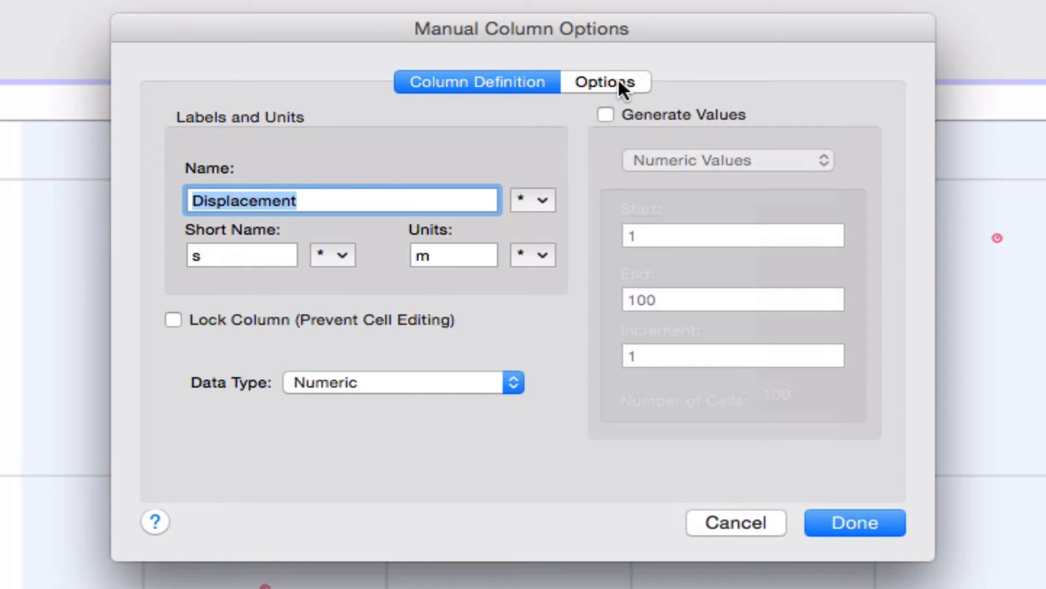
mouse_move(632, 103)
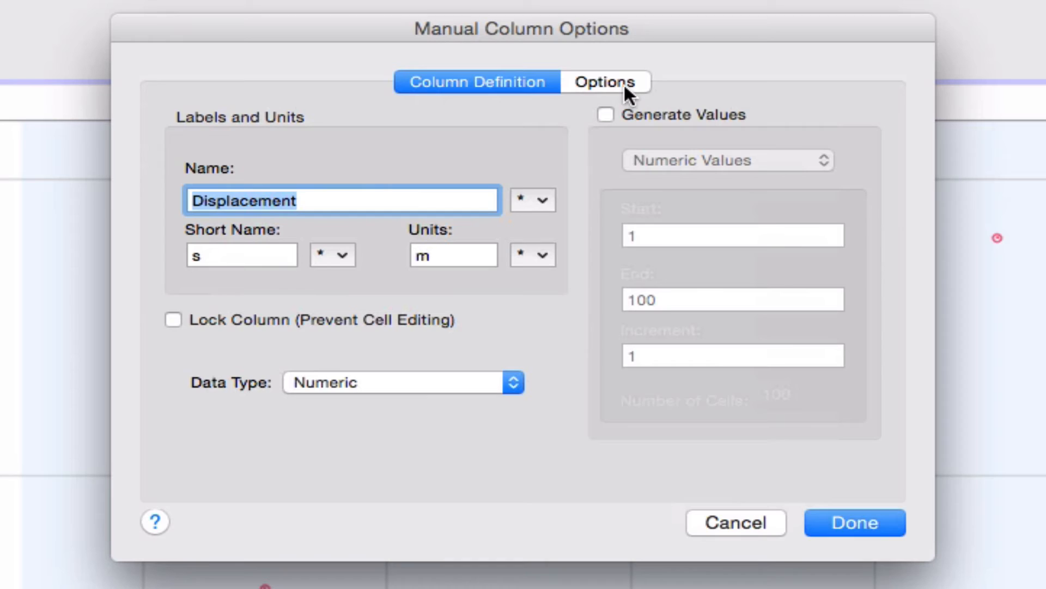
Show the Displacement column's point style, colour and error bar options.
left_click(605, 80)
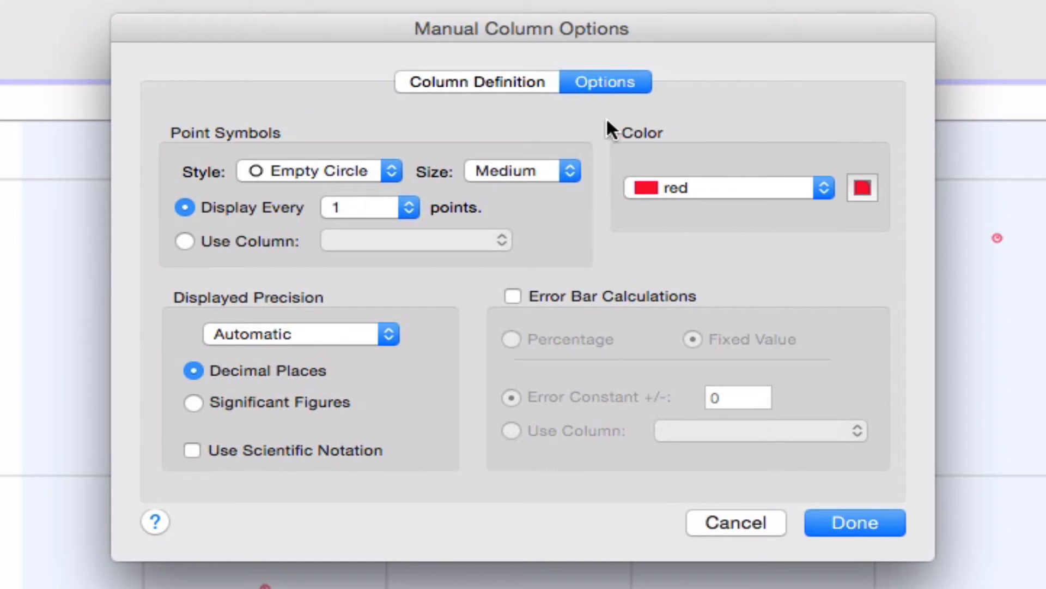
mouse_move(301, 190)
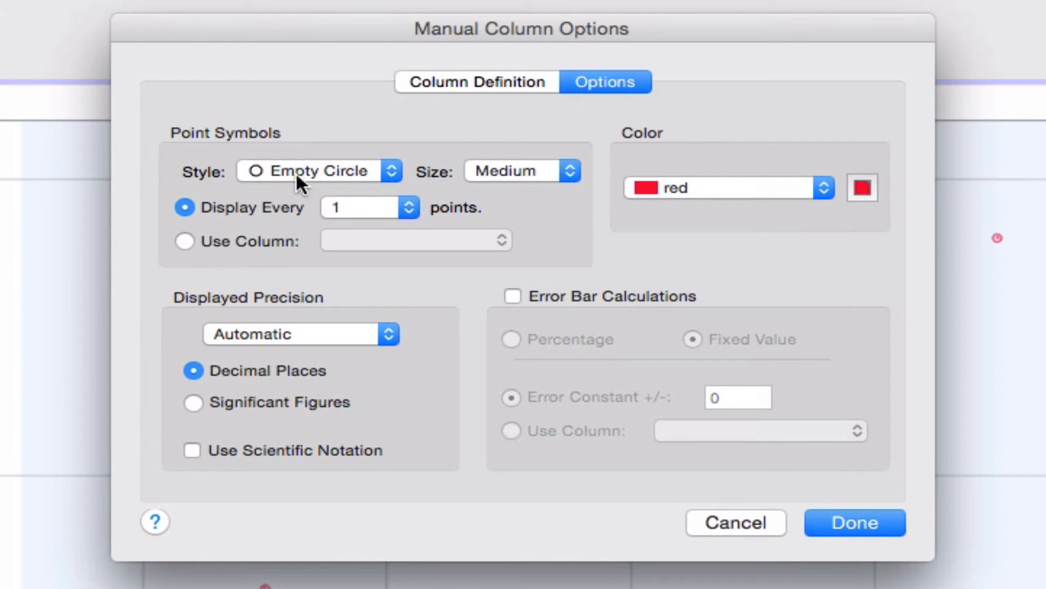
mouse_move(739, 196)
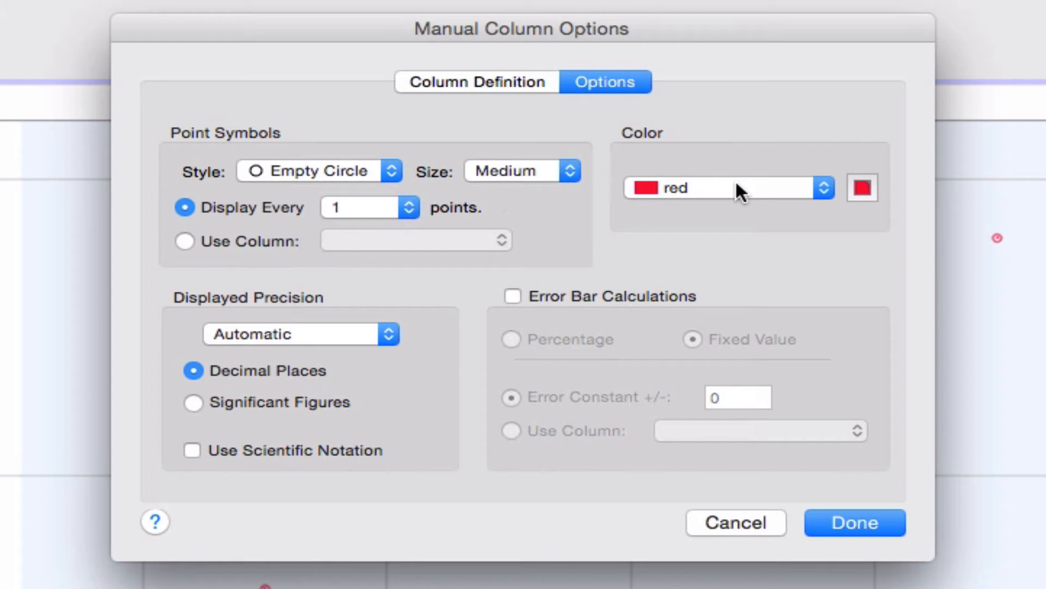
mouse_move(349, 343)
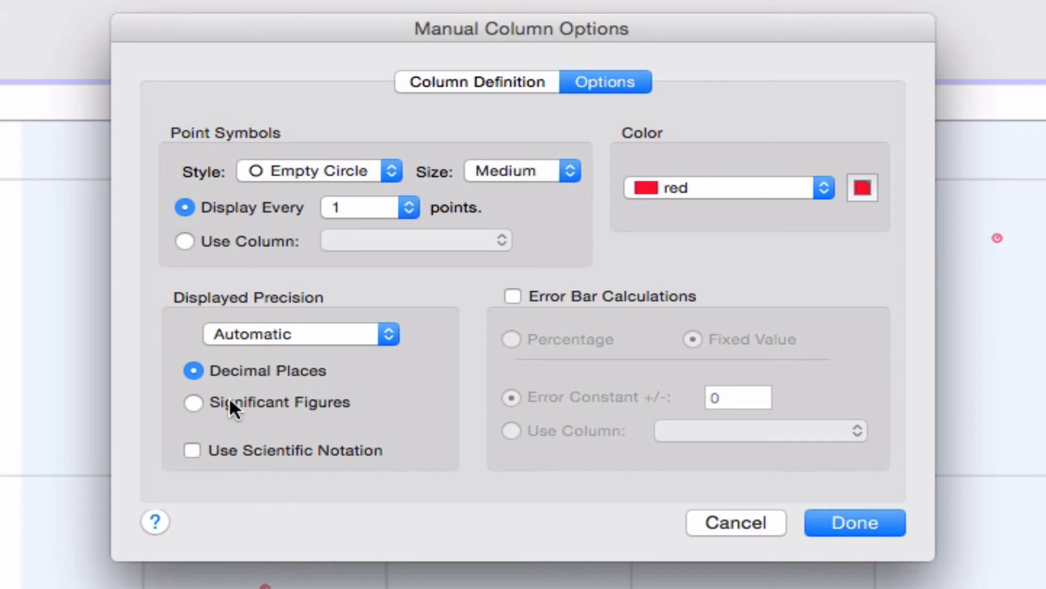
mouse_move(355, 395)
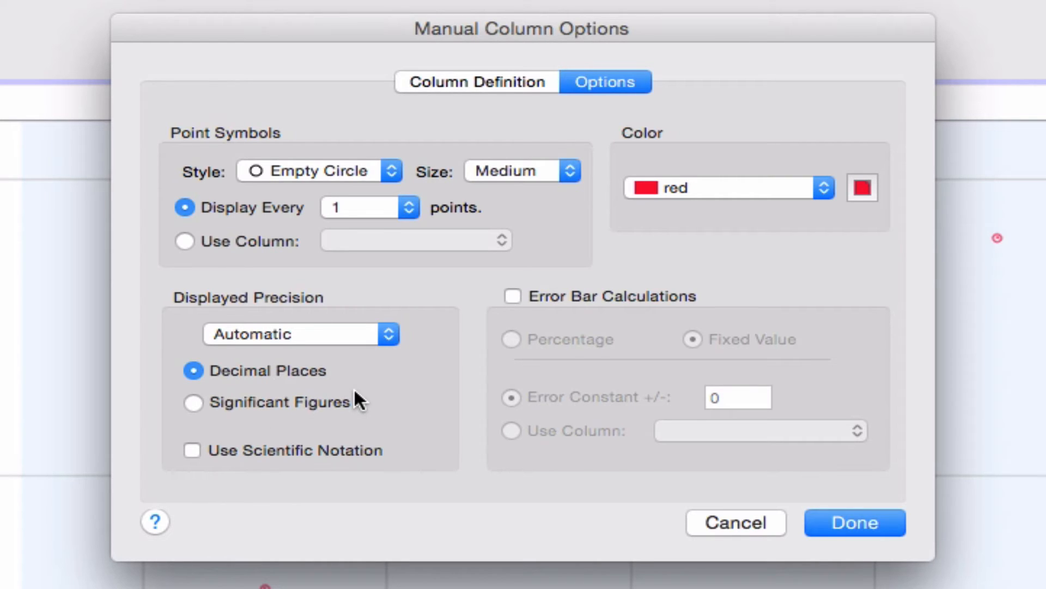
mouse_move(689, 379)
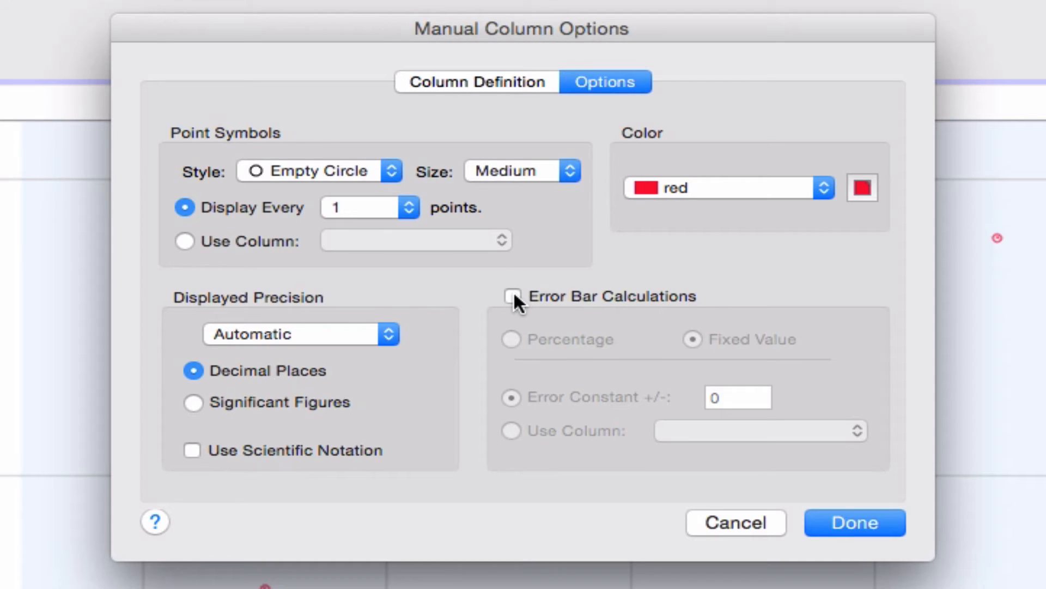
Enable Displacement error bars as a fixed value with error constant 0.01.
left_click(513, 296)
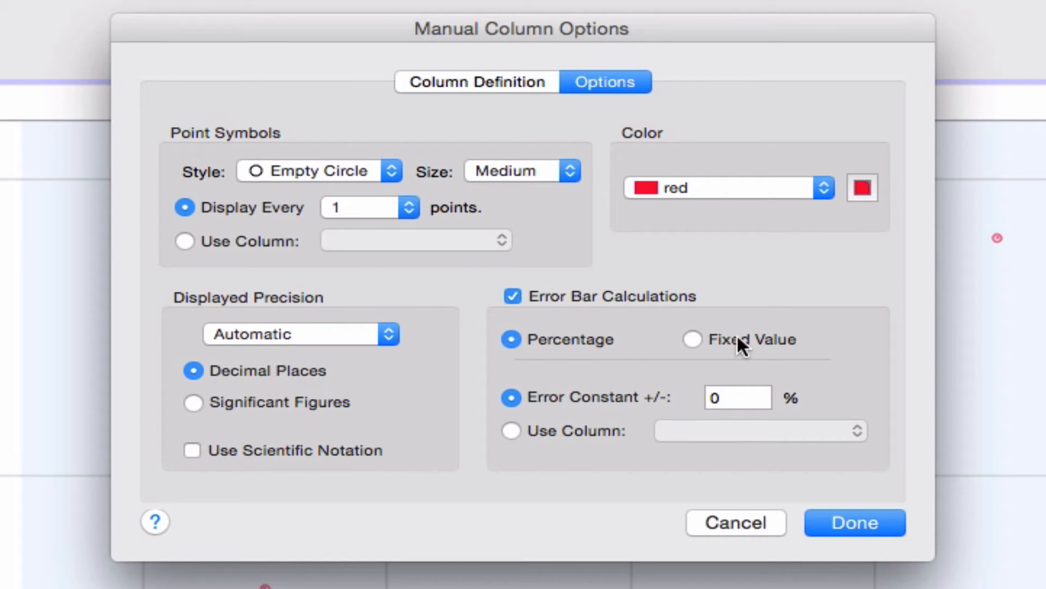
mouse_move(771, 352)
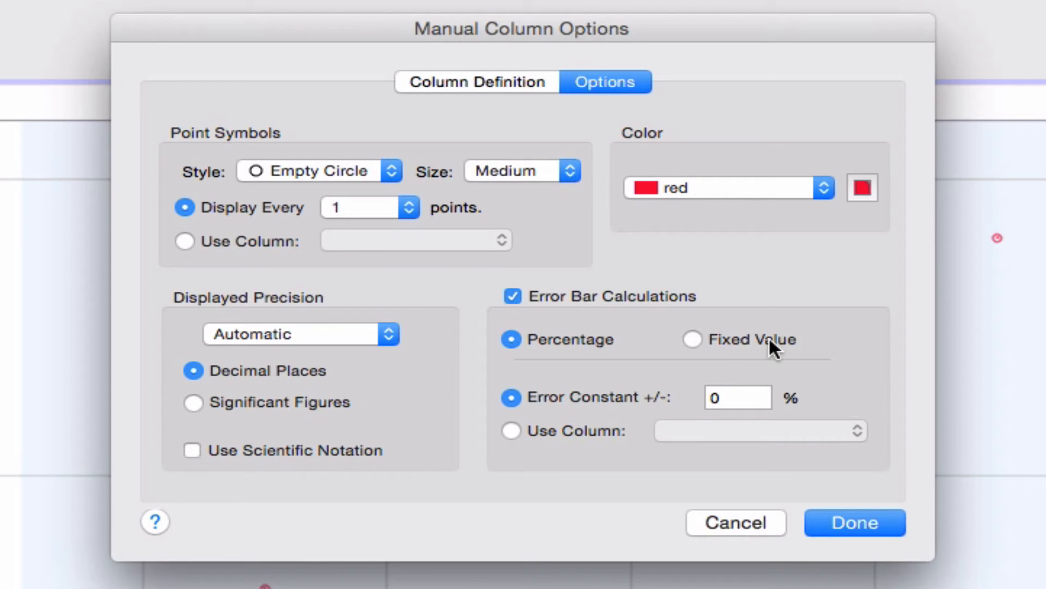
mouse_move(569, 356)
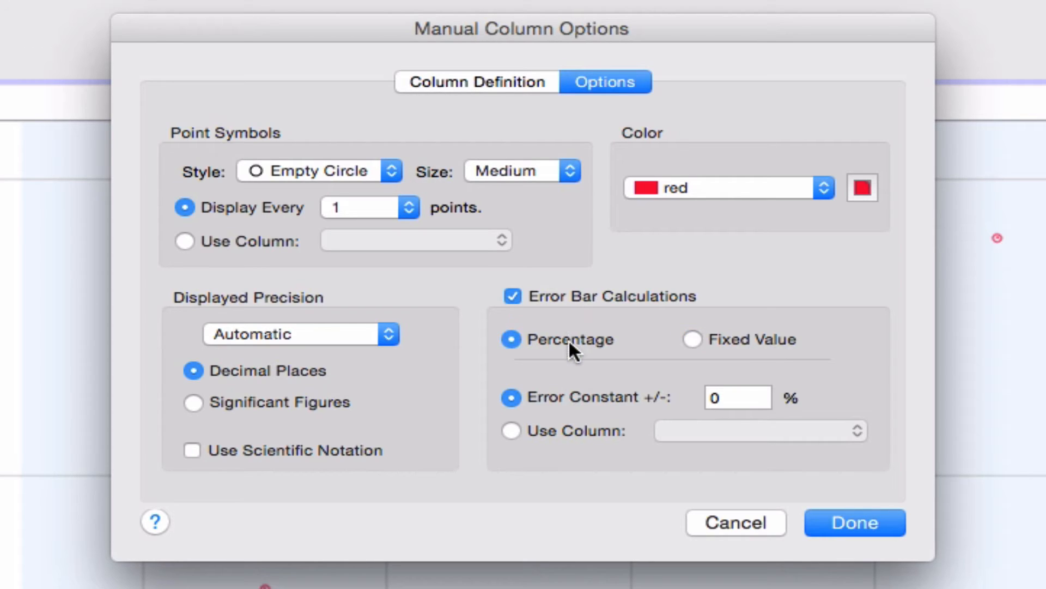
left_click(693, 339)
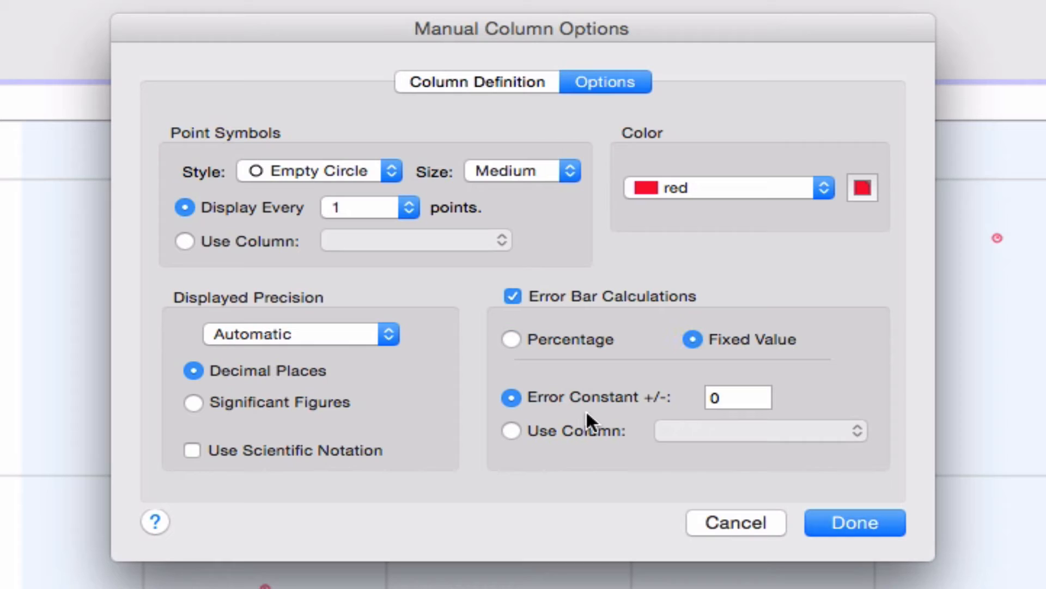
left_click(739, 397)
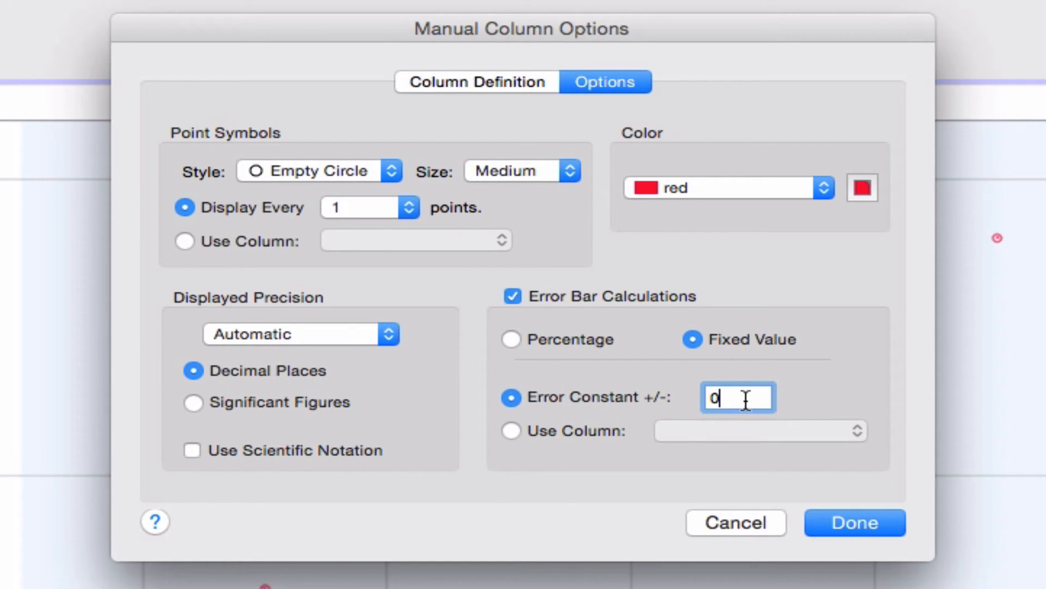
type(".01")
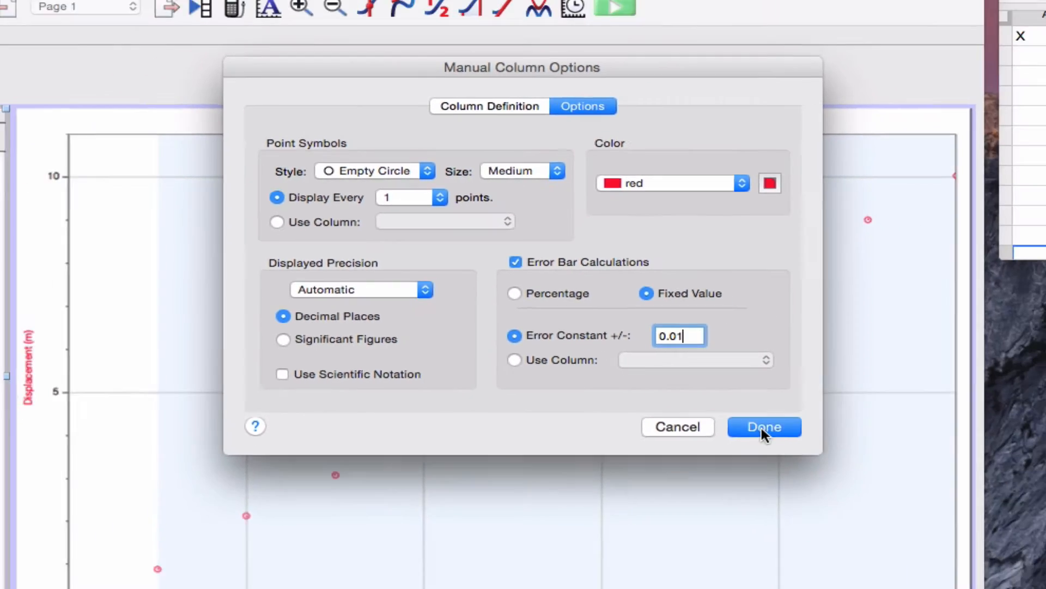
left_click(763, 426)
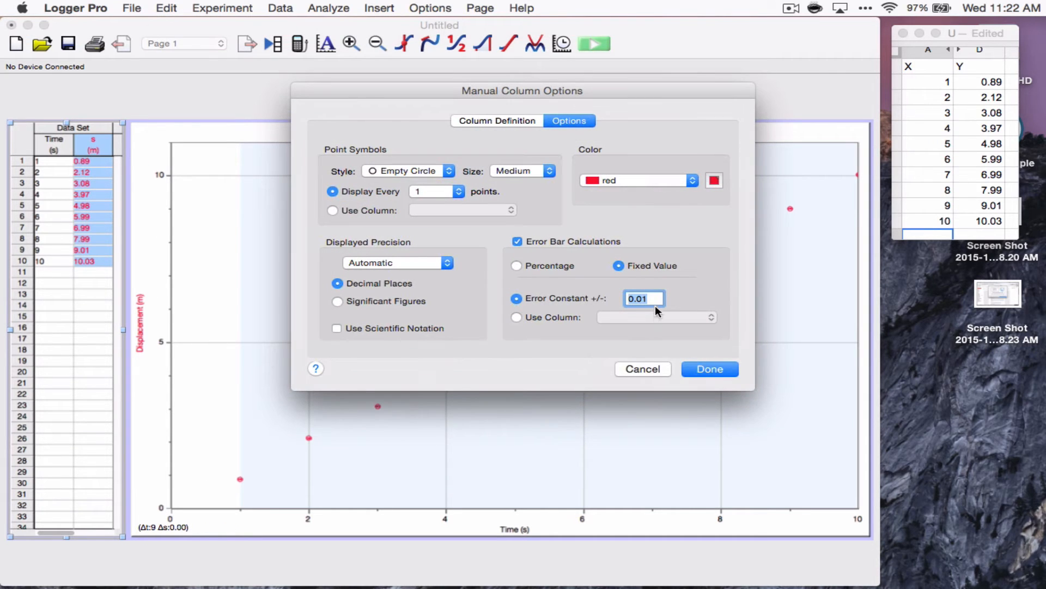
Set the error constant to 0.1 and displayed precision to 1 decimal place, then apply.
type("0.1")
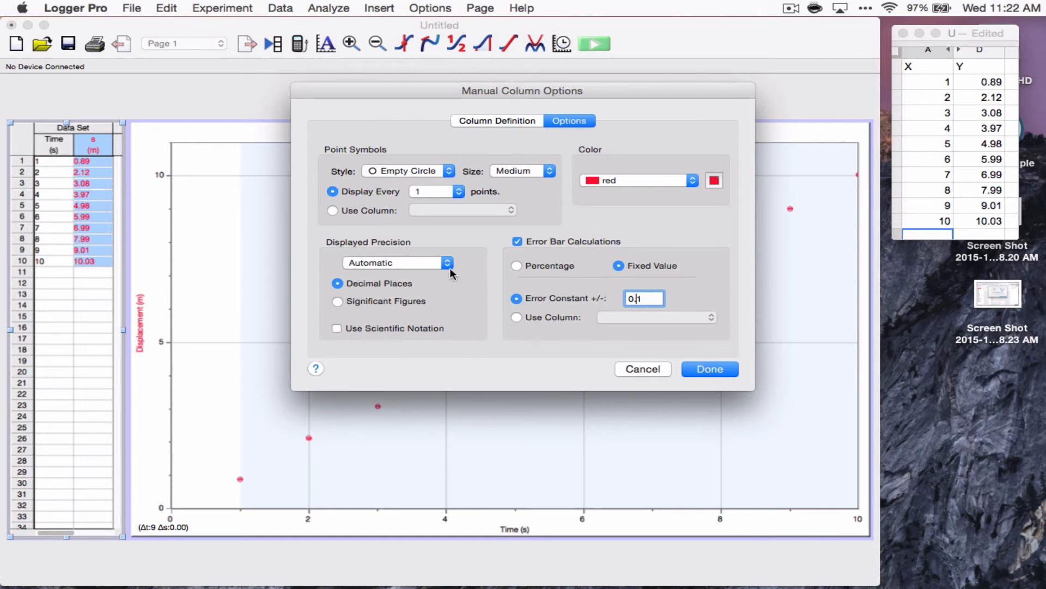
left_click(447, 262)
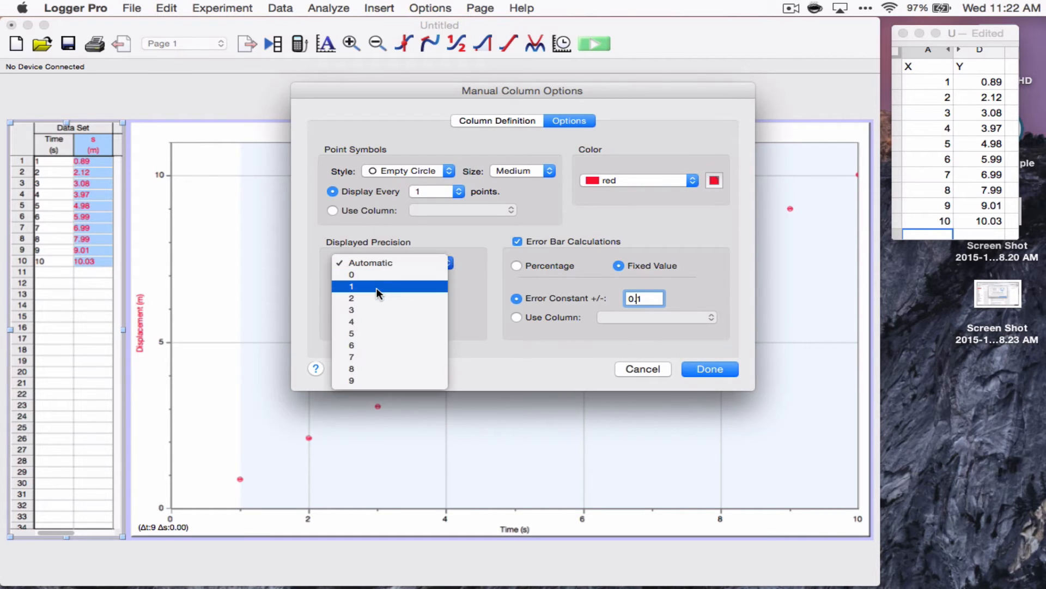
left_click(352, 297)
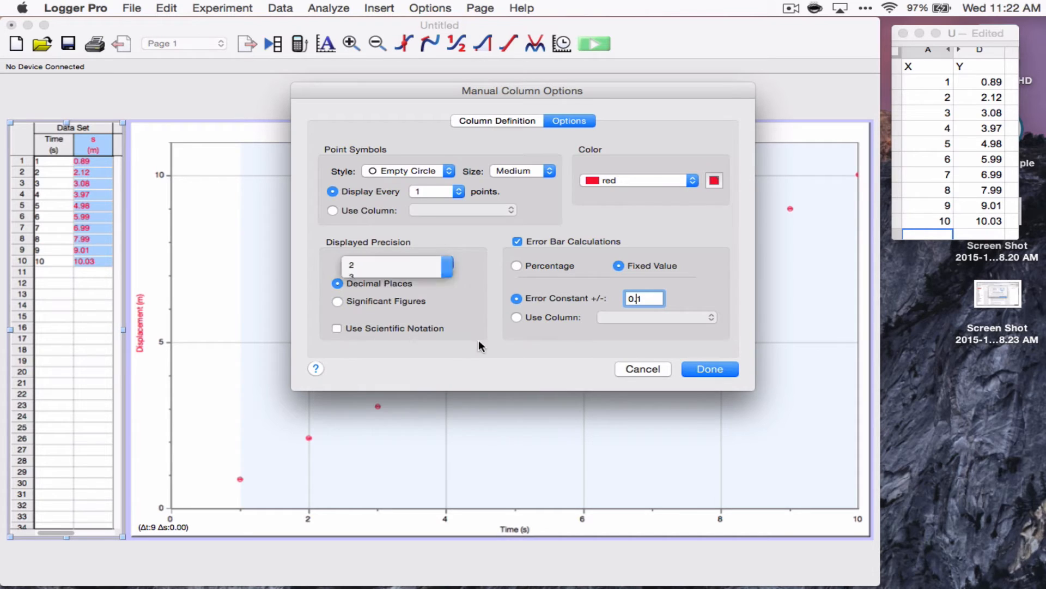
left_click(393, 265)
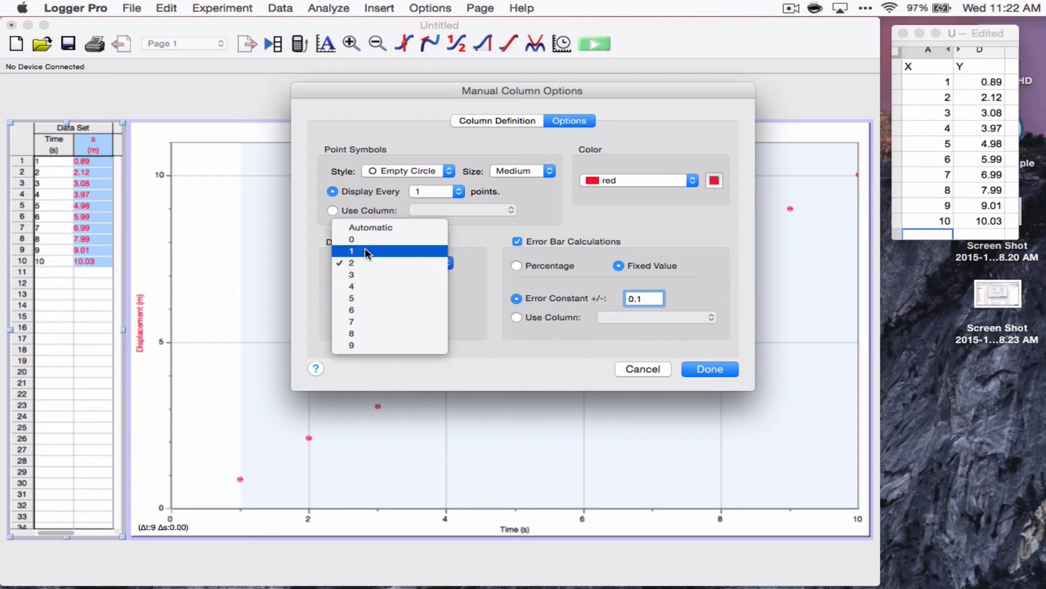
left_click(351, 250)
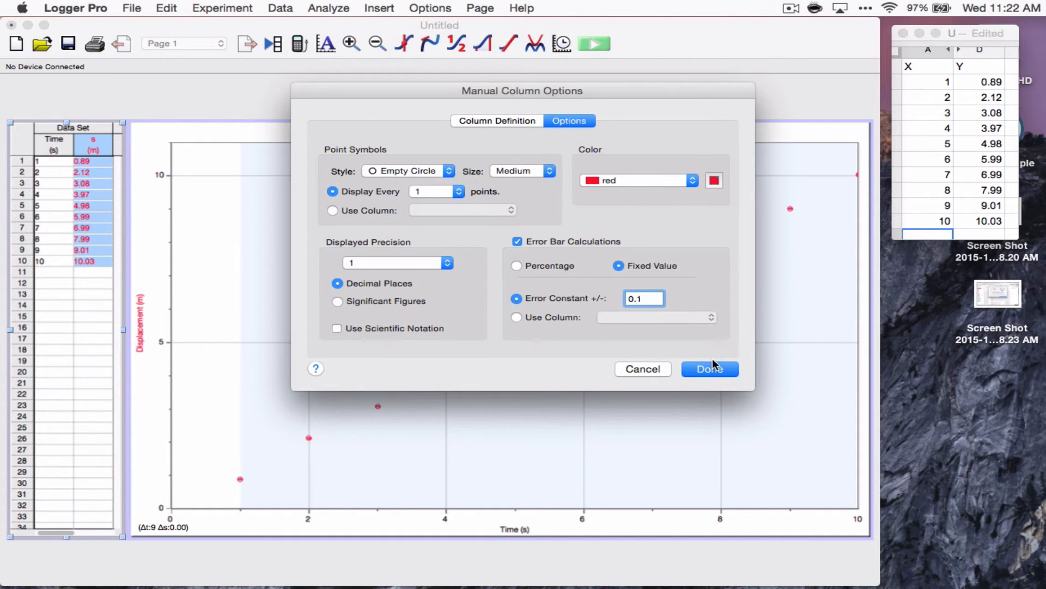
left_click(710, 369)
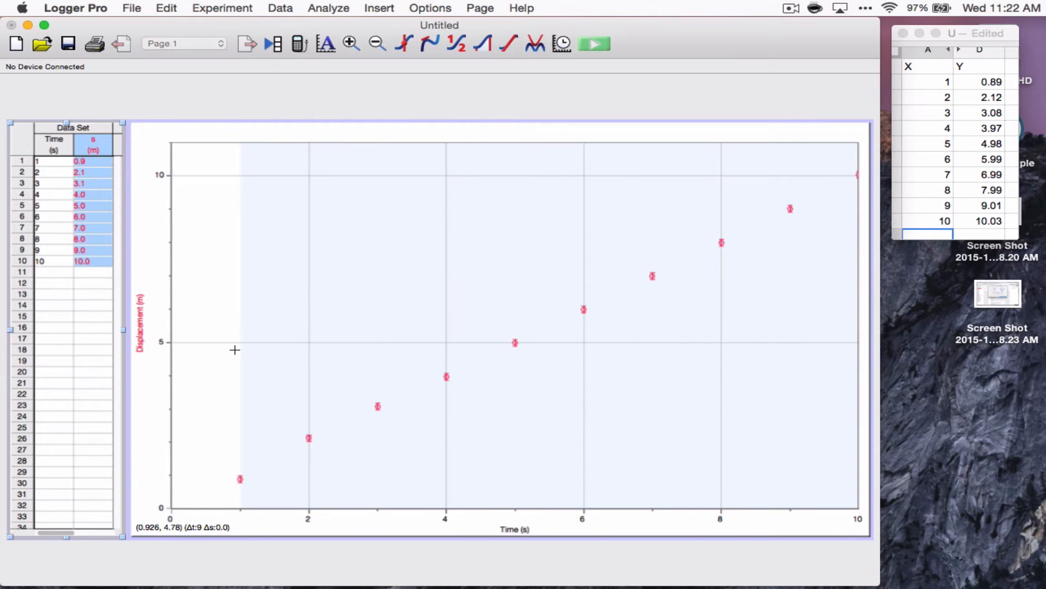
mouse_move(338, 451)
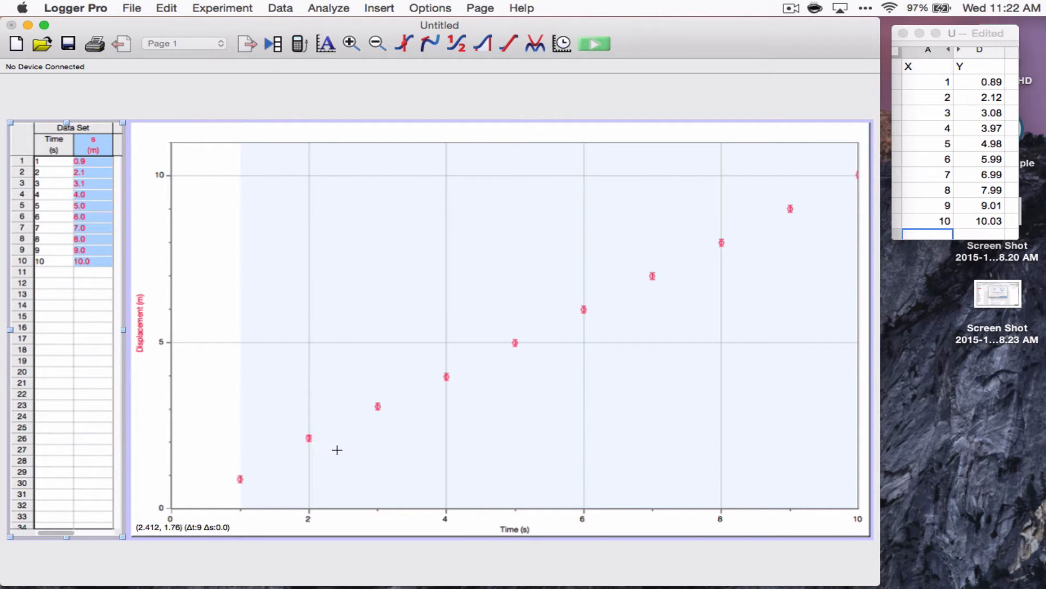
mouse_move(329, 428)
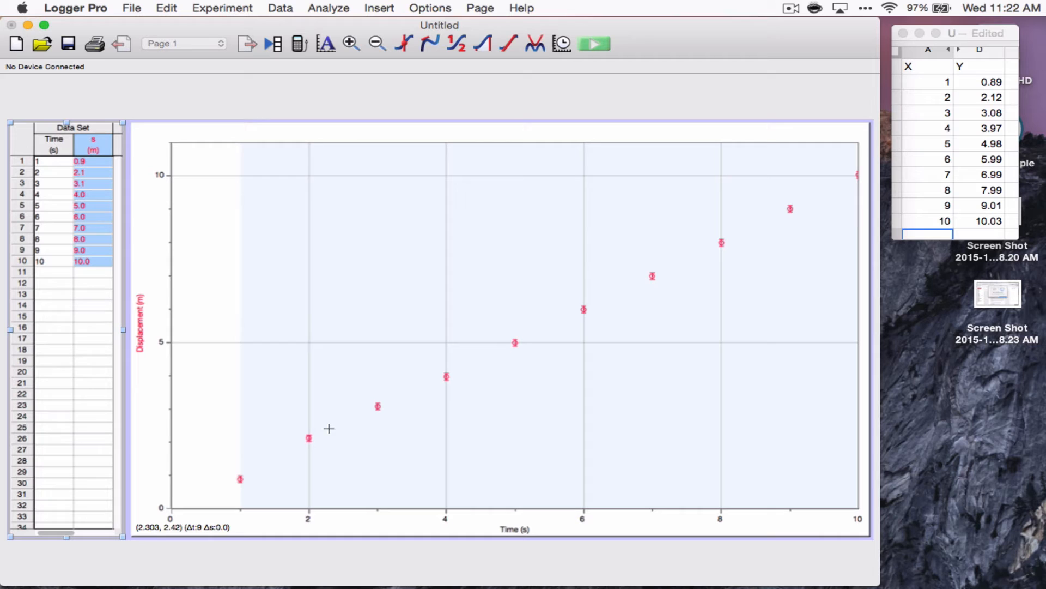
mouse_move(315, 443)
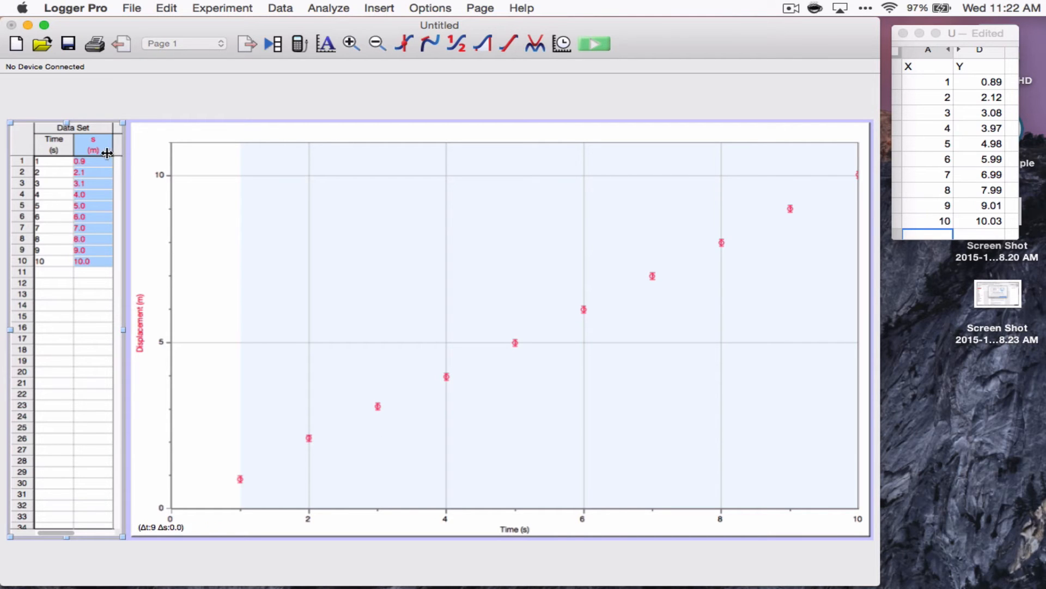
mouse_move(100, 224)
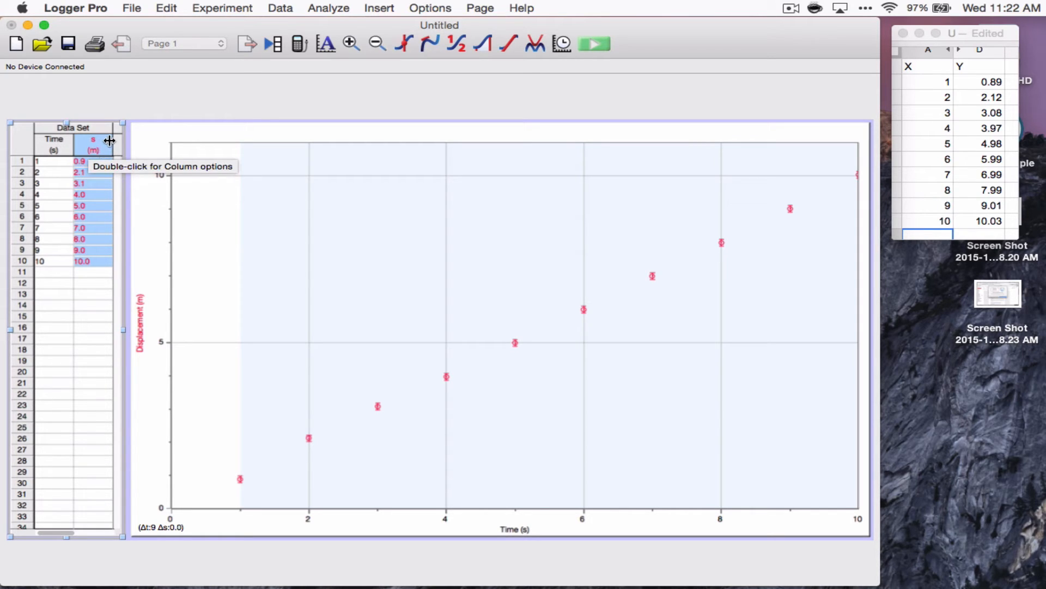
mouse_move(242, 10)
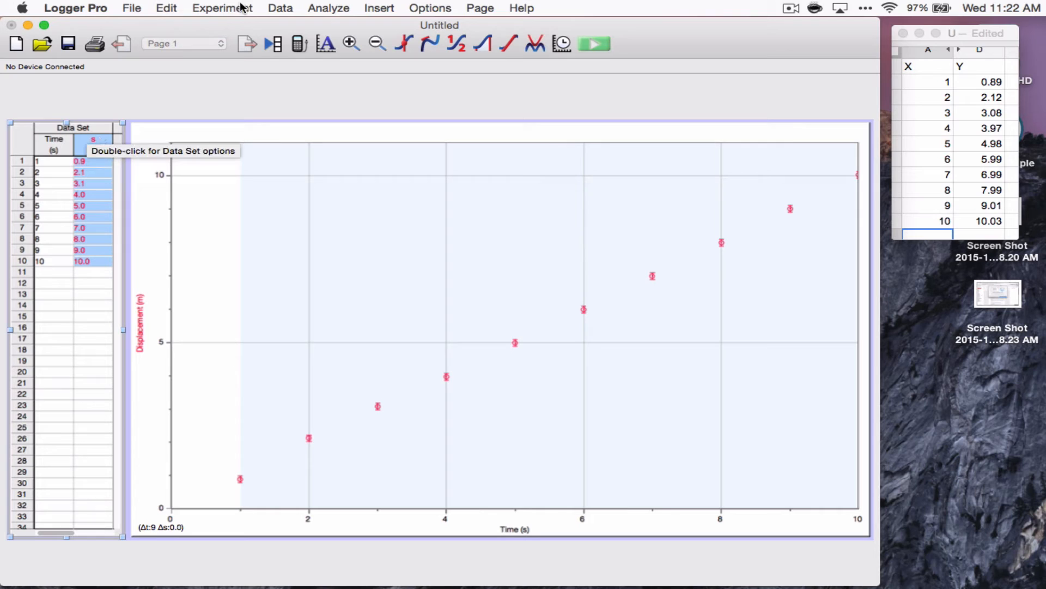
Start a new manual data column from the Data menu.
left_click(380, 9)
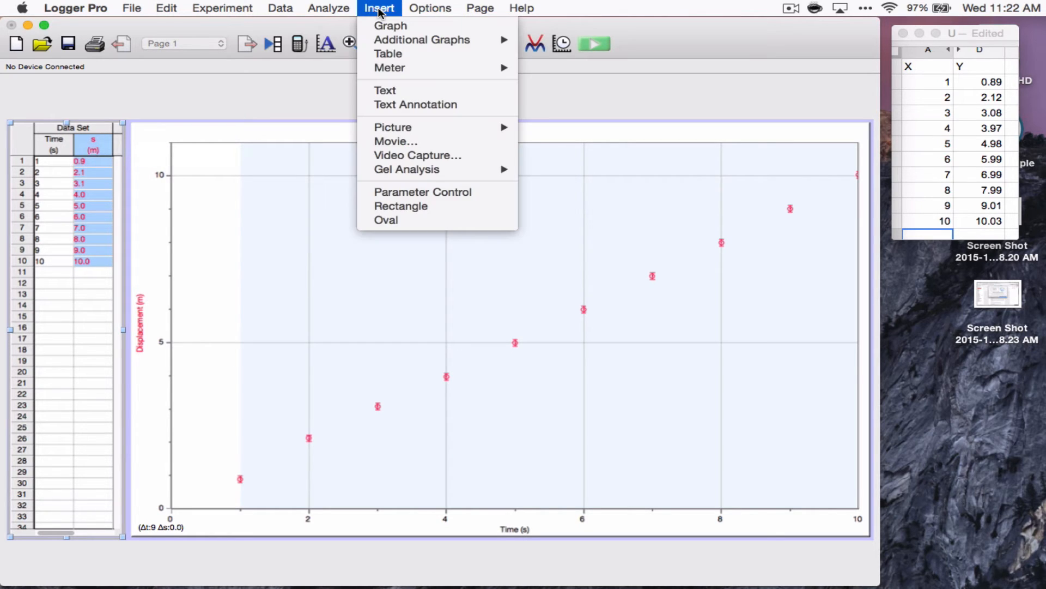
mouse_move(422, 158)
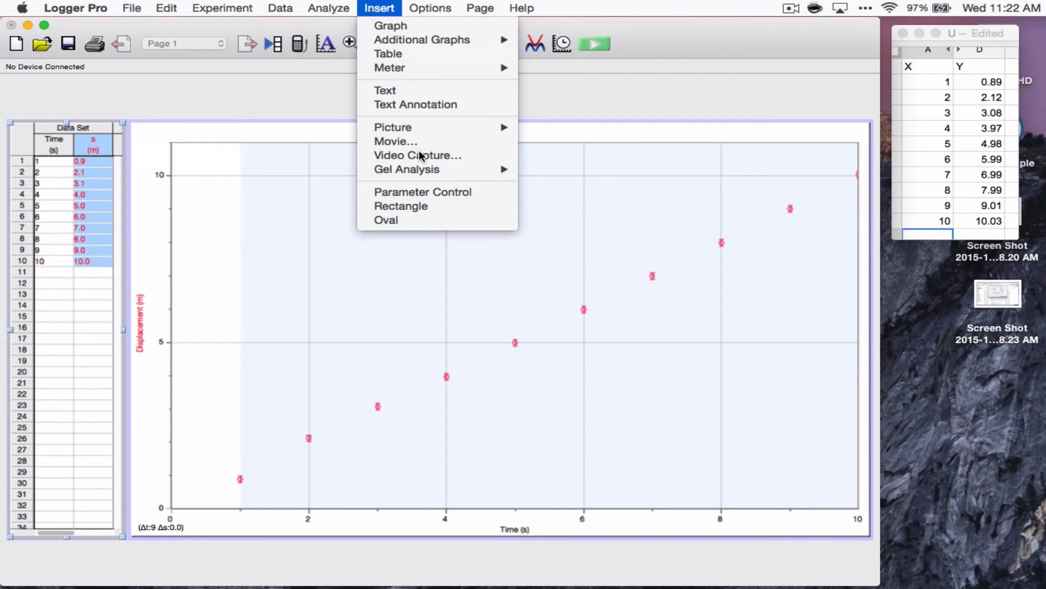
mouse_move(354, 16)
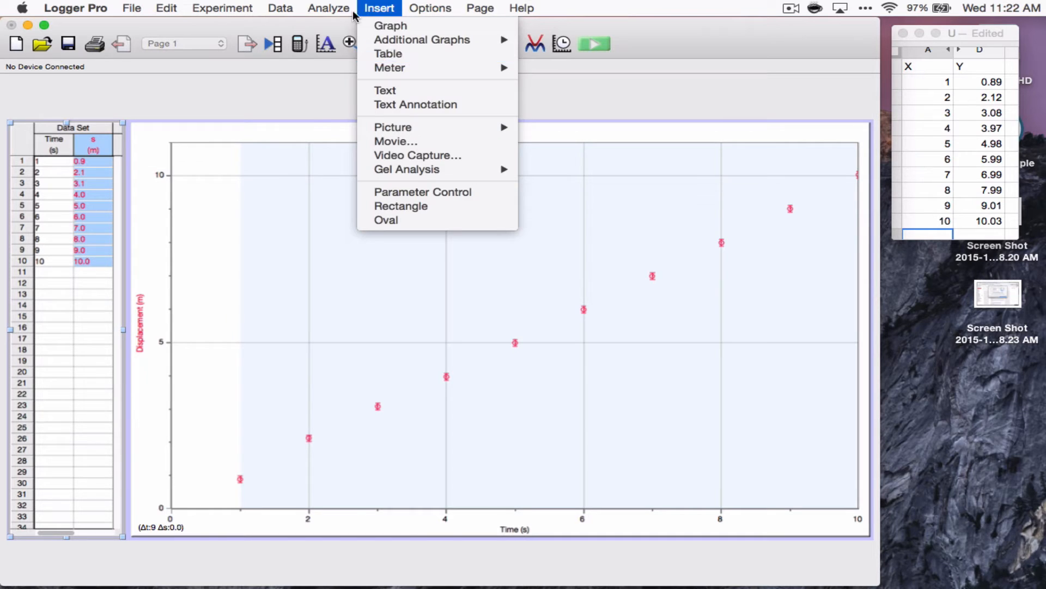
left_click(281, 9)
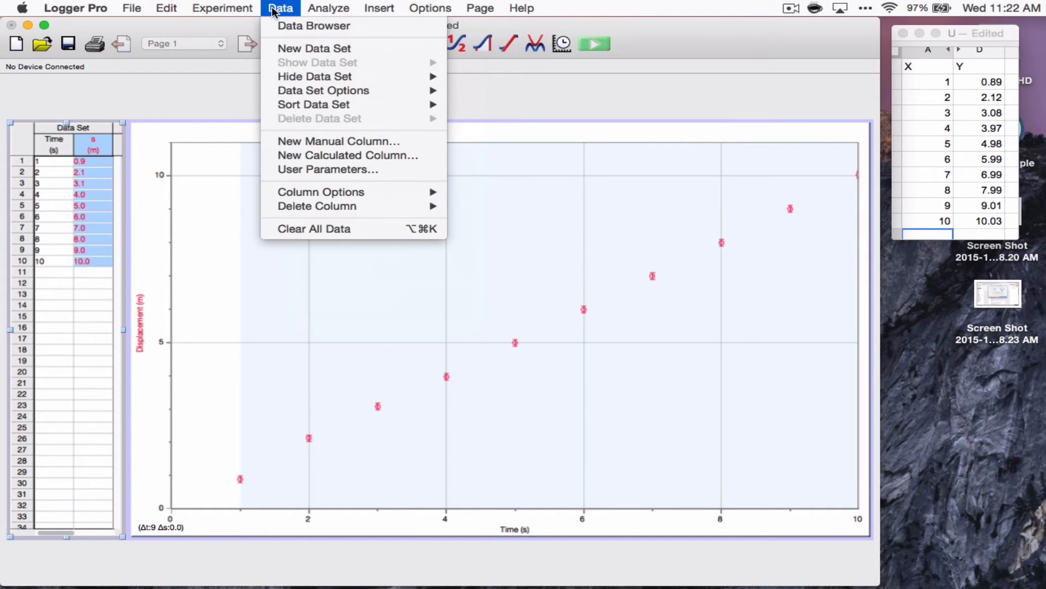
mouse_move(339, 141)
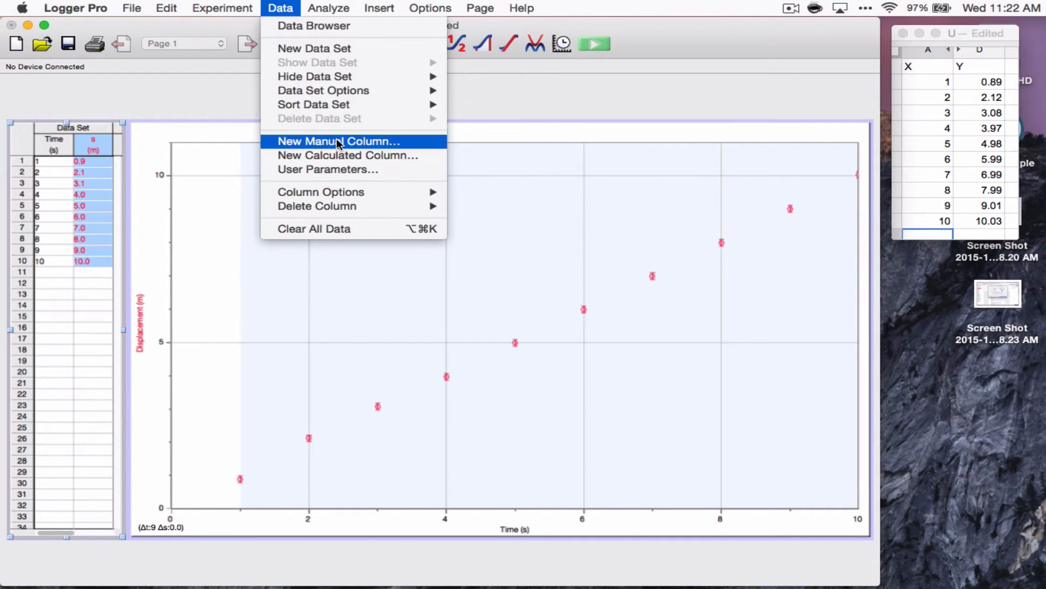
mouse_move(331, 148)
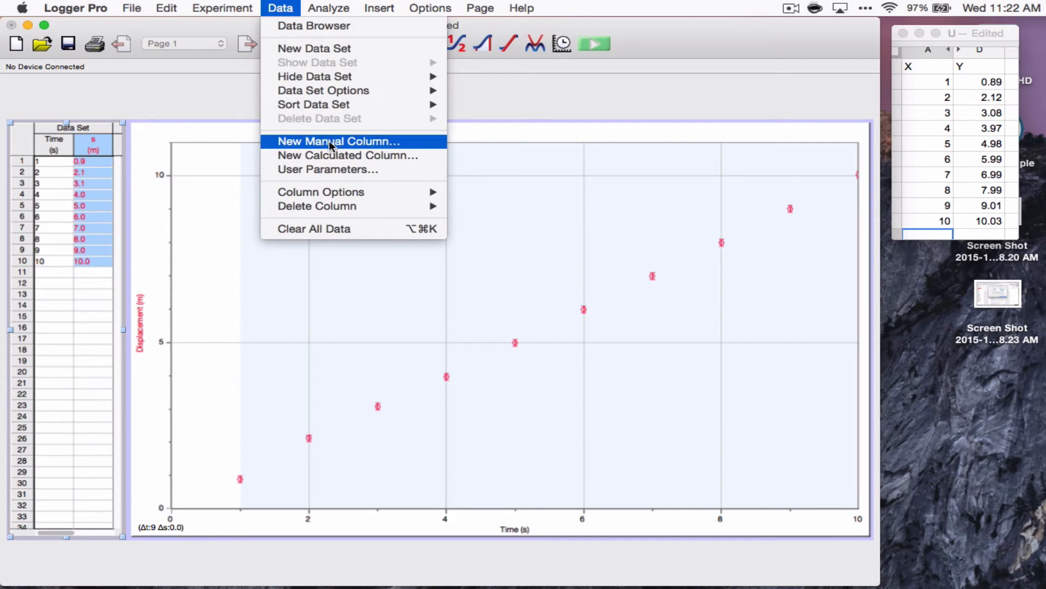
mouse_move(330, 146)
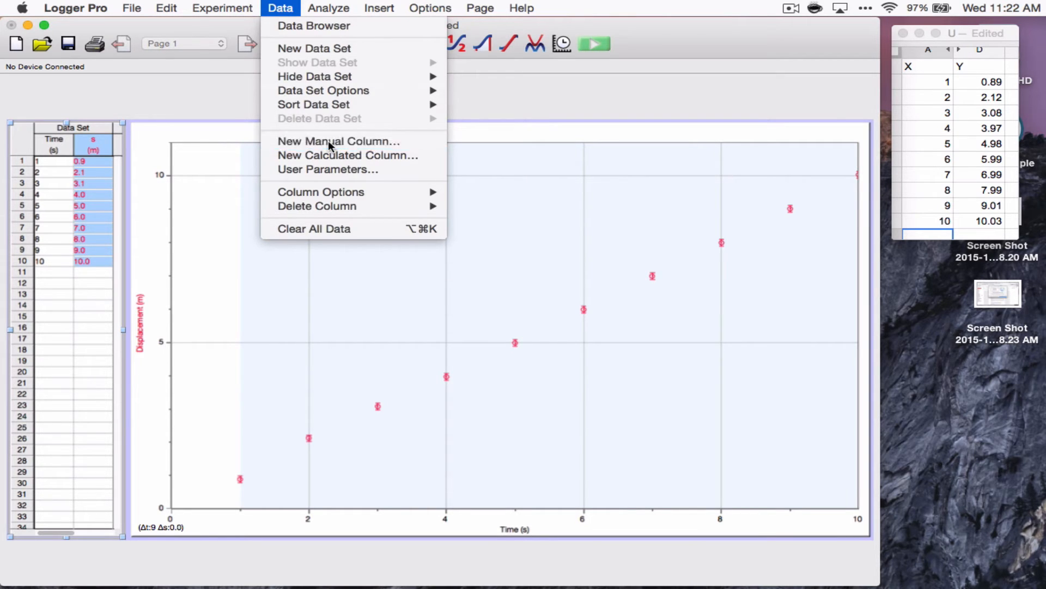
left_click(337, 140)
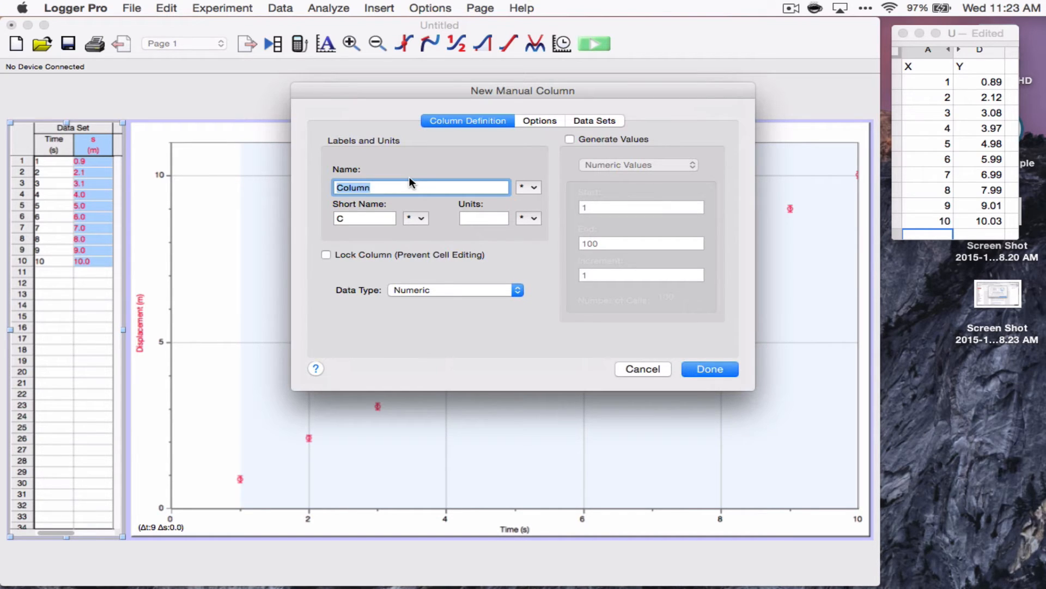
Name the new column Disp. Uncertainty with short name Δs using a Greek capital delta.
key("Backspace")
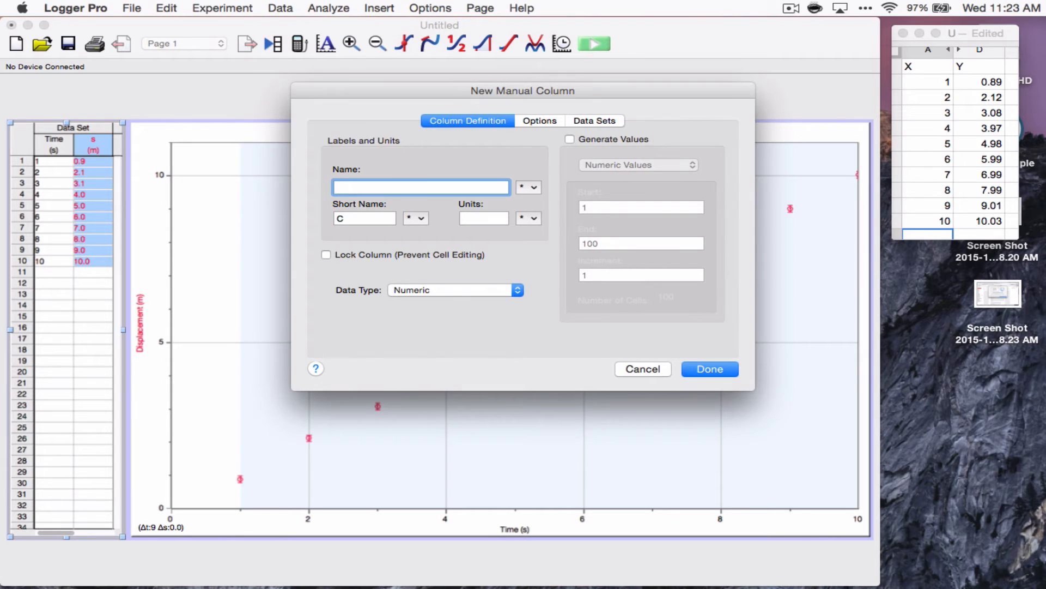
type("Disp. U")
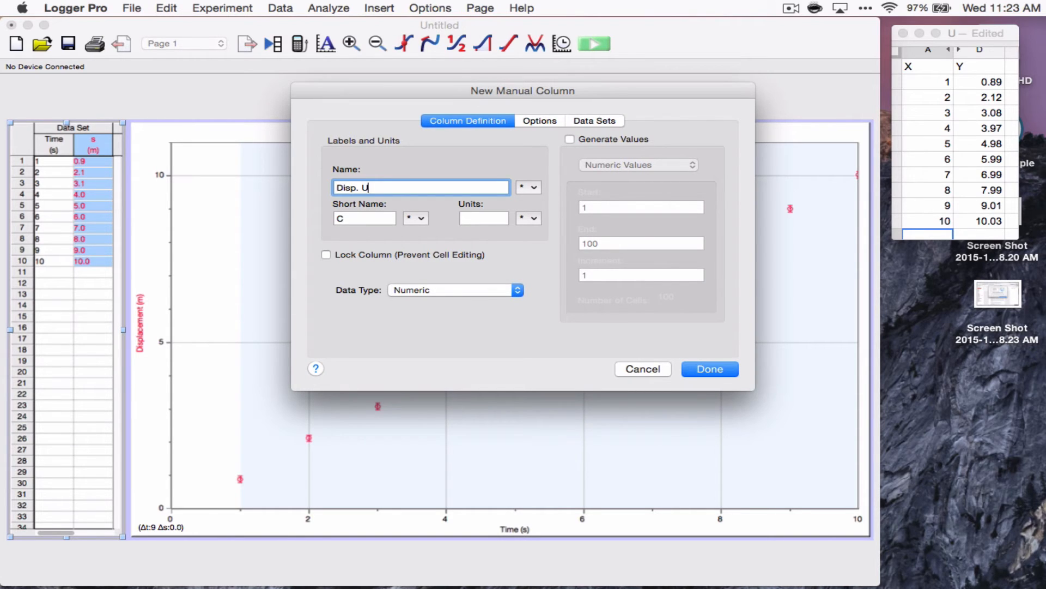
type("ncertainty")
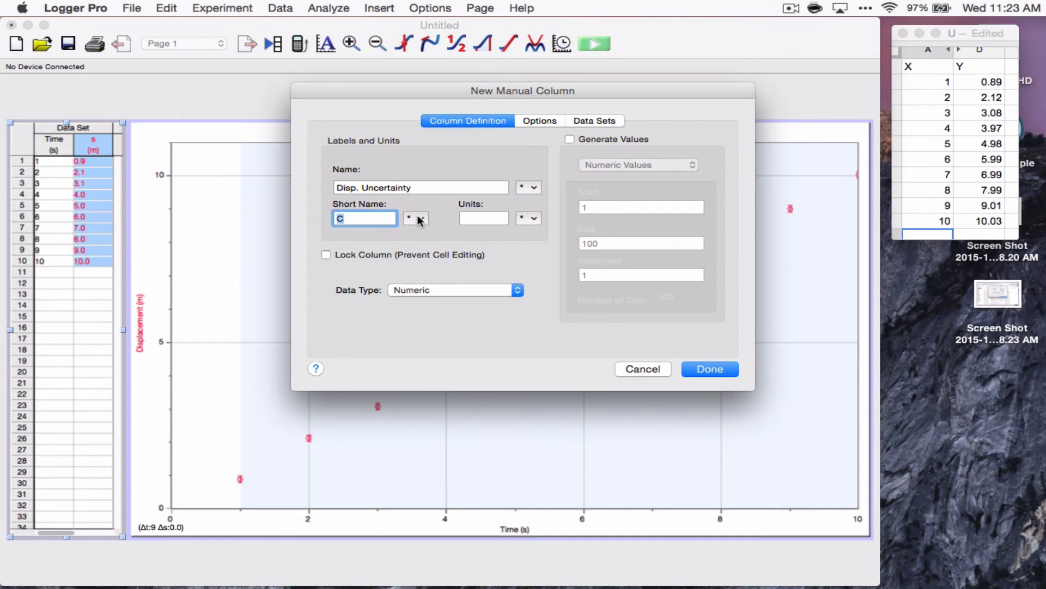
left_click(415, 218)
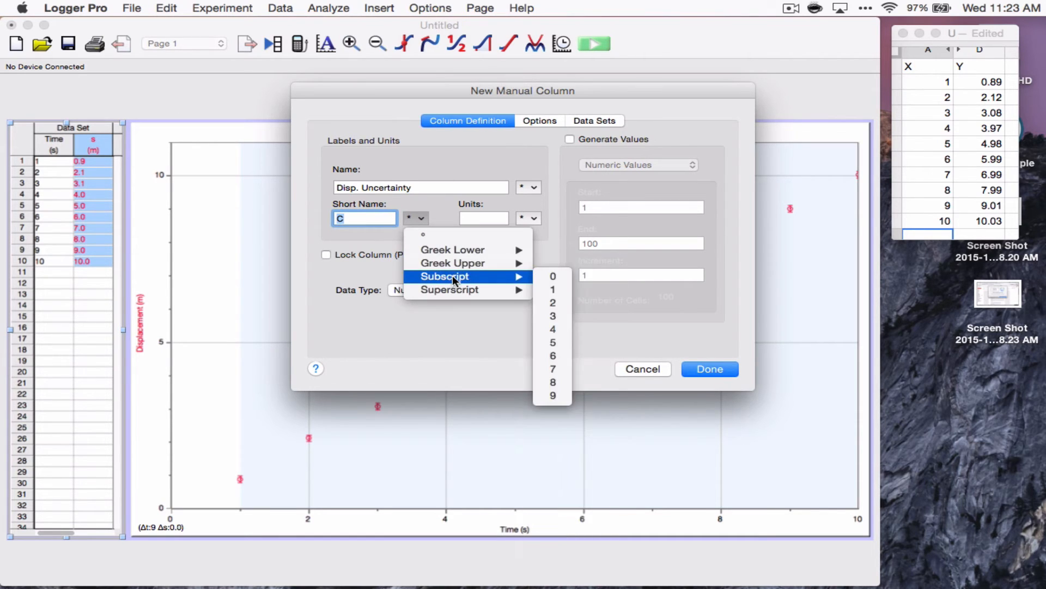
mouse_move(467, 263)
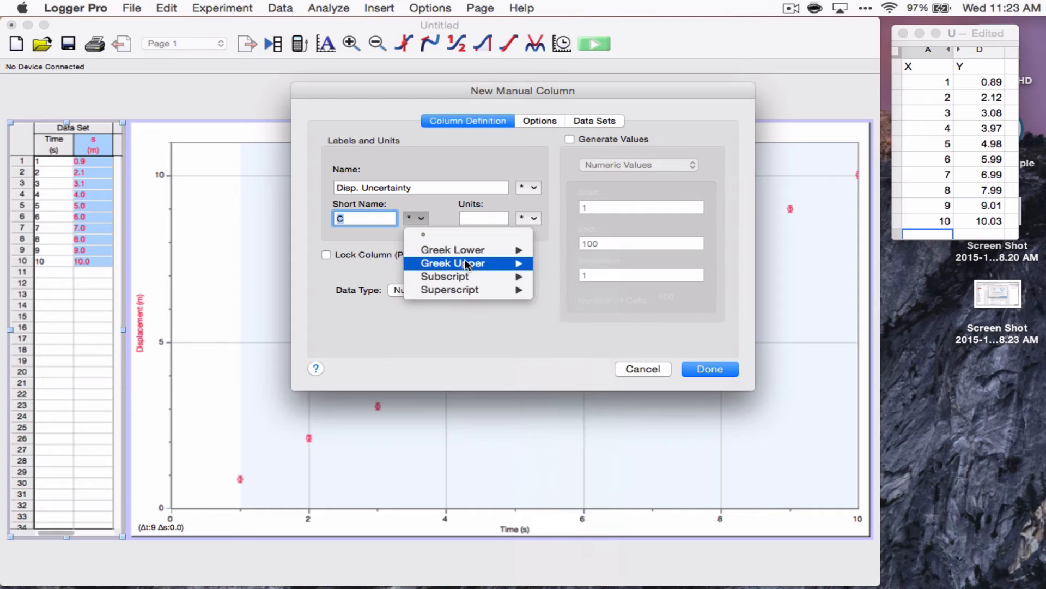
left_click(451, 263)
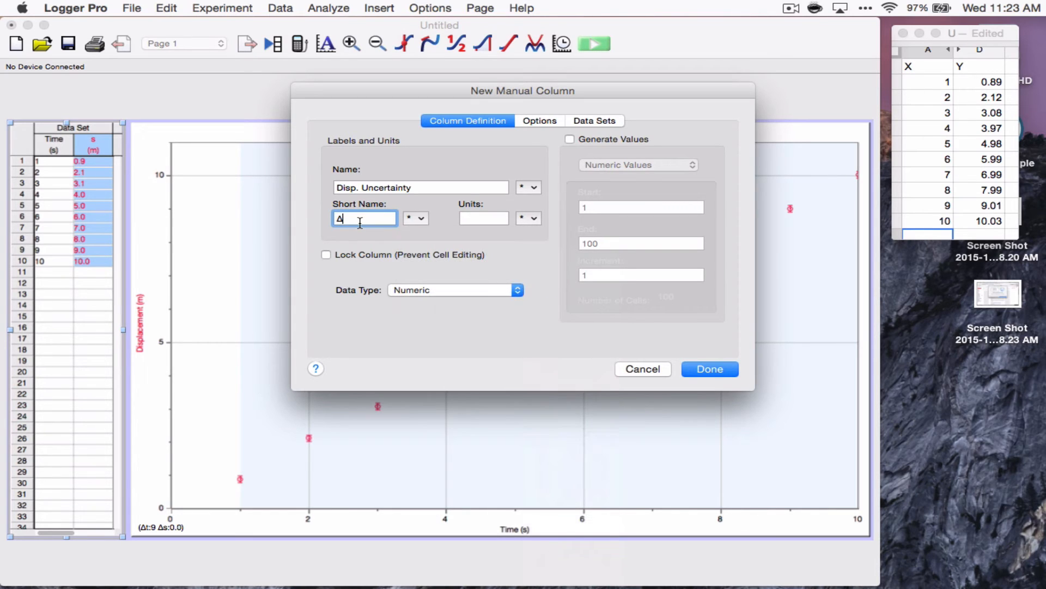
type("s")
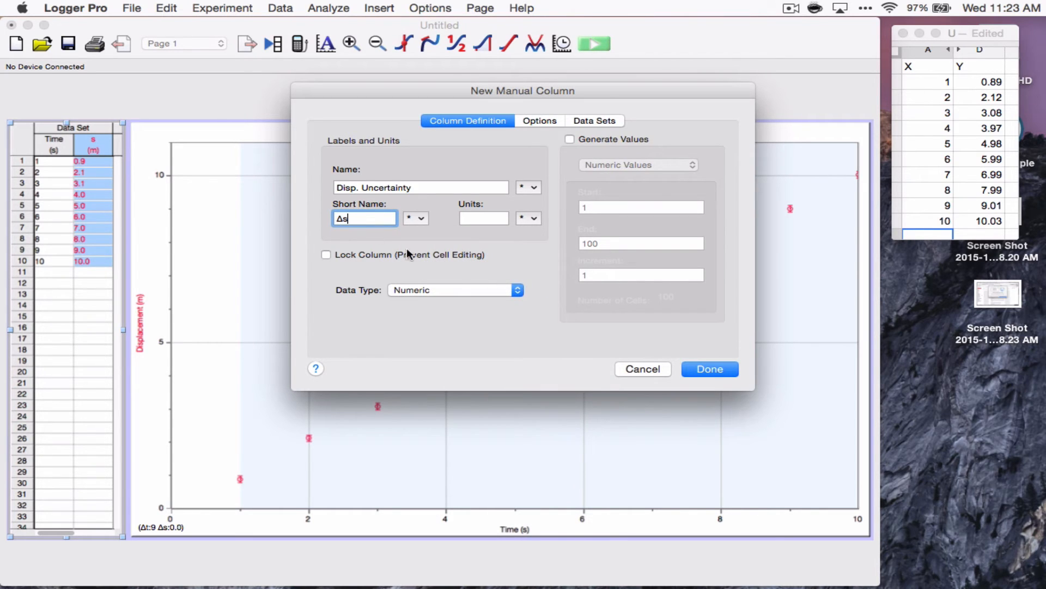
mouse_move(392, 246)
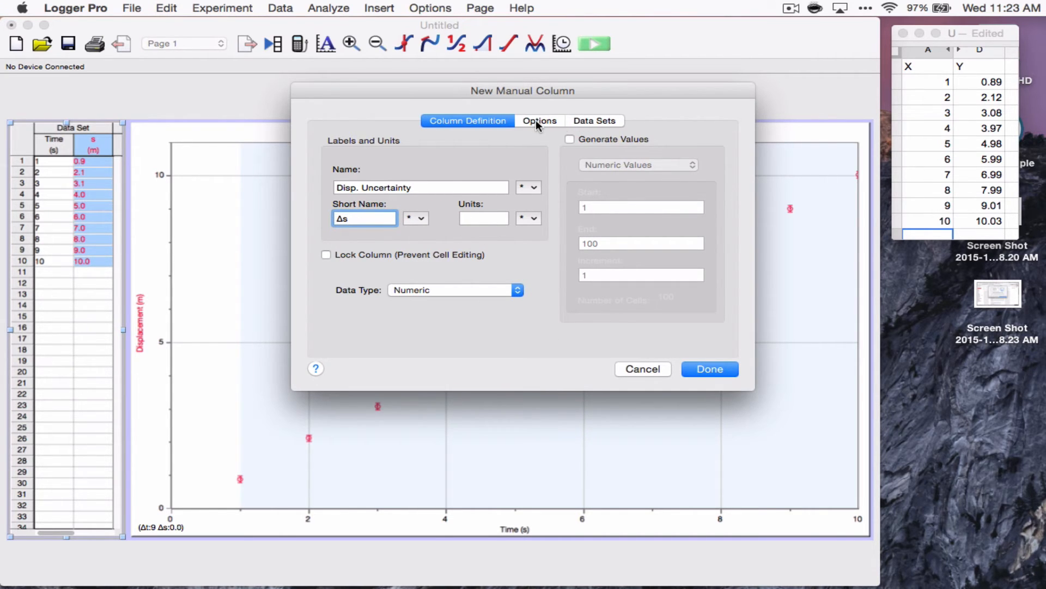
Keep automatic precision, confirm the Data Set assignment, and create the Δs column.
left_click(541, 120)
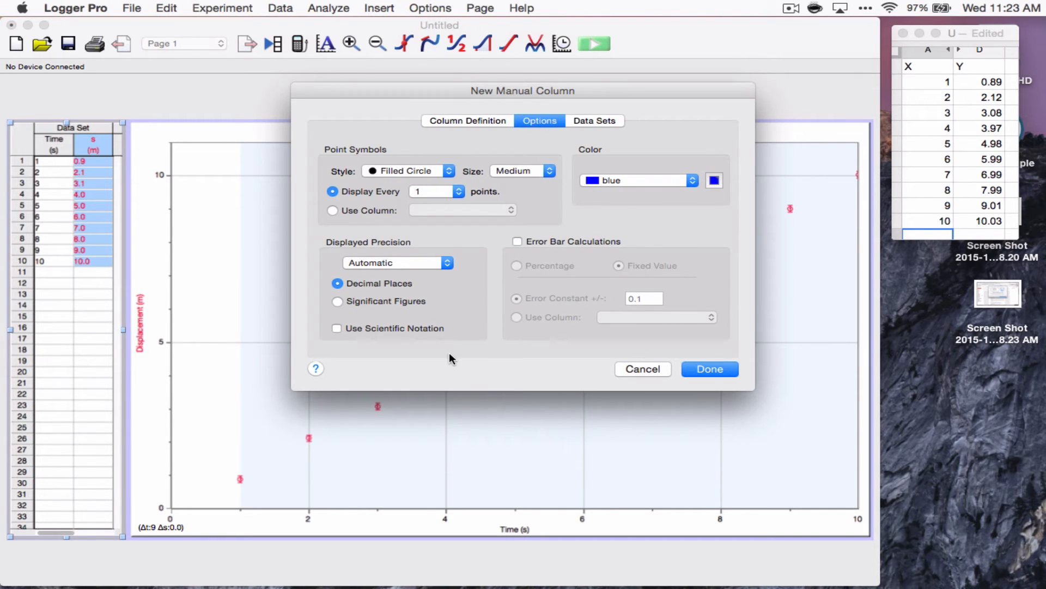
left_click(397, 263)
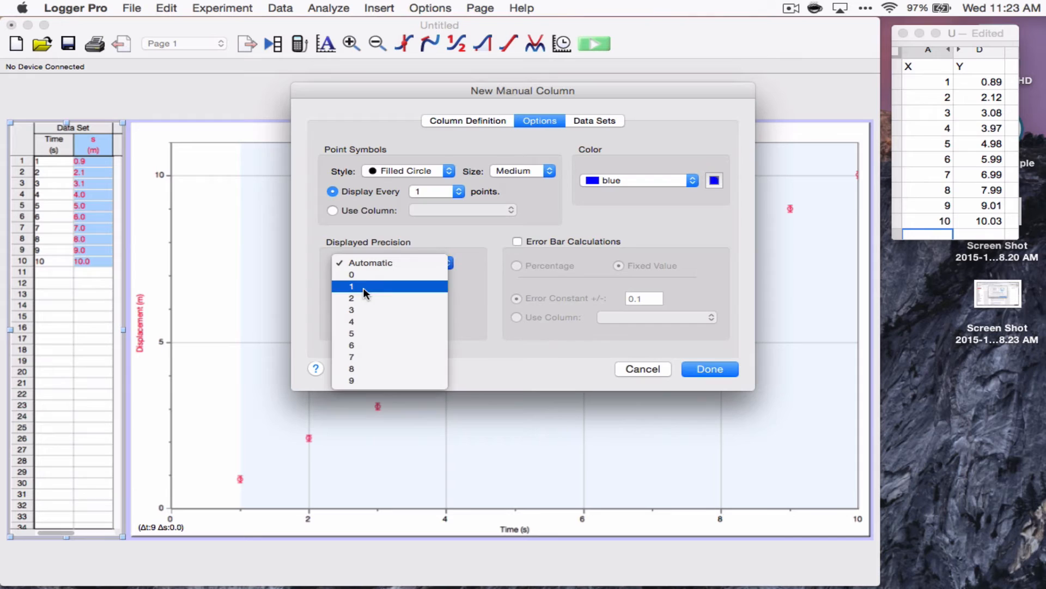
left_click(371, 262)
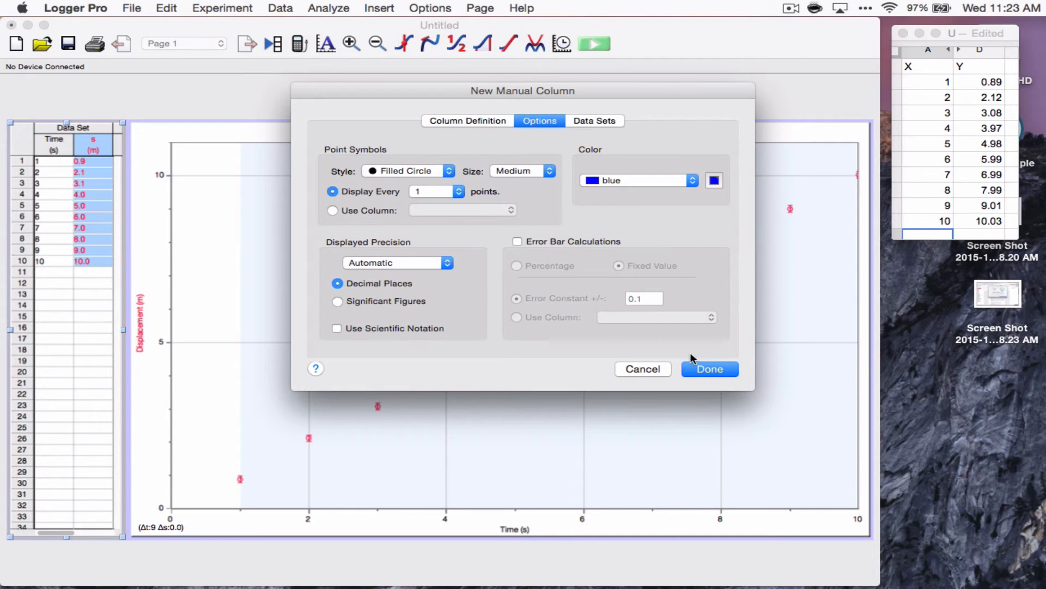
left_click(595, 120)
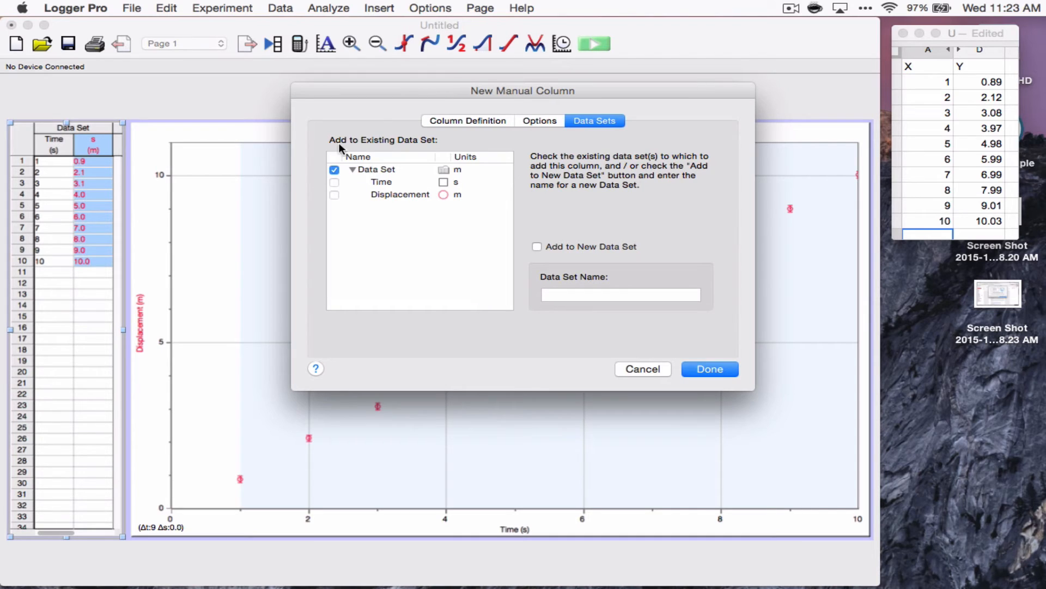
mouse_move(59, 153)
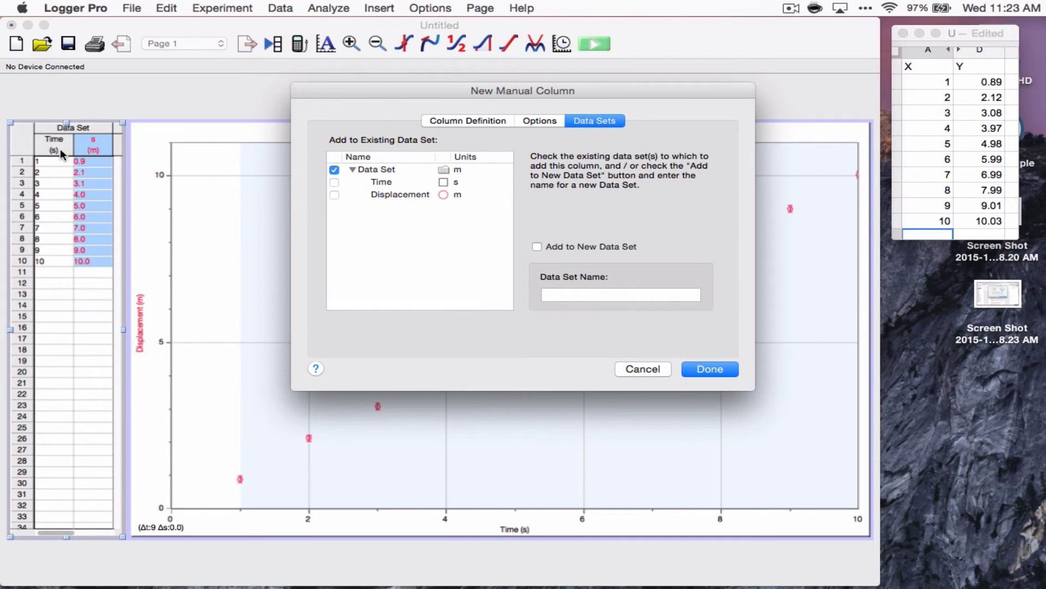
mouse_move(776, 365)
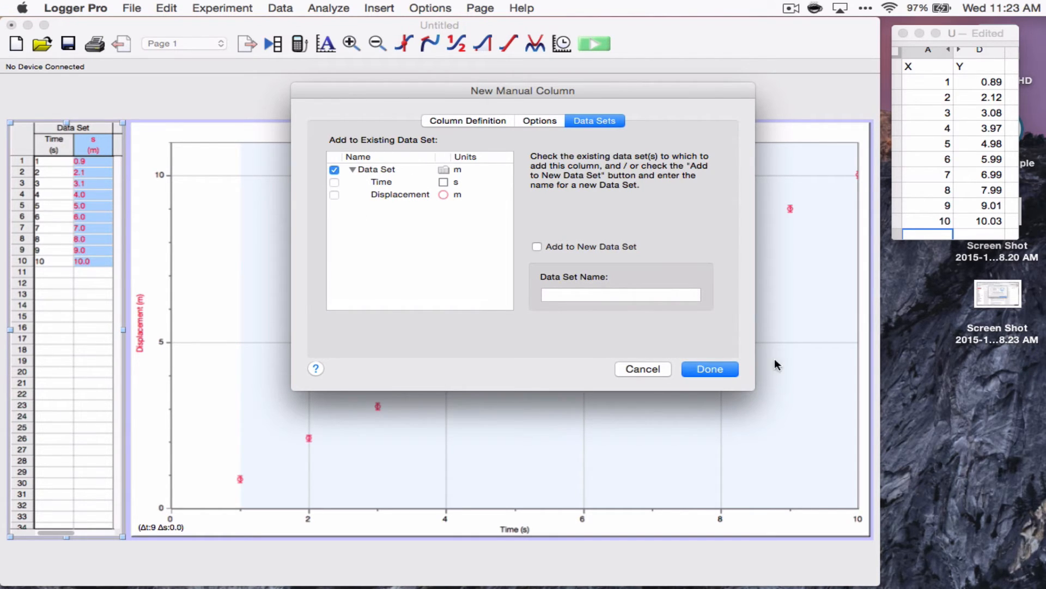
left_click(710, 368)
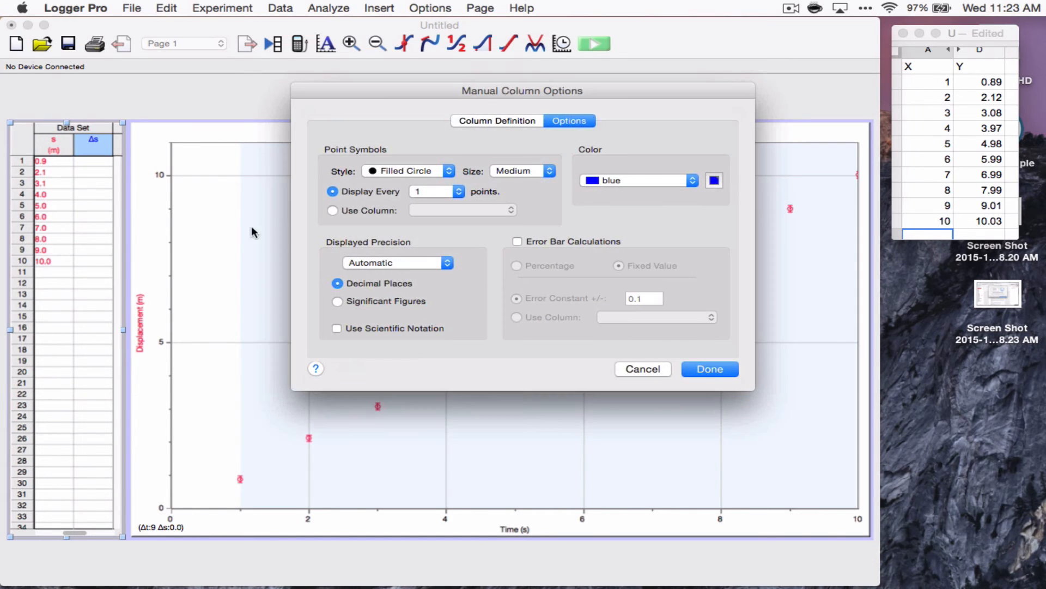
Give the Disp. Uncertainty column units of m in its Column Definition.
left_click(497, 120)
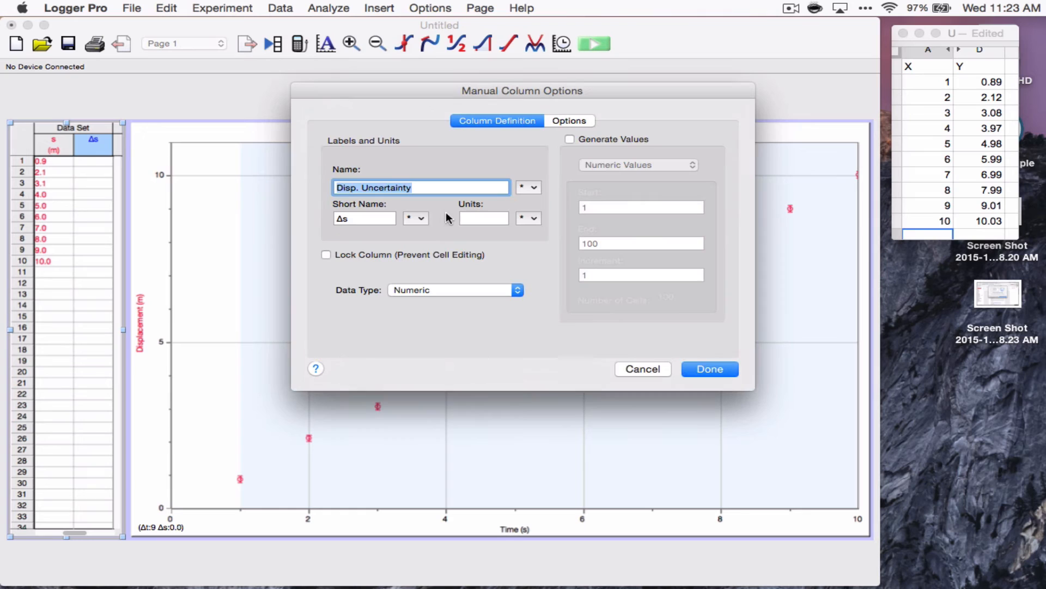
type("m")
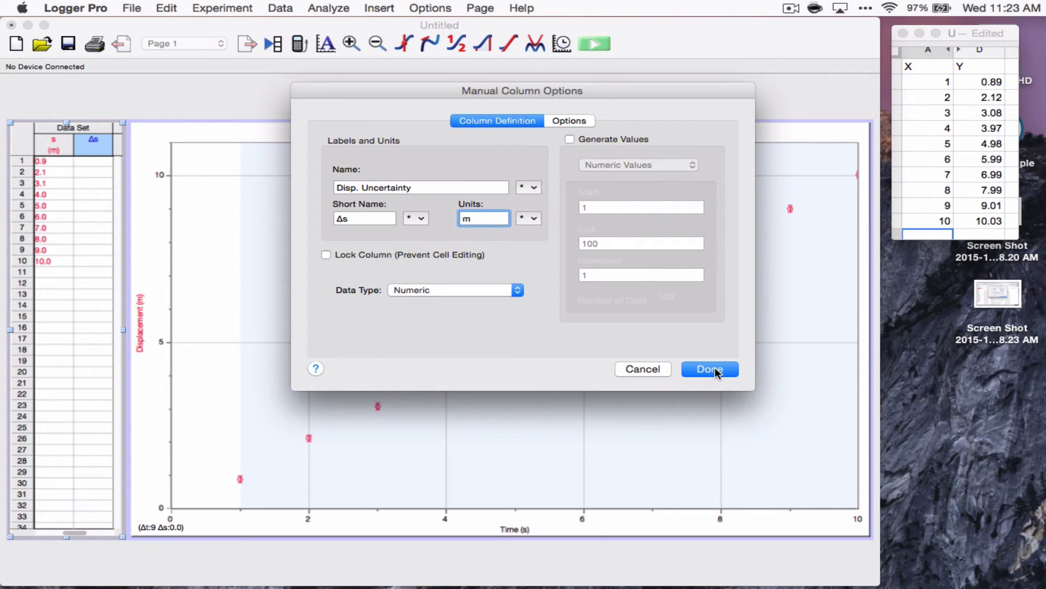
left_click(710, 368)
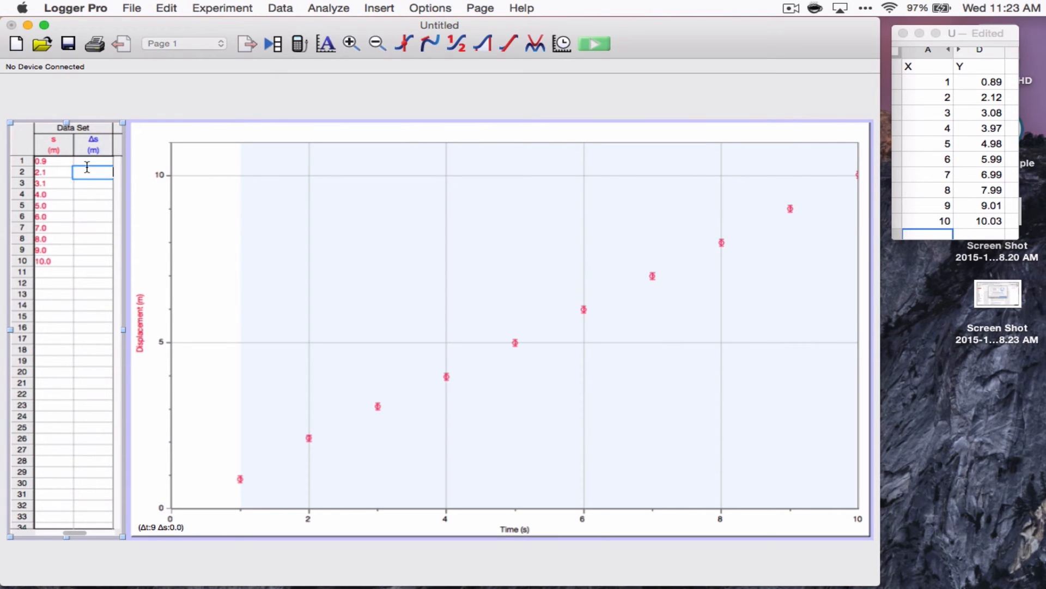
Fill the Δs cells with uncertainty values 0.1, 0.2 and 0.3 down the rows.
left_click(93, 161)
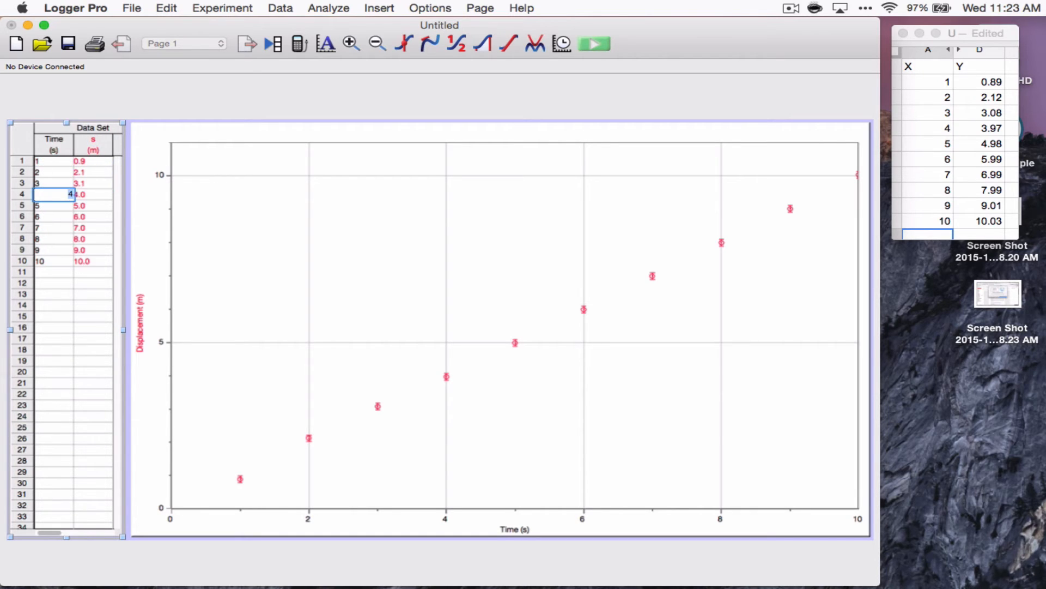
left_click(52, 205)
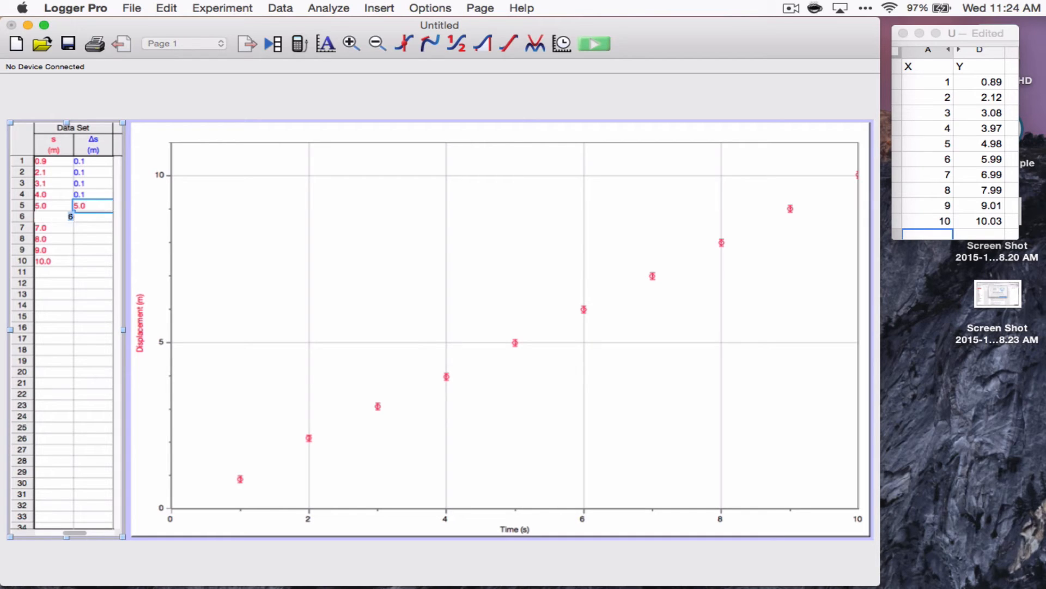
type("0.2")
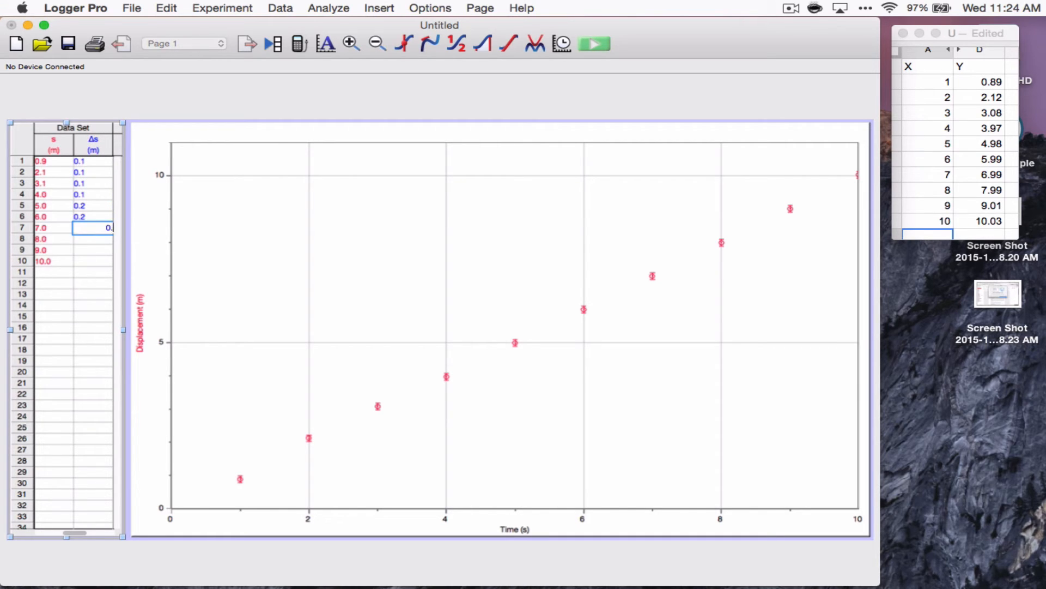
type("0.2")
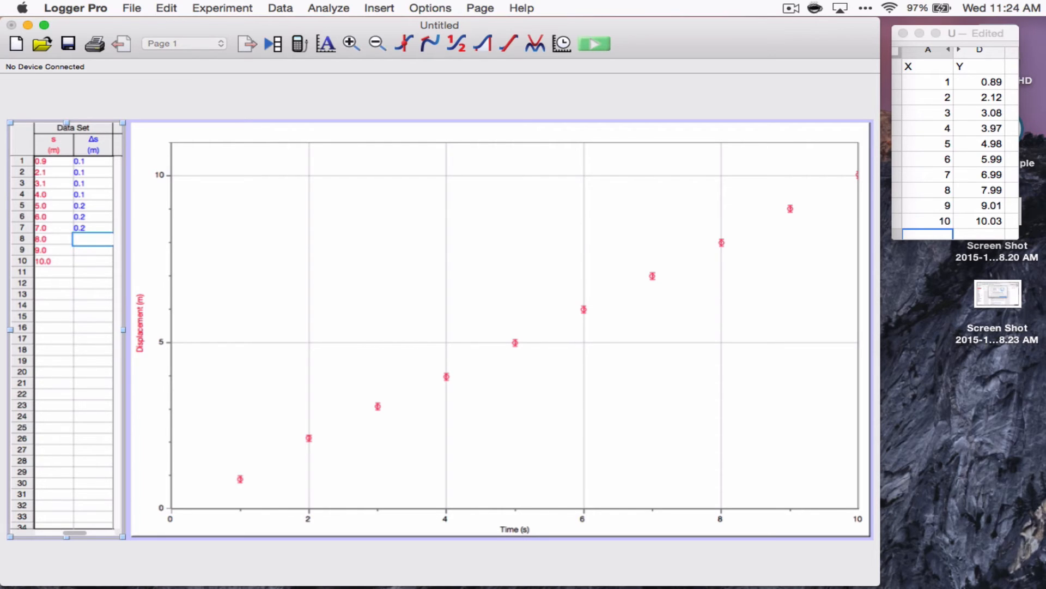
type("0.3")
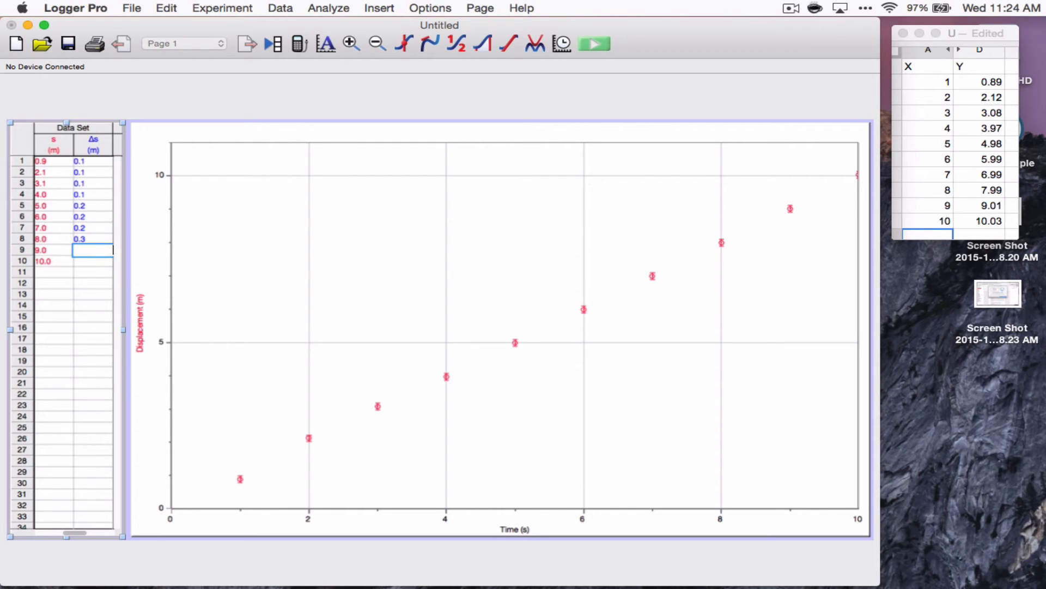
type("0.3")
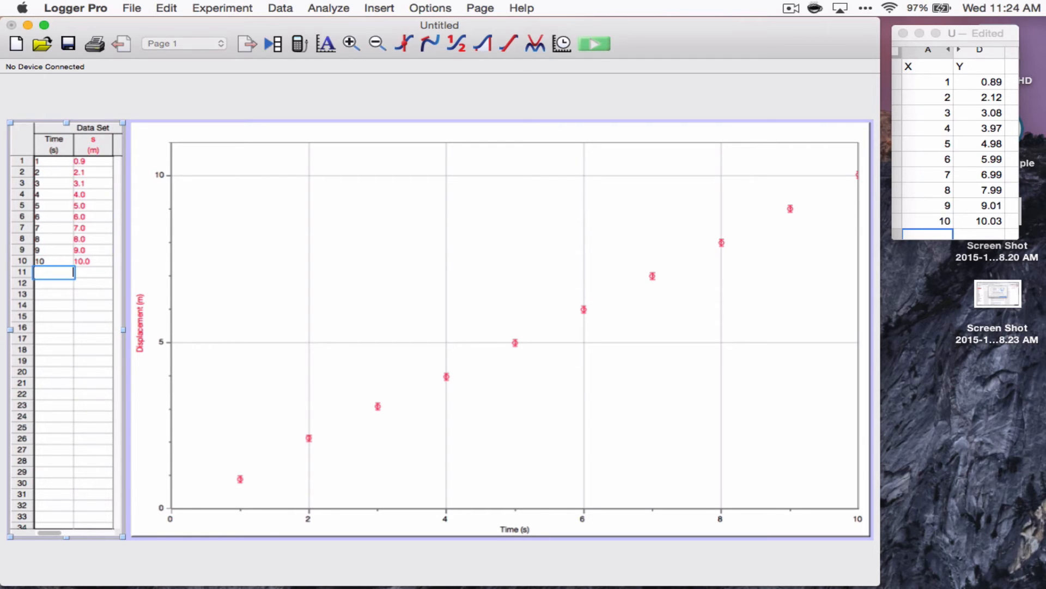
mouse_move(105, 353)
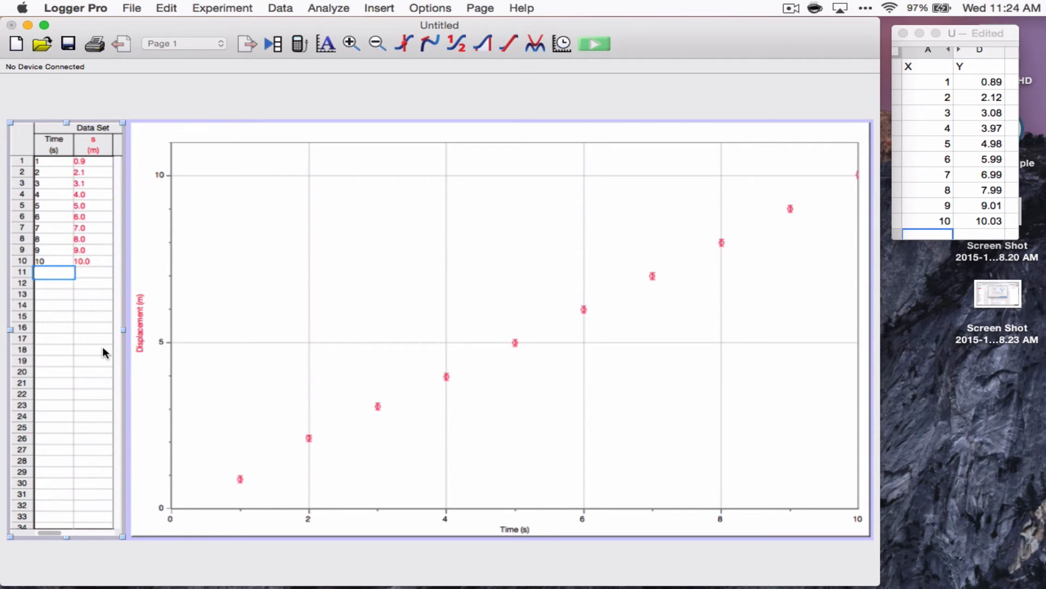
left_click(93, 144)
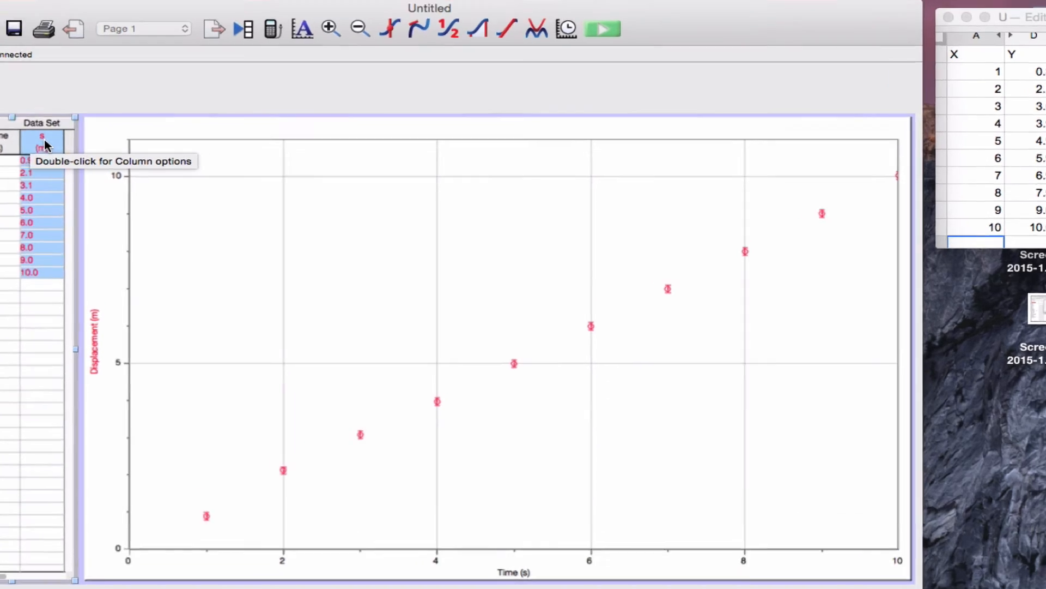
Make the s column's error bars use the Data Set|Disp. Uncertainty column.
double_click(45, 139)
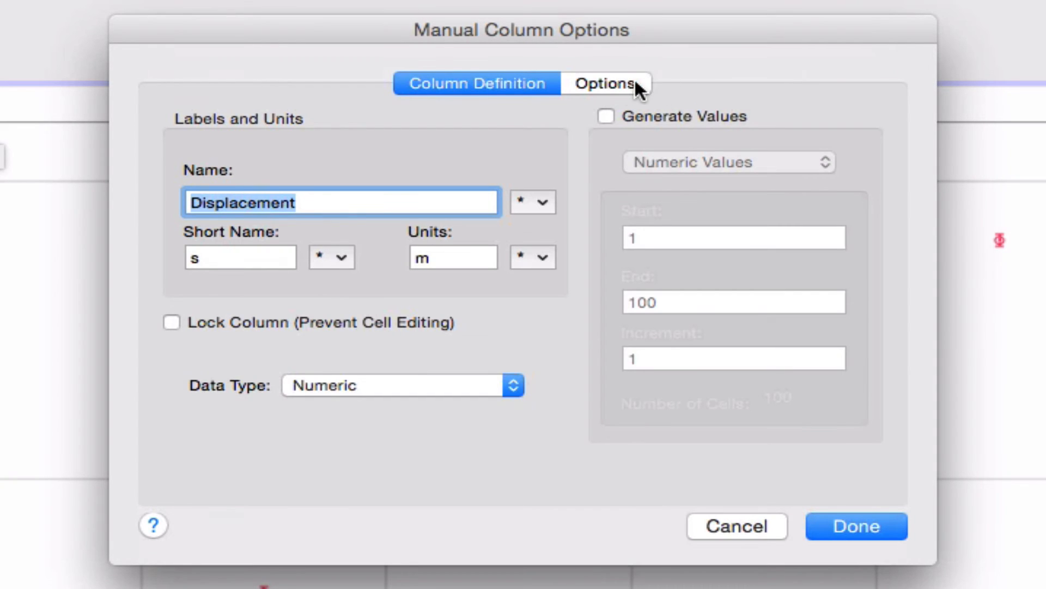
left_click(608, 82)
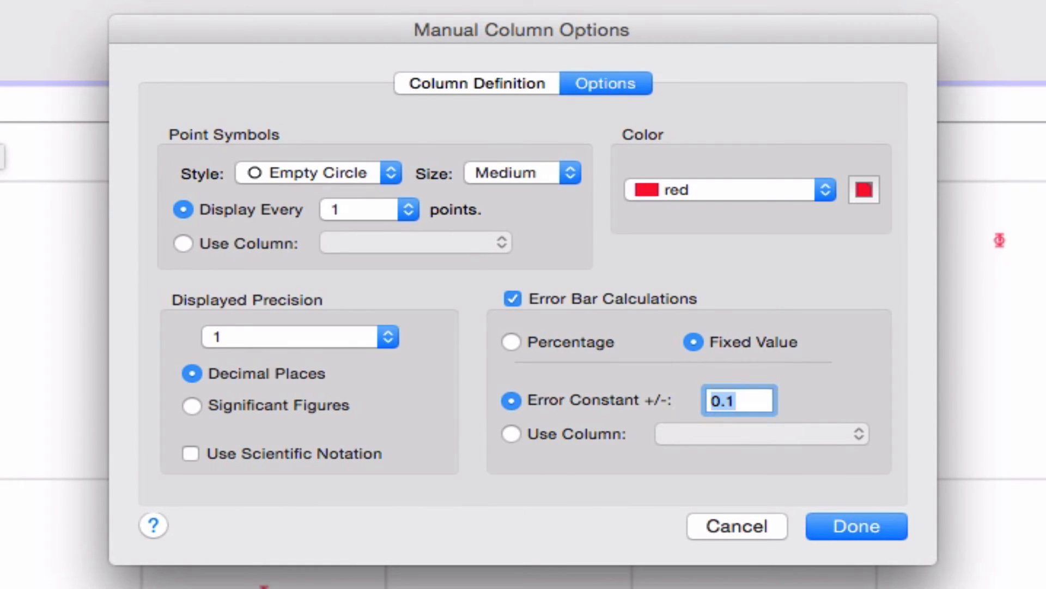
mouse_move(443, 155)
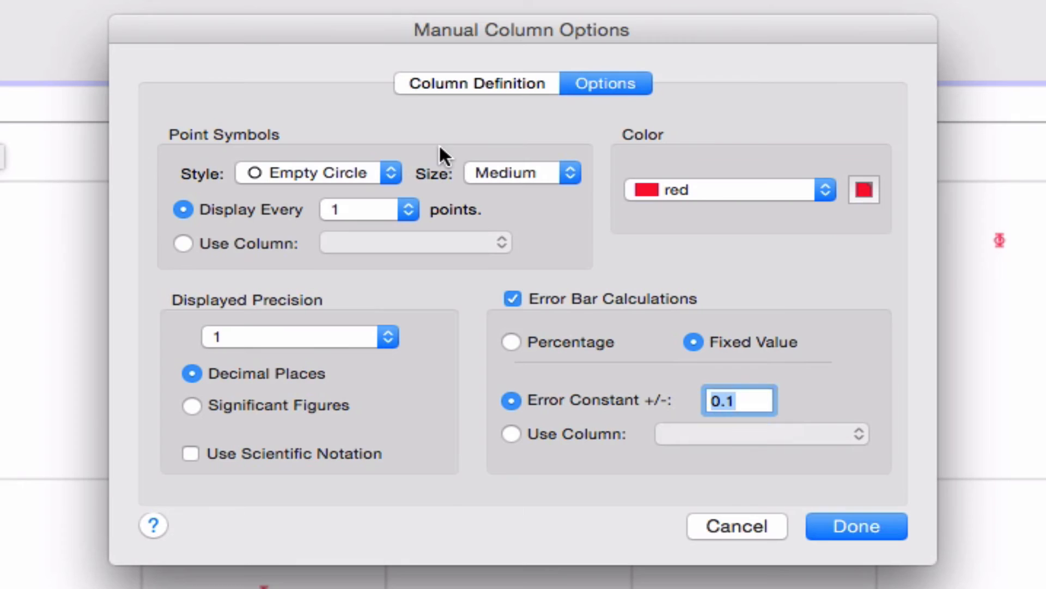
mouse_move(573, 316)
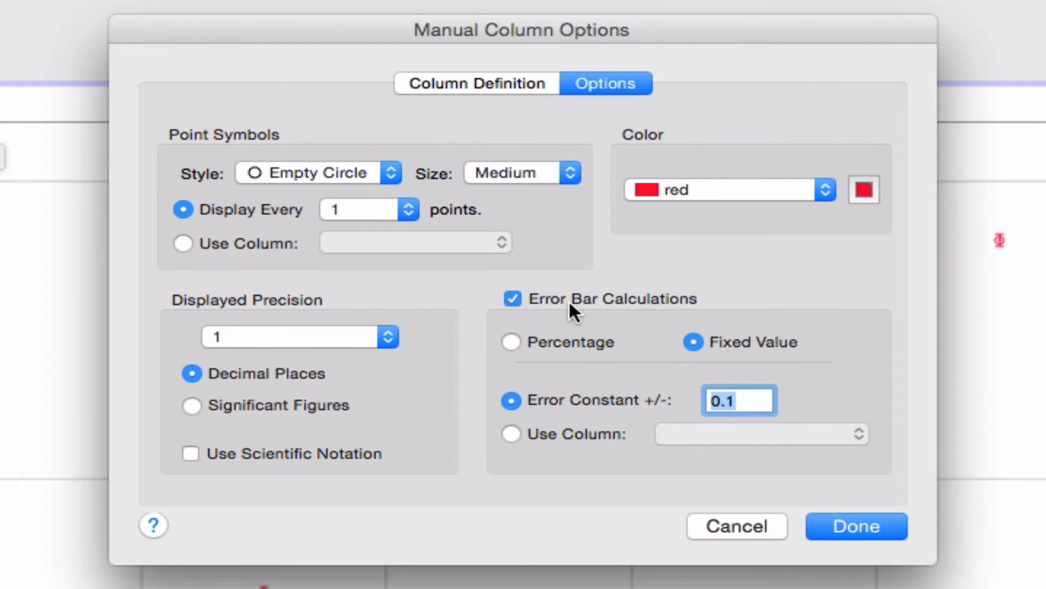
left_click(760, 400)
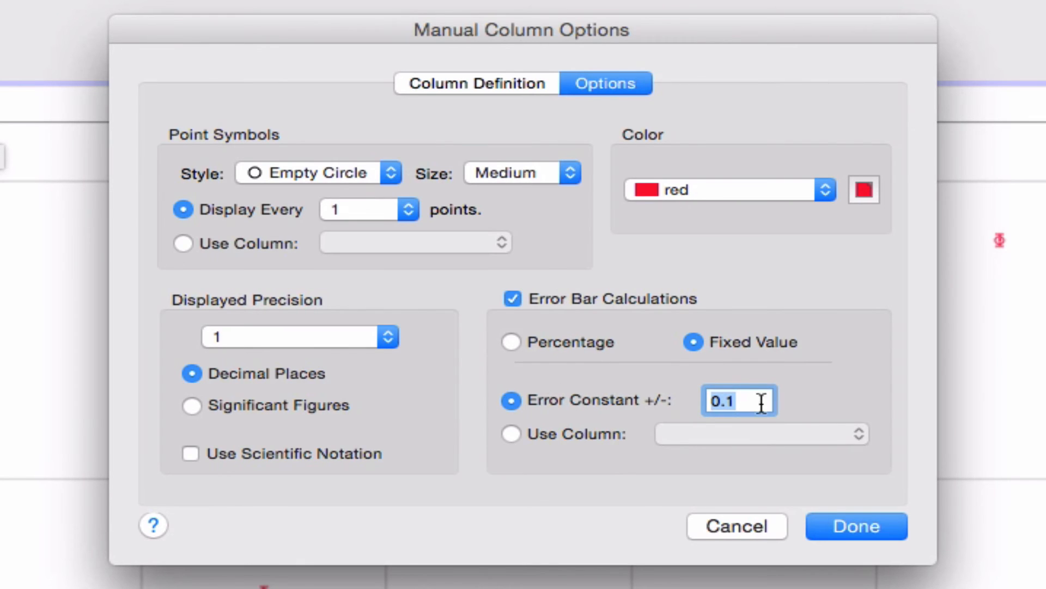
left_click(510, 433)
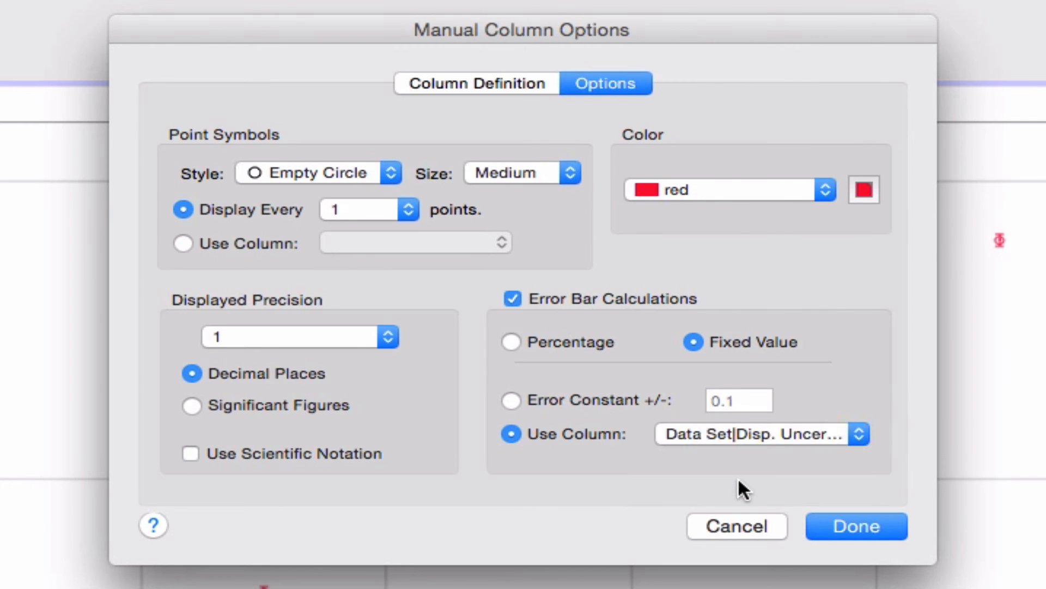
left_click(856, 526)
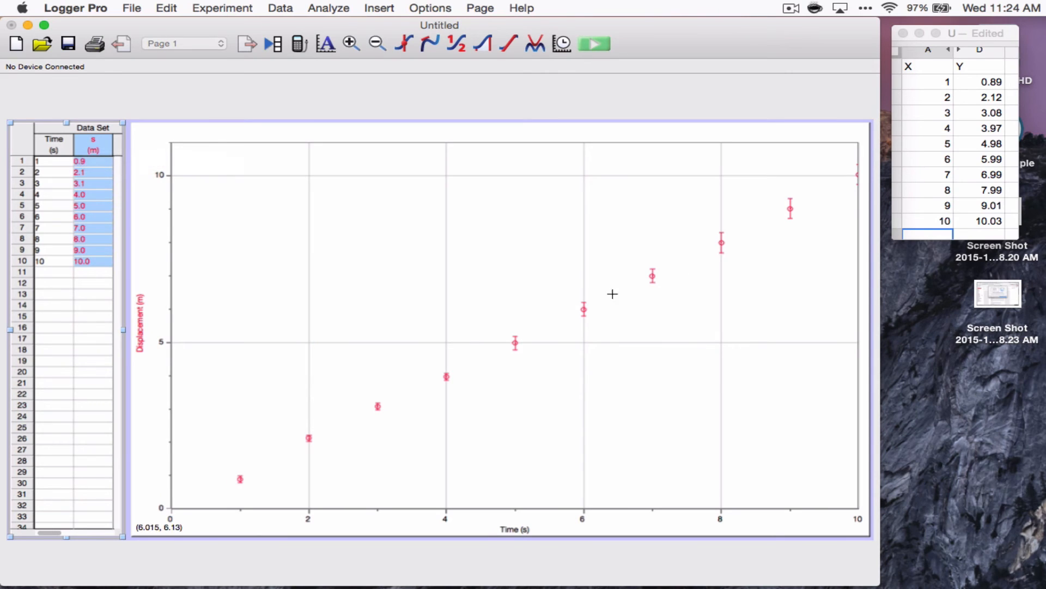
mouse_move(750, 253)
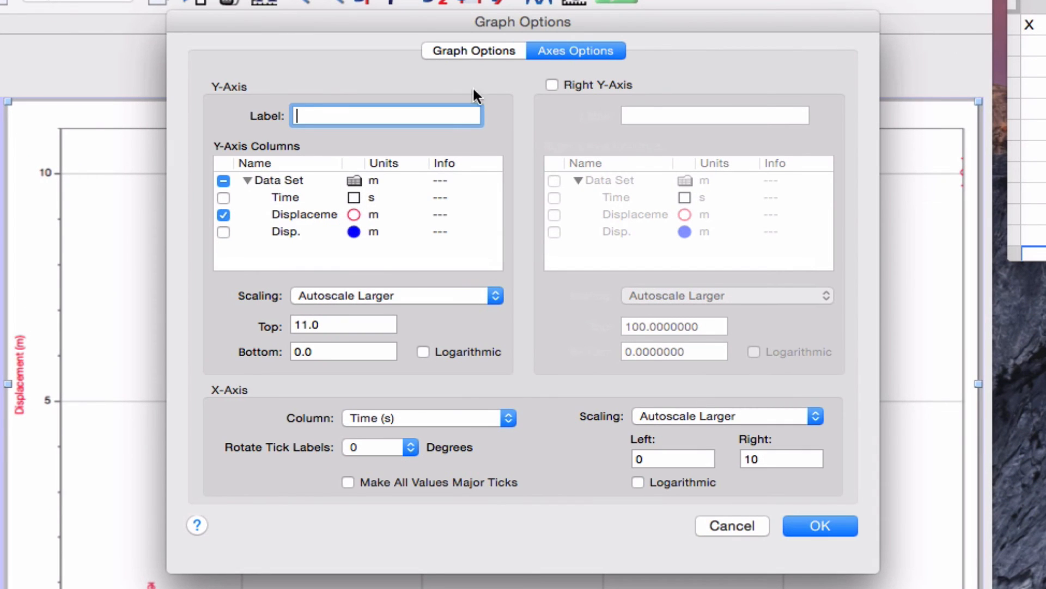
mouse_move(490, 56)
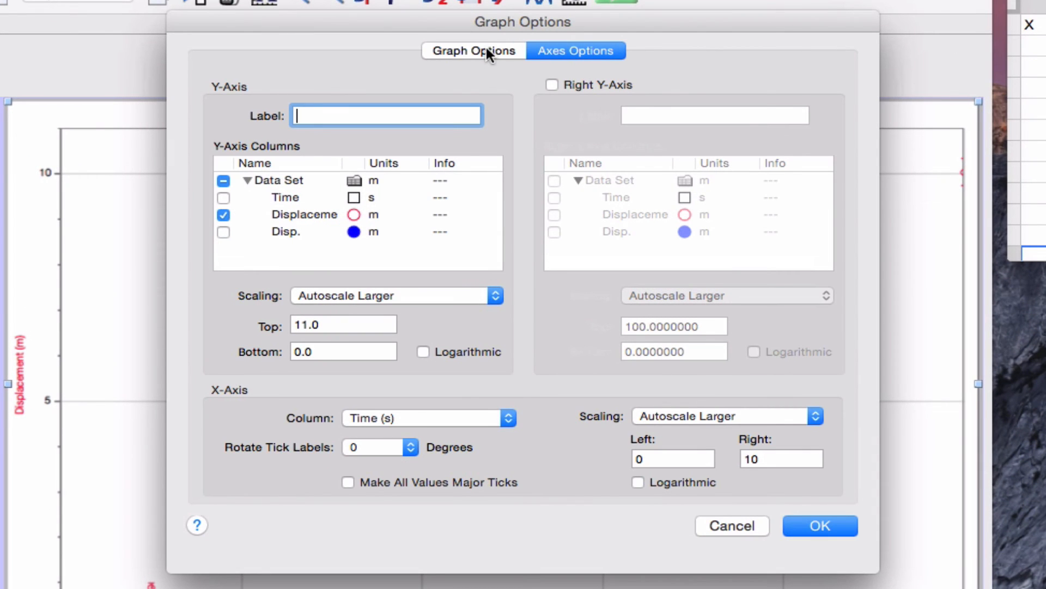
Set the graph's Minor Tick Style to Dashed in Graph Options and confirm.
left_click(473, 50)
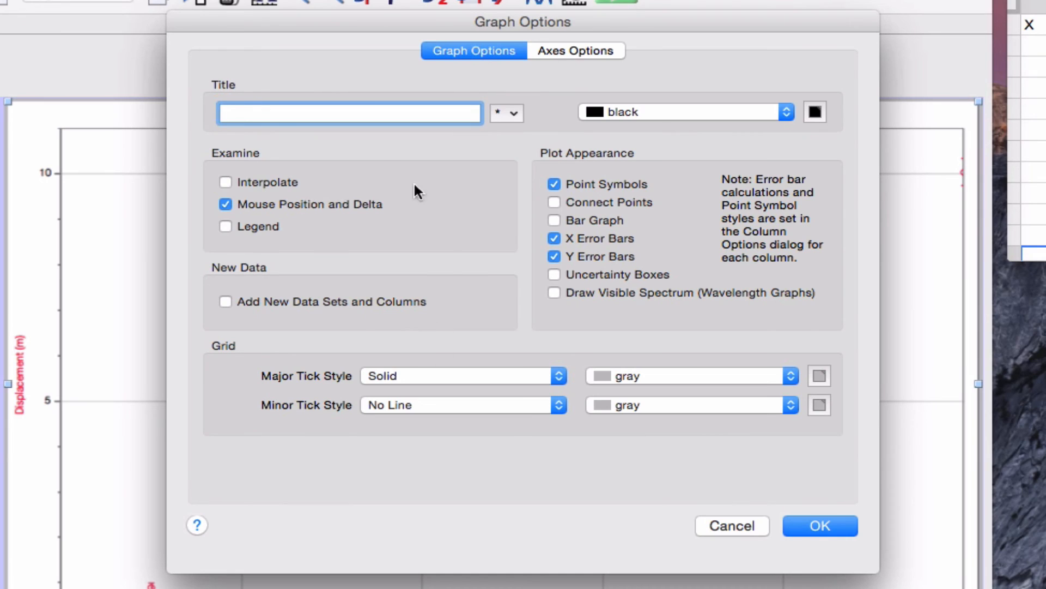
mouse_move(403, 470)
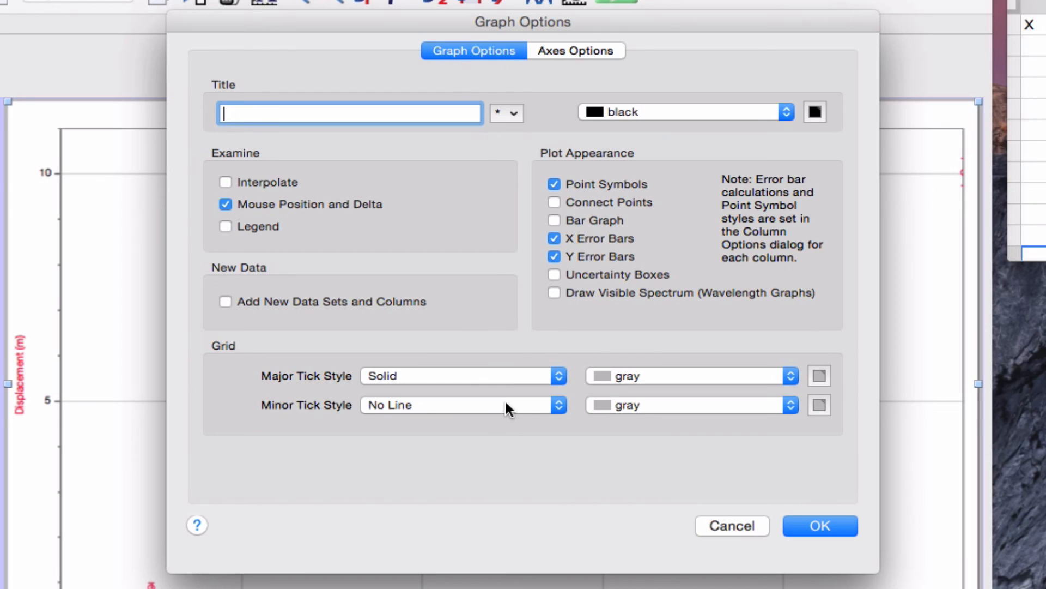
mouse_move(465, 481)
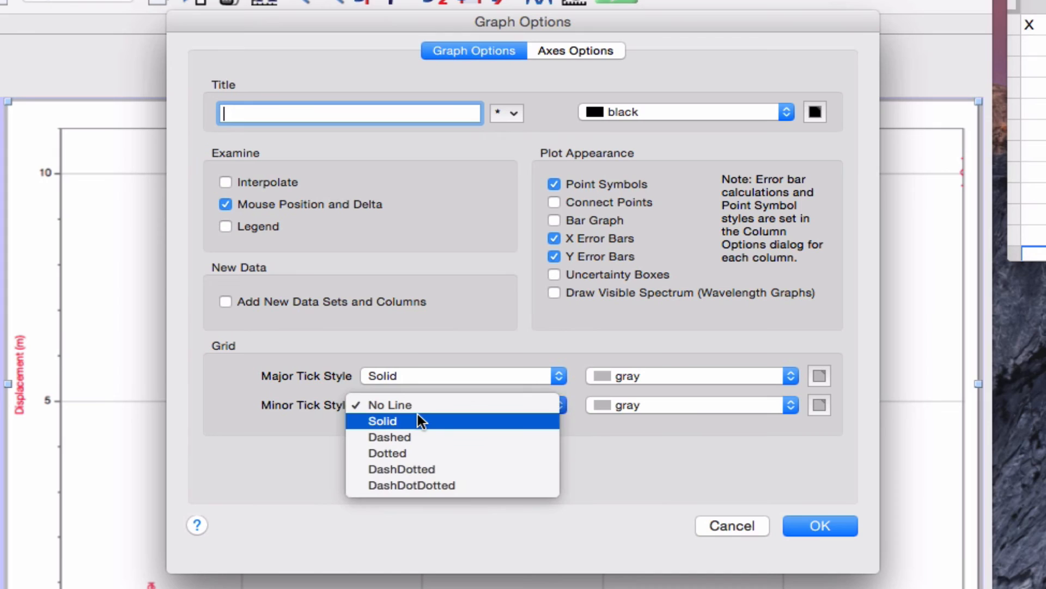
mouse_move(416, 440)
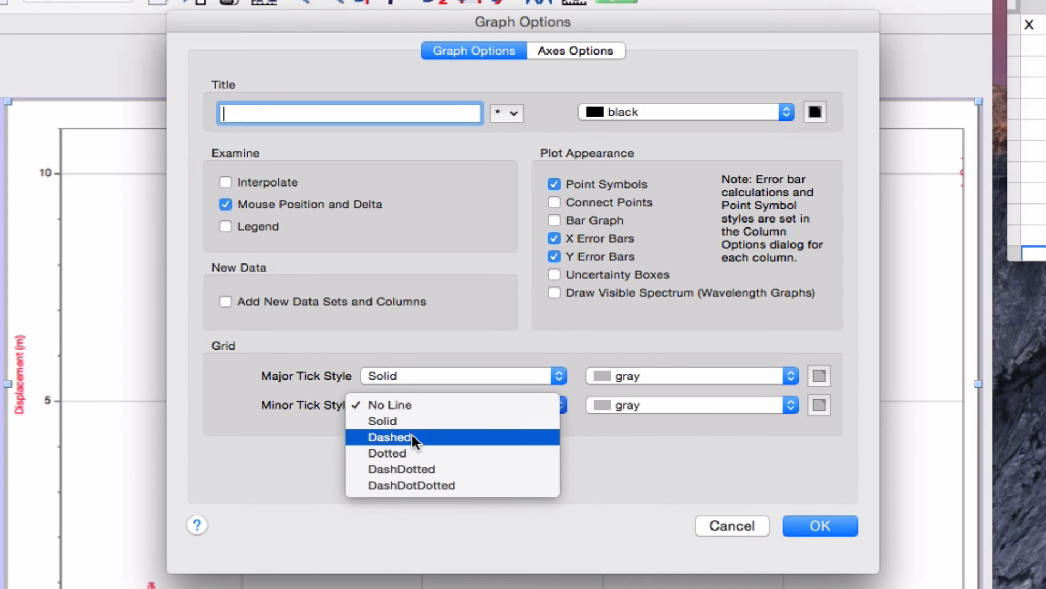
mouse_move(409, 420)
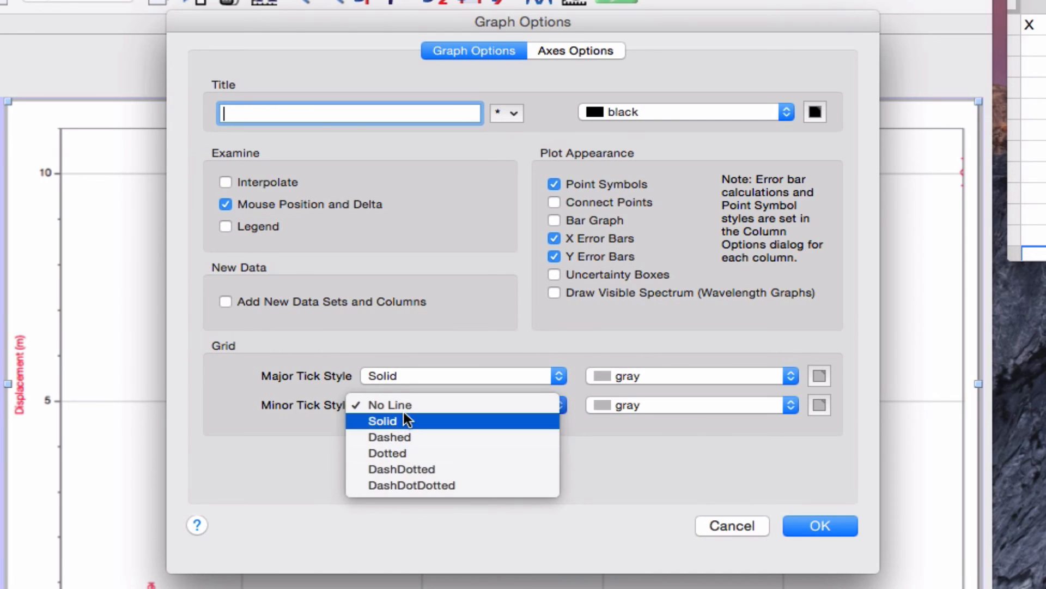
left_click(381, 421)
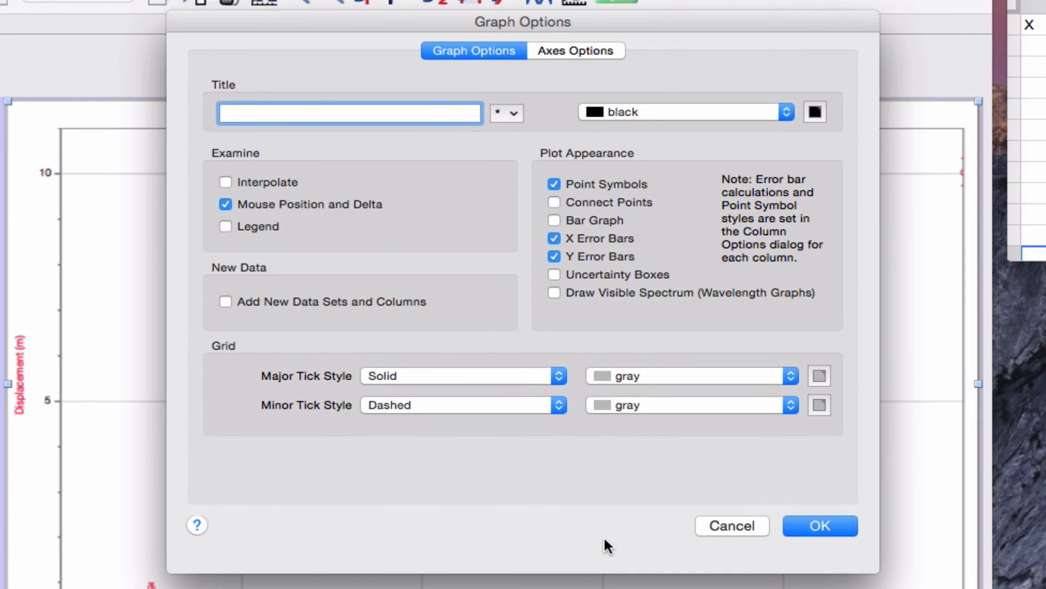
left_click(820, 525)
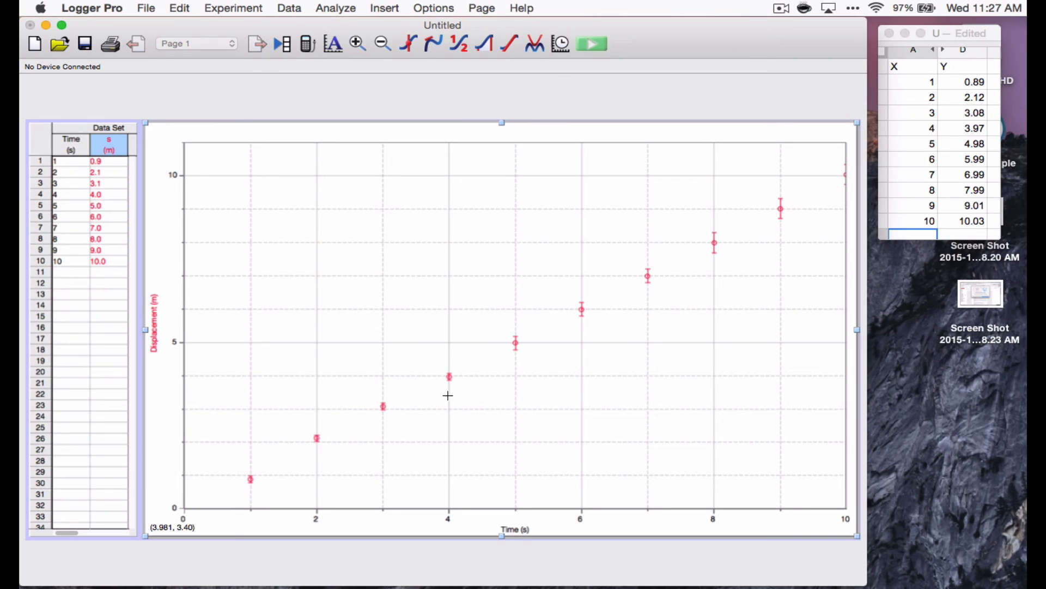
mouse_move(549, 388)
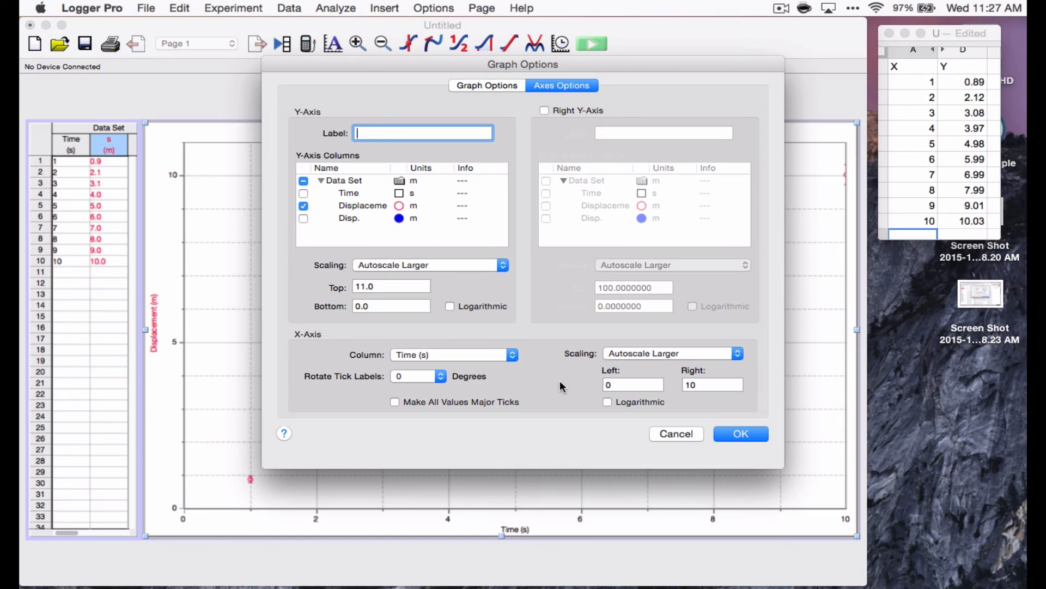
mouse_move(673, 439)
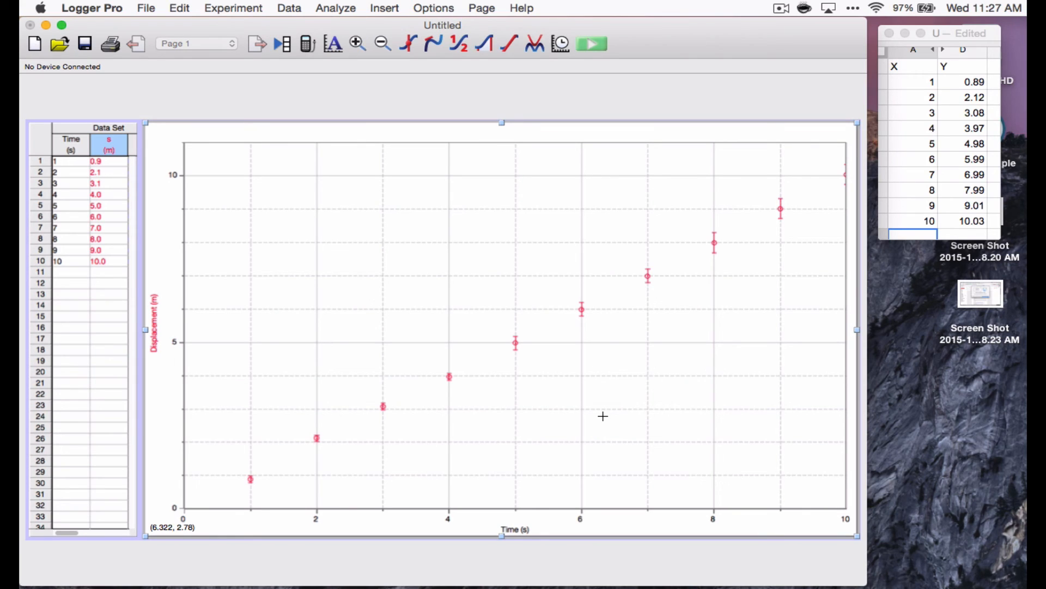
mouse_move(641, 491)
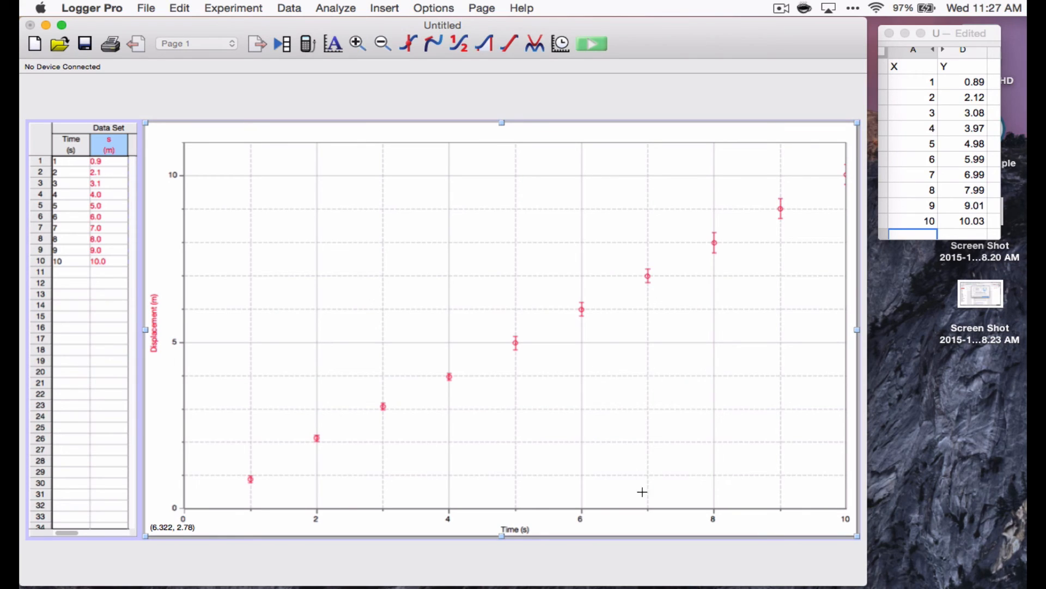
mouse_move(282, 373)
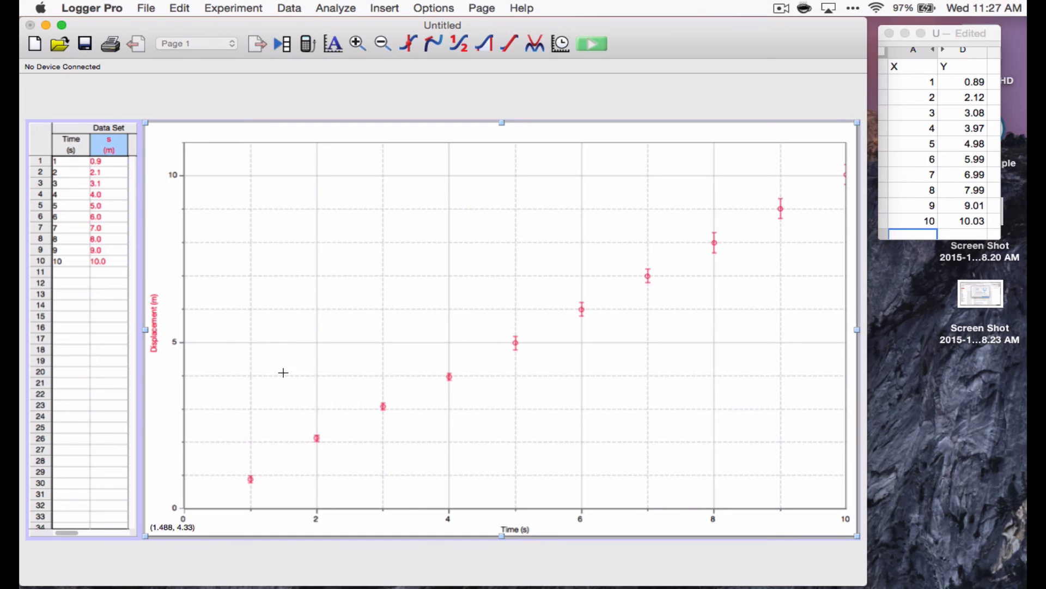
mouse_move(196, 508)
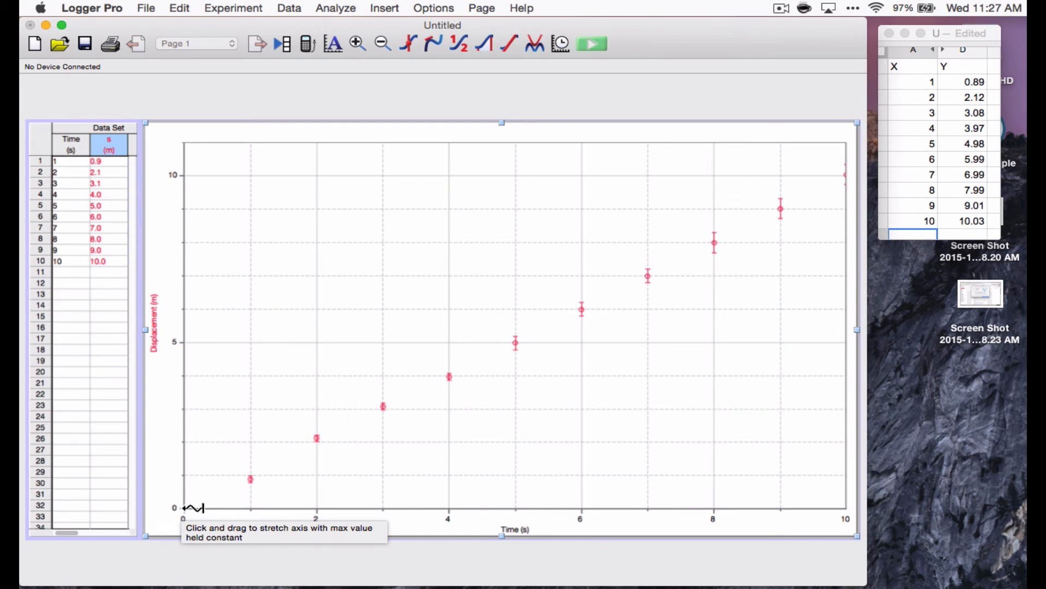
mouse_move(844, 183)
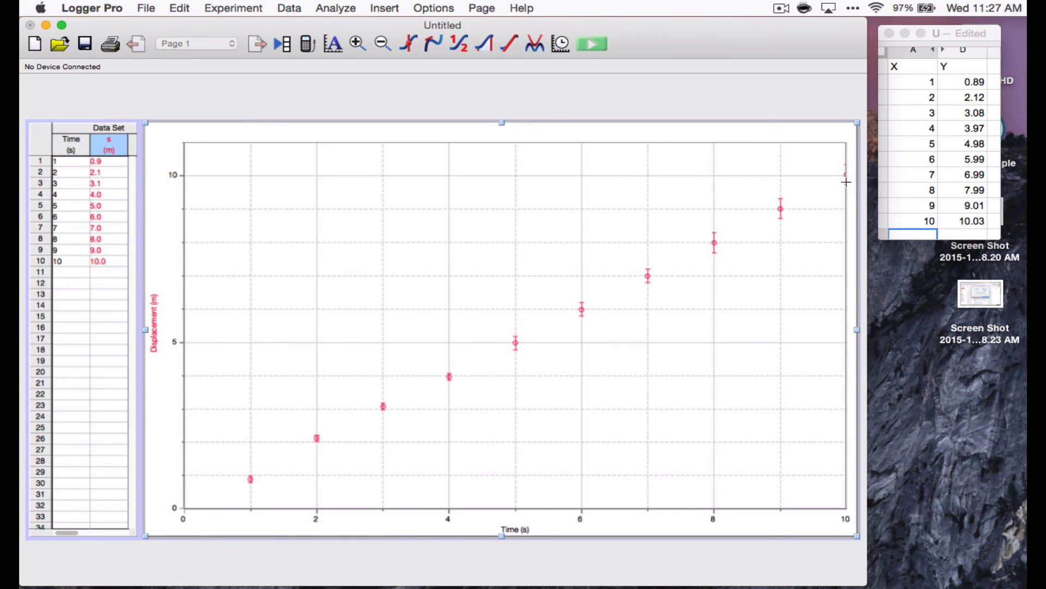
mouse_move(772, 510)
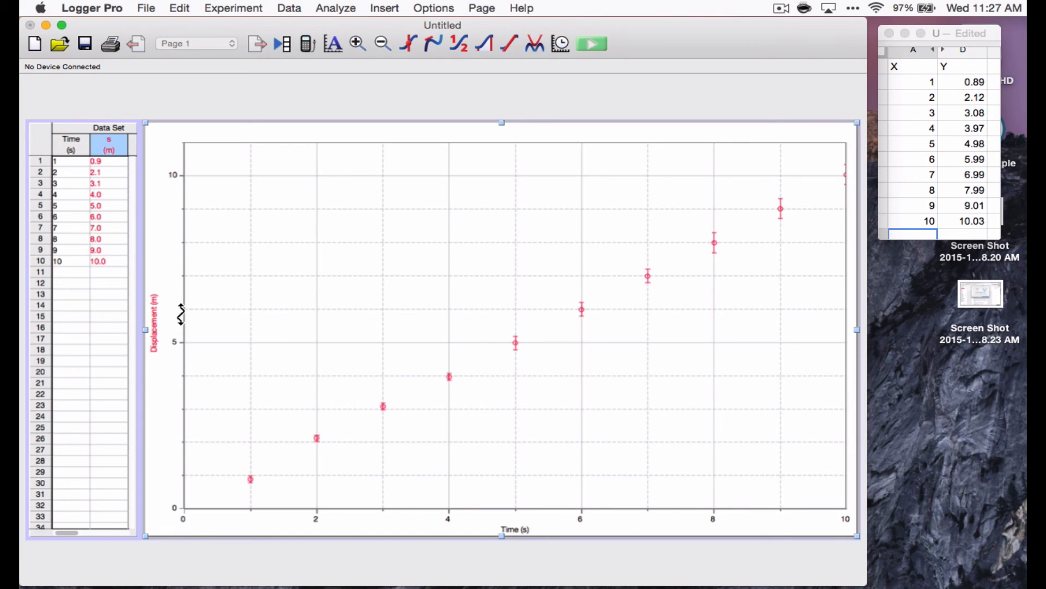
mouse_move(181, 318)
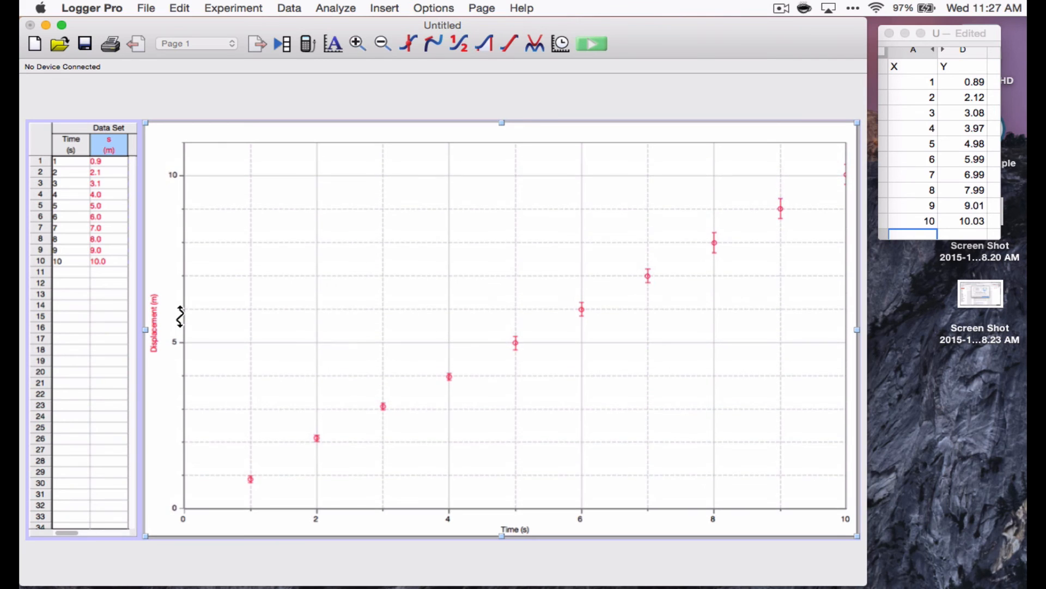
mouse_move(180, 319)
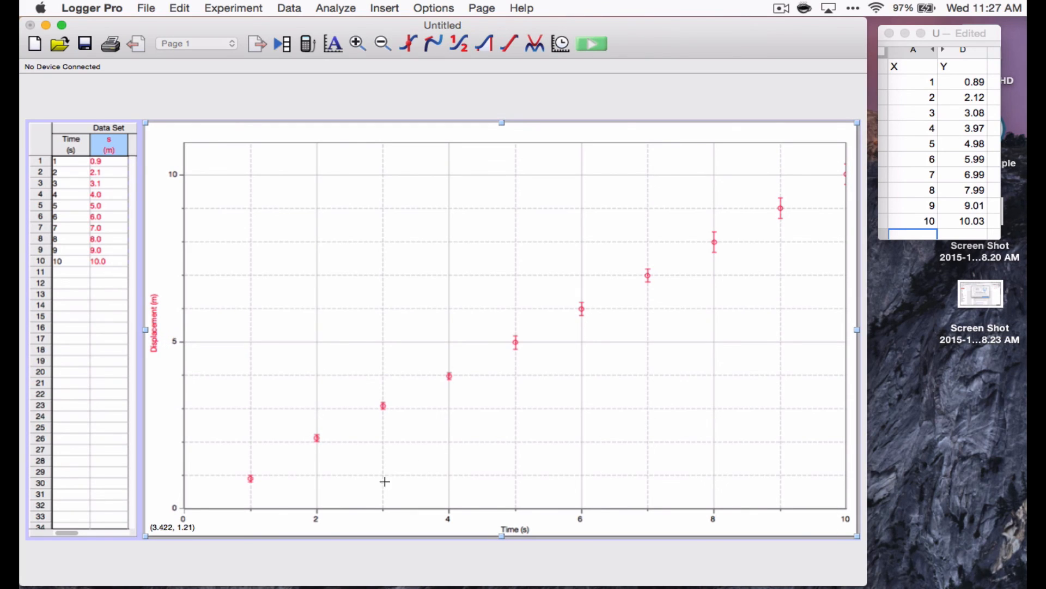
mouse_move(231, 510)
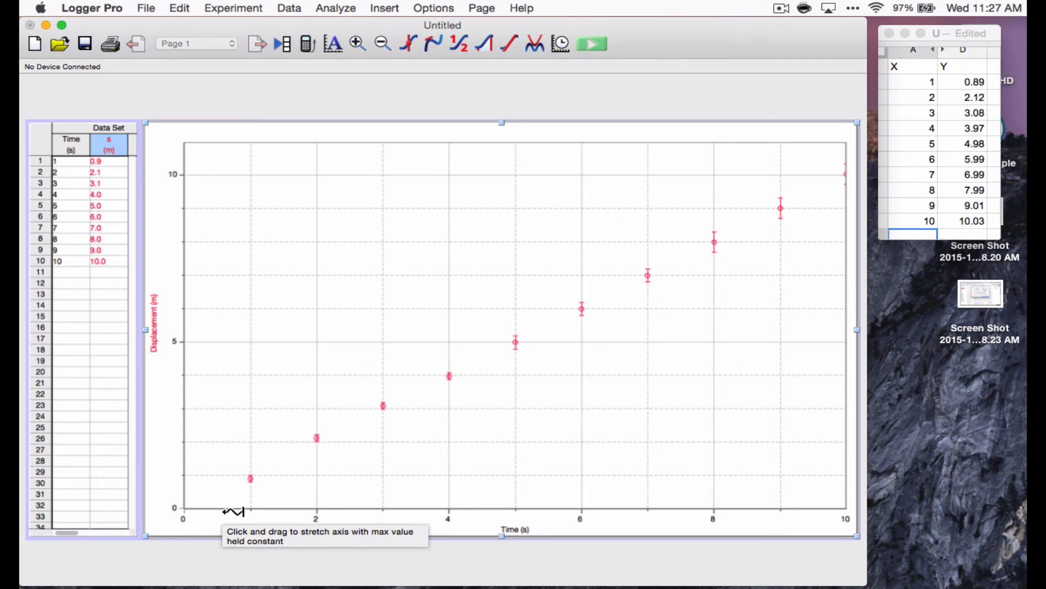
mouse_move(180, 316)
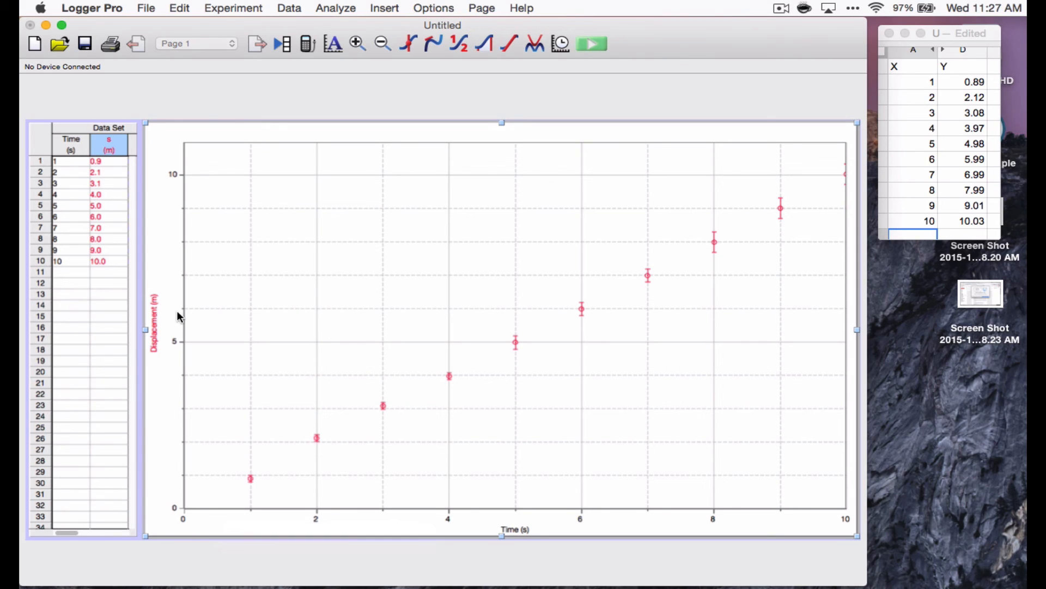
mouse_move(183, 316)
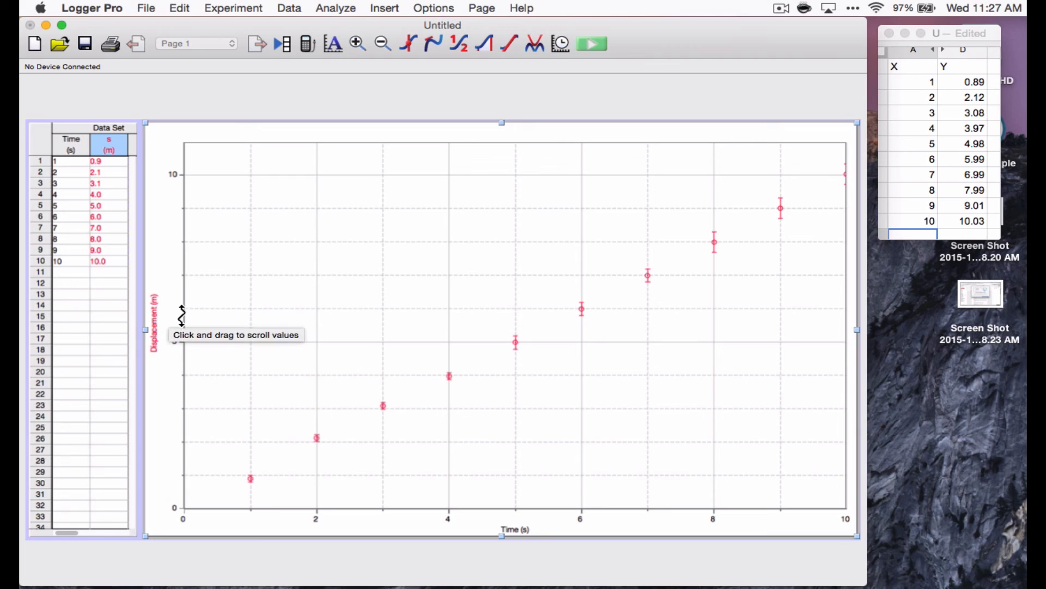
mouse_move(180, 175)
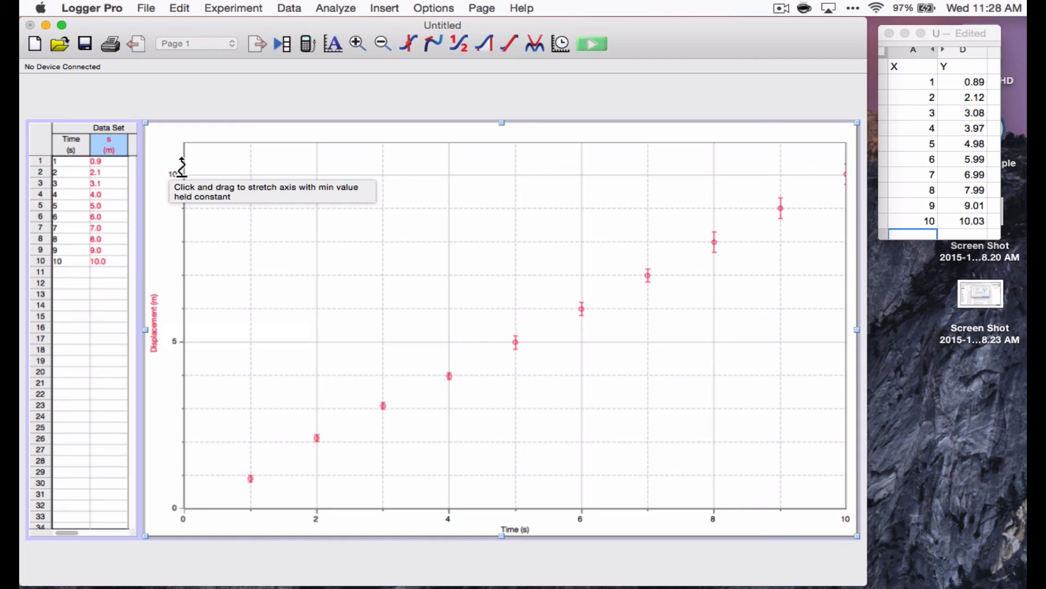
mouse_move(183, 490)
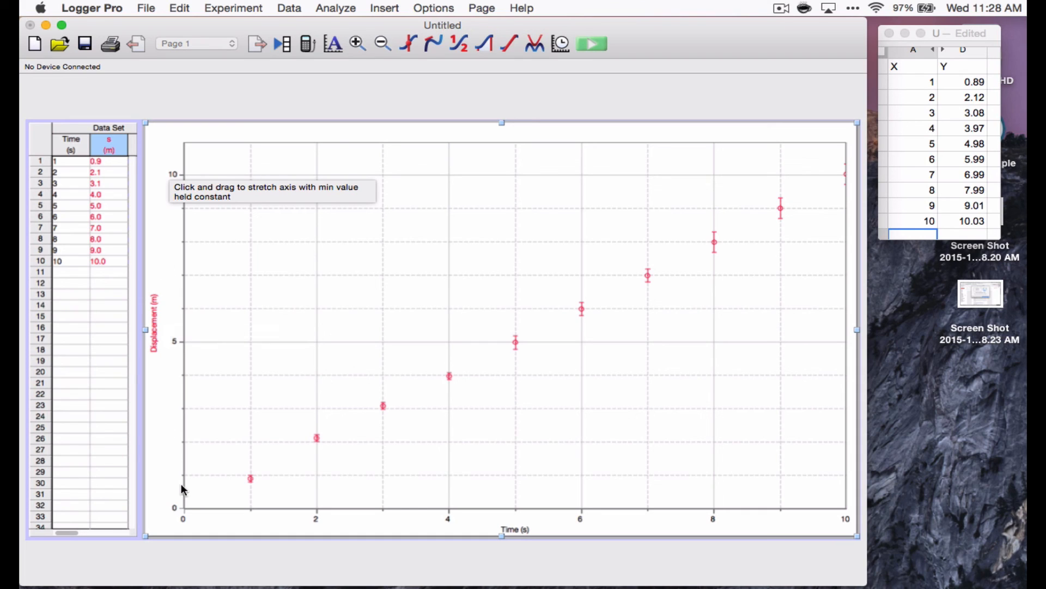
mouse_move(183, 489)
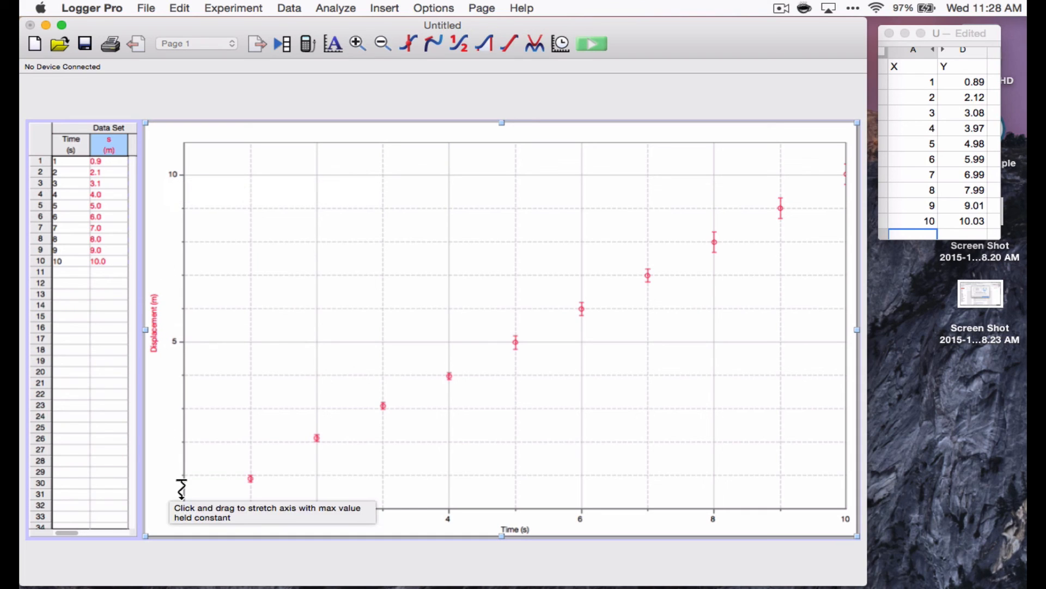
mouse_move(725, 480)
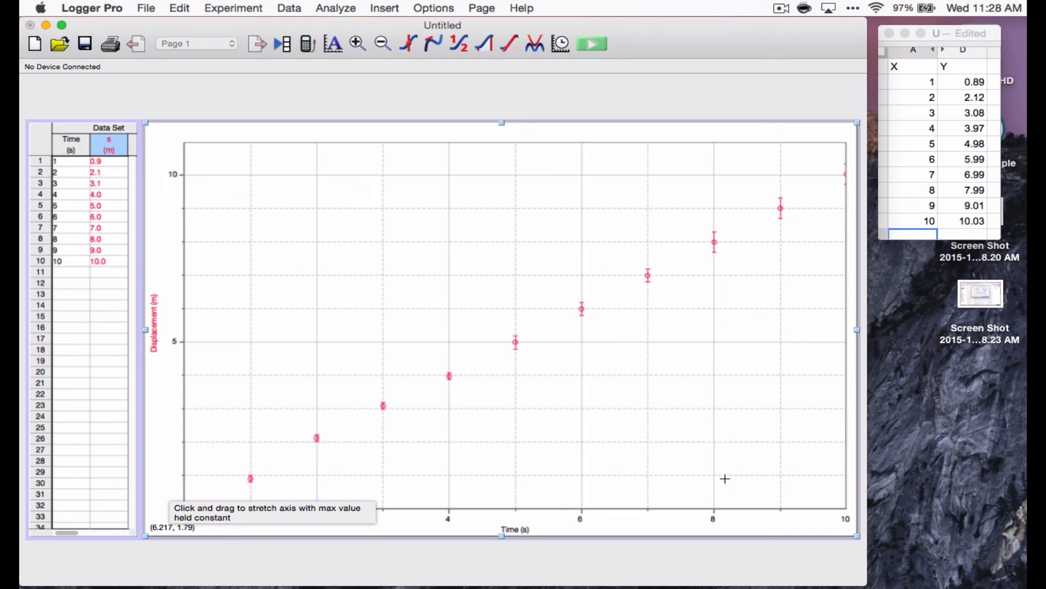
mouse_move(741, 250)
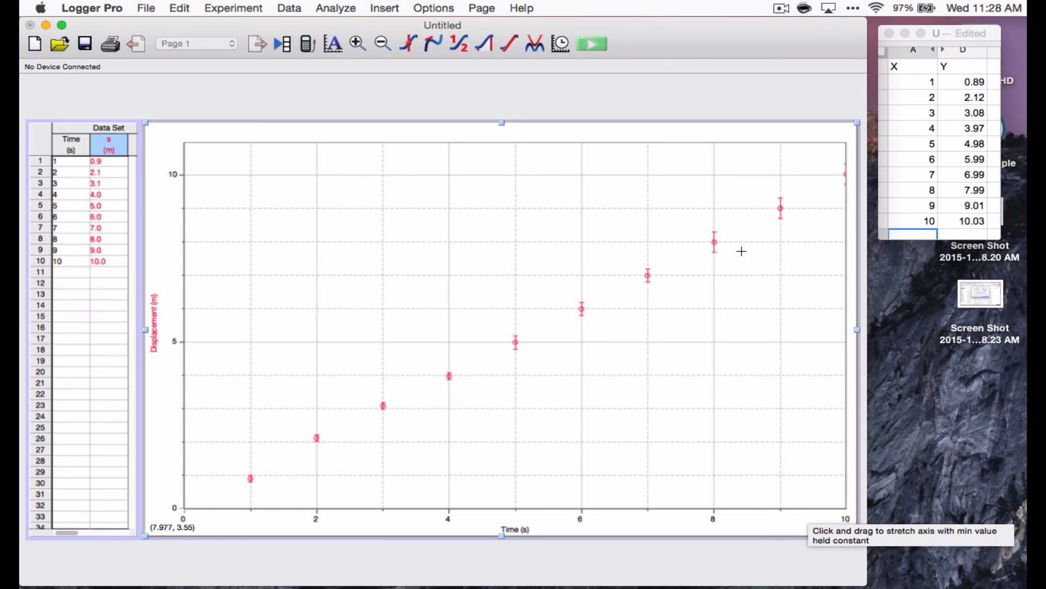
mouse_move(604, 351)
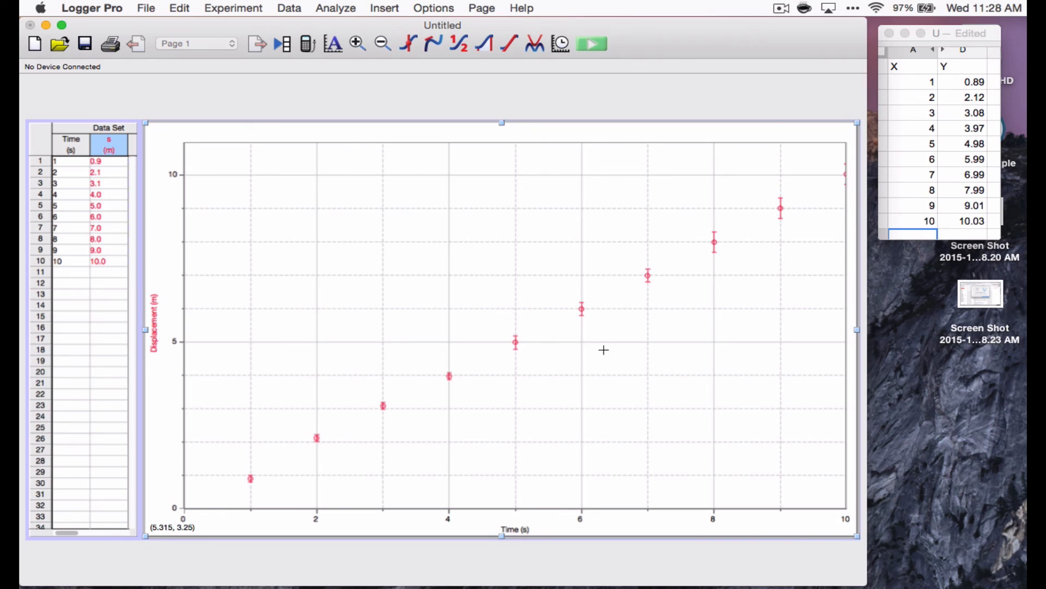
mouse_move(842, 176)
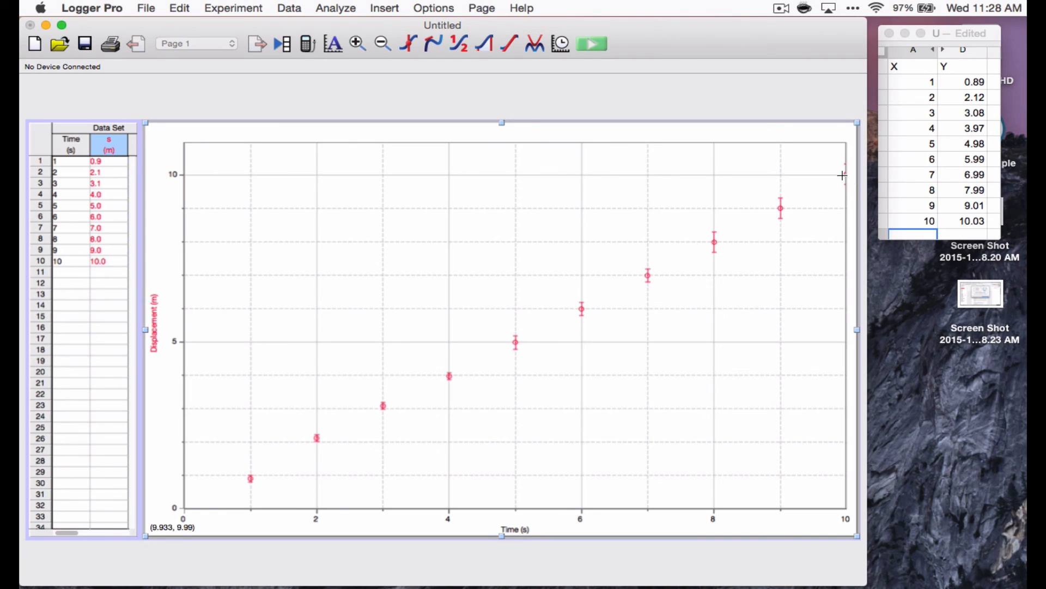
mouse_move(783, 436)
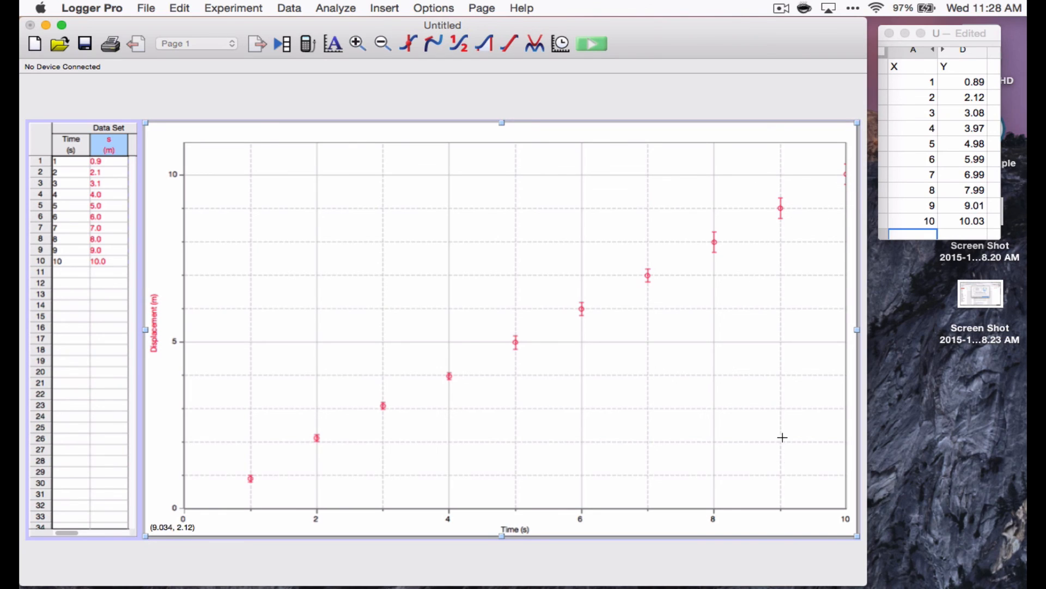
mouse_move(824, 523)
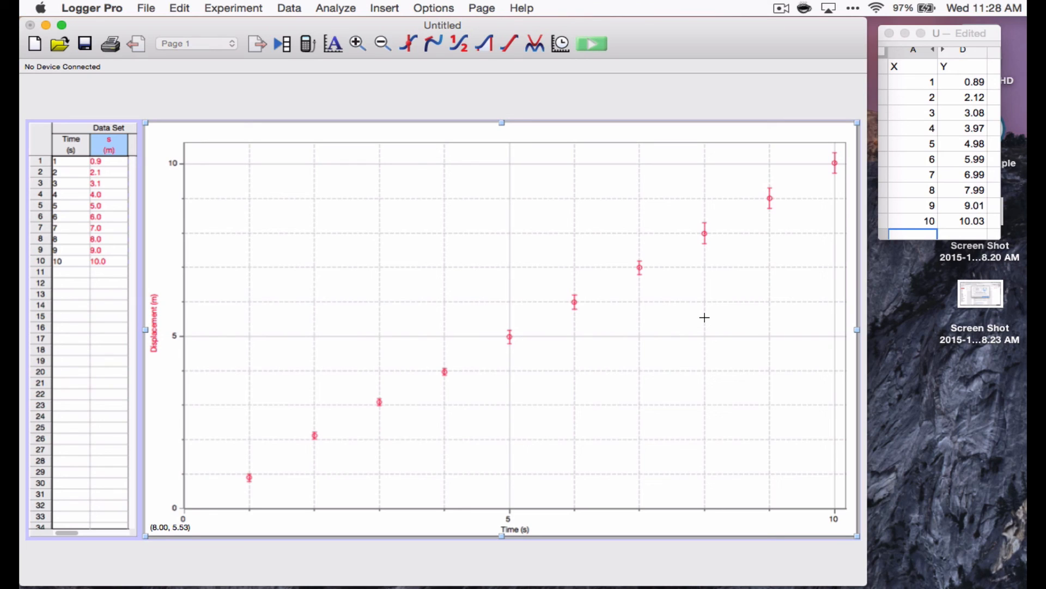
mouse_move(542, 217)
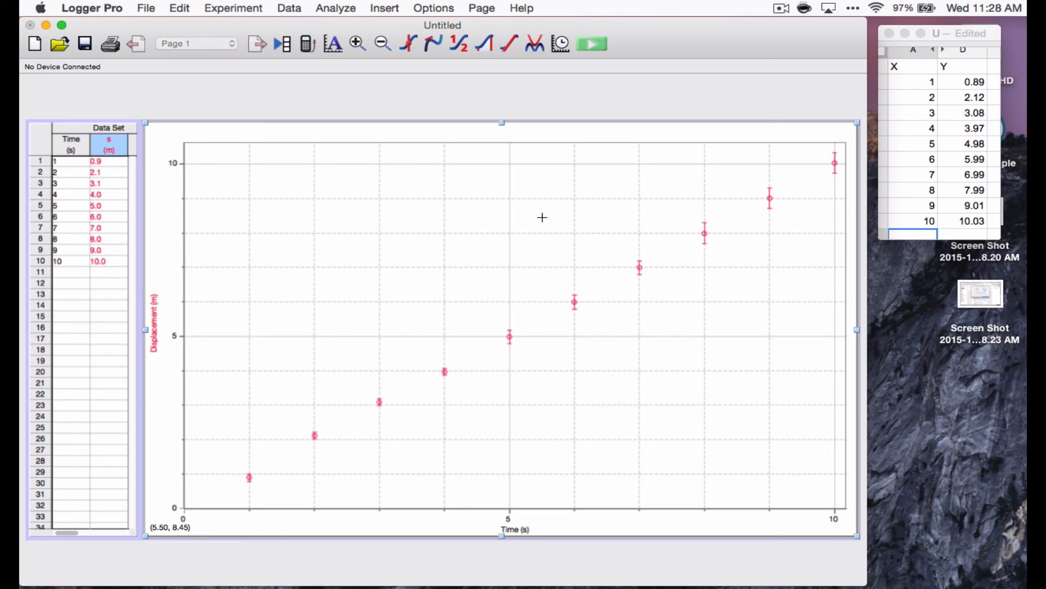
Bring up the graph's right-click menu with graph options and autoscale.
right_click(541, 217)
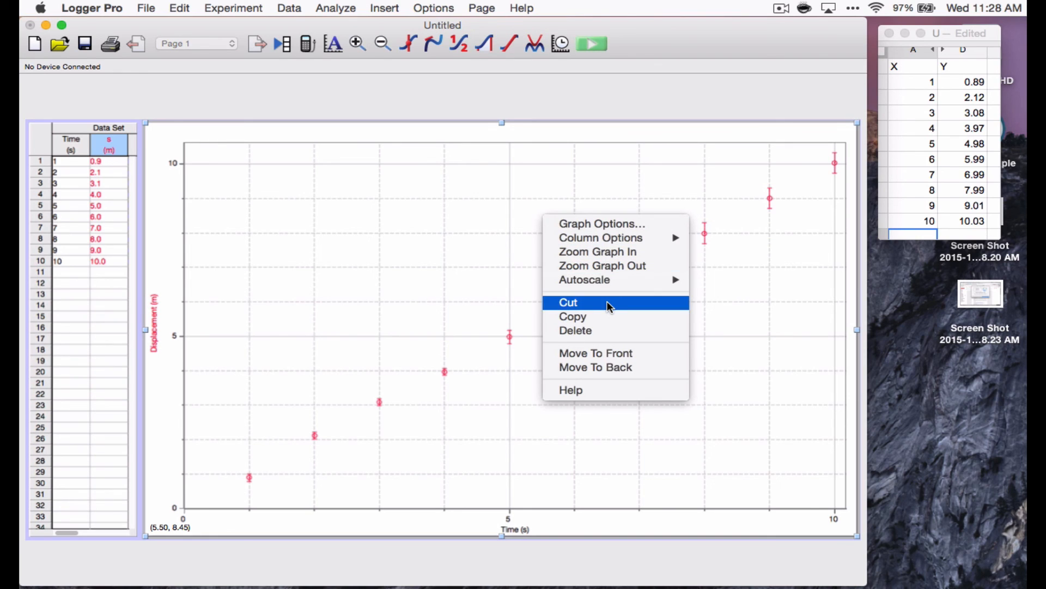
mouse_move(538, 136)
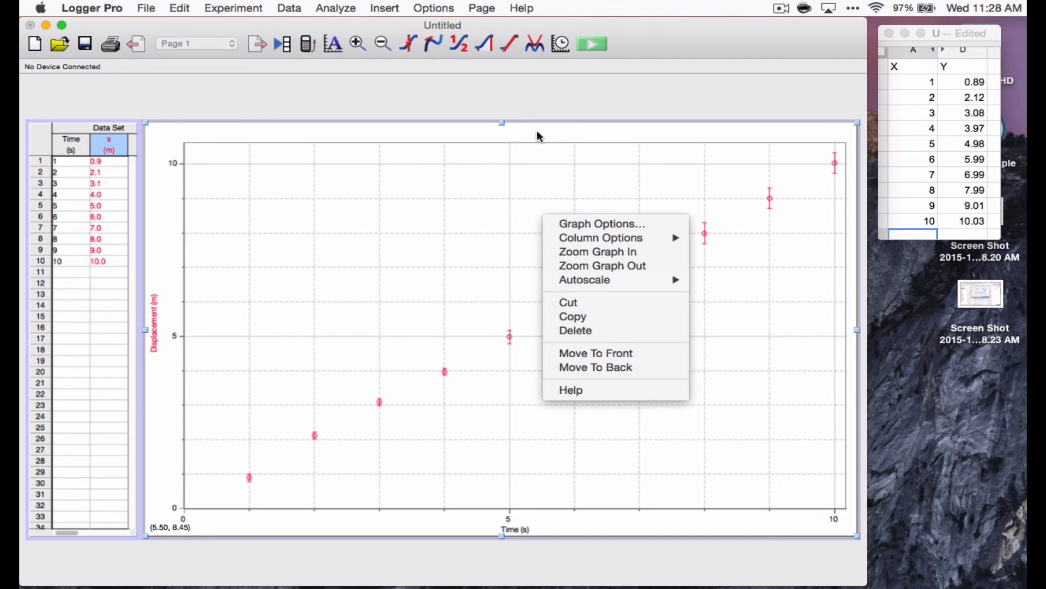